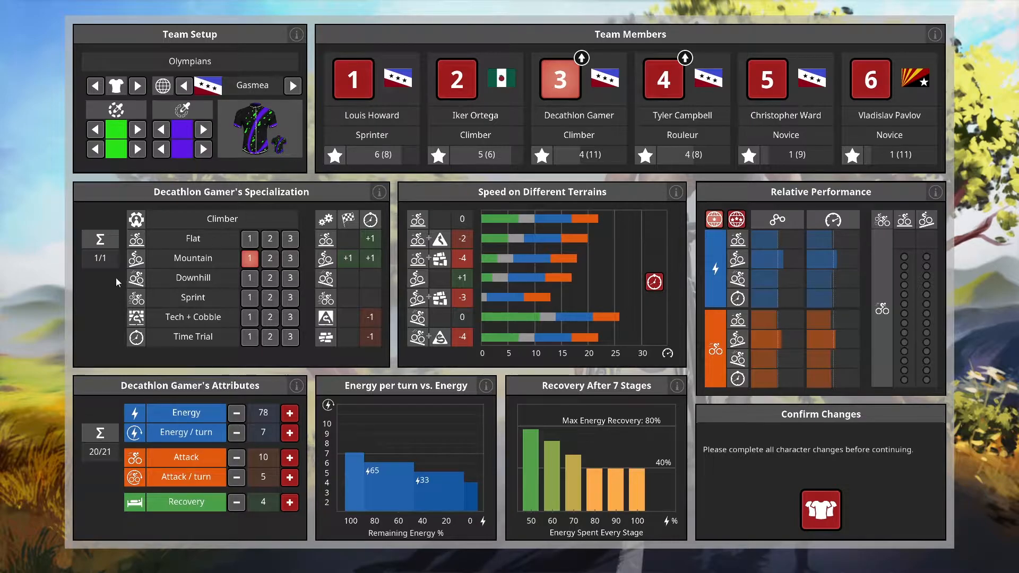
mouse_move(95, 292)
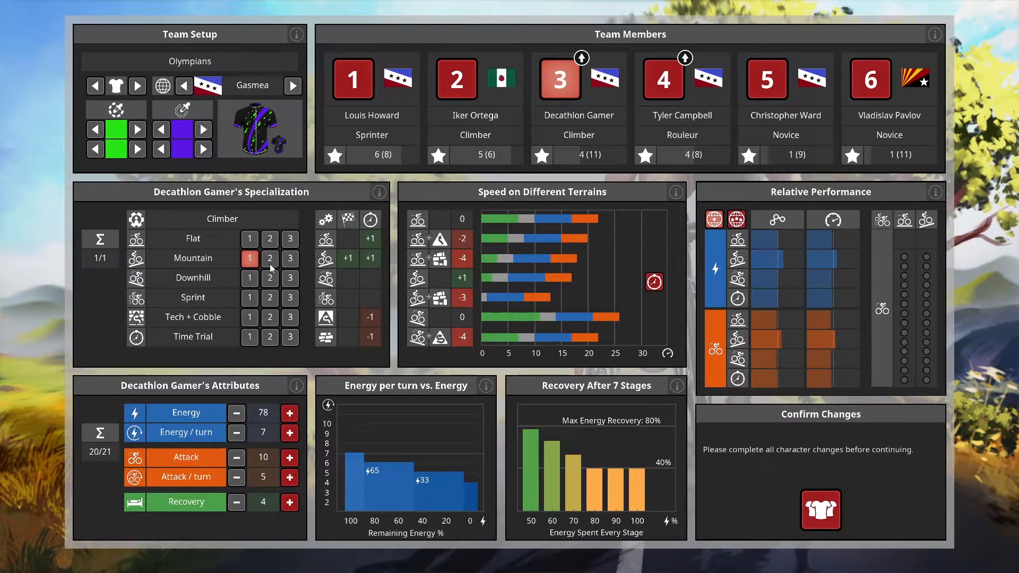
mouse_move(101, 267)
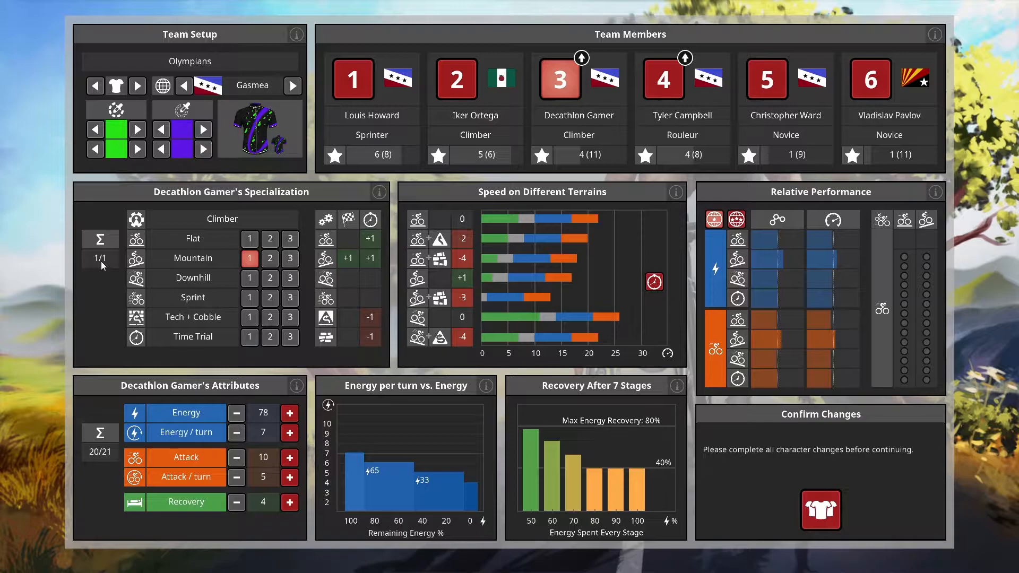
mouse_move(82, 301)
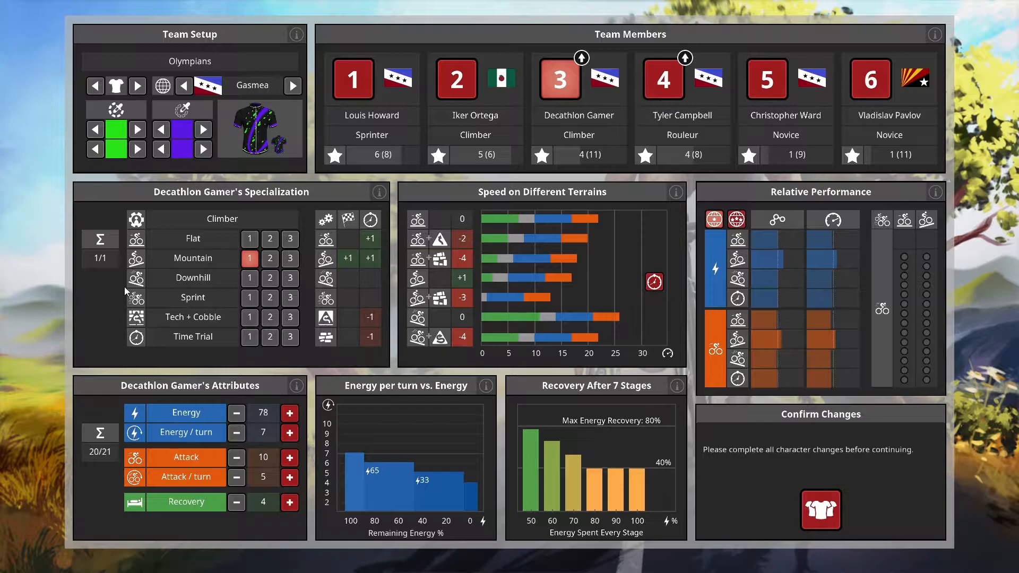
mouse_move(235, 288)
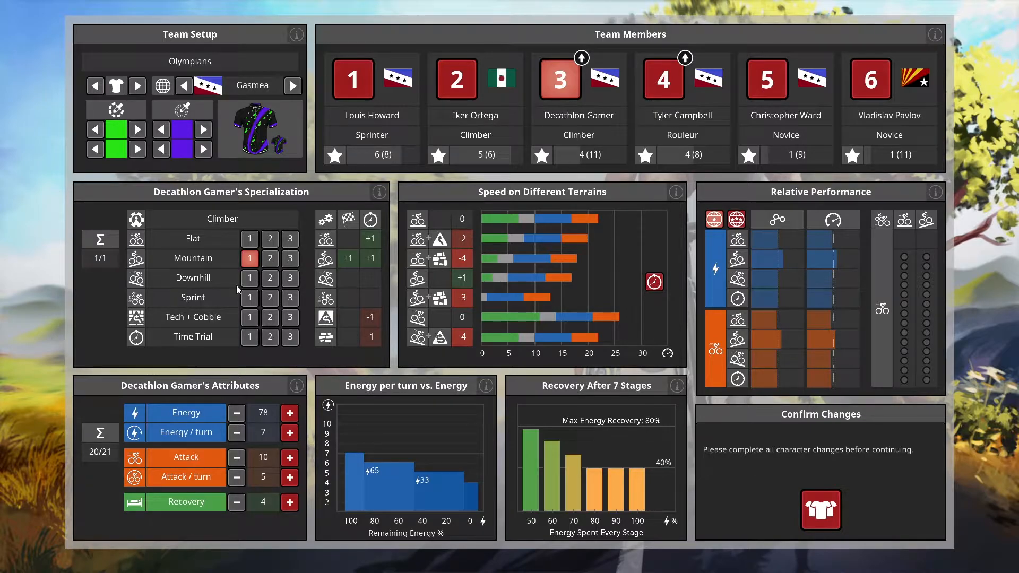
mouse_move(244, 299)
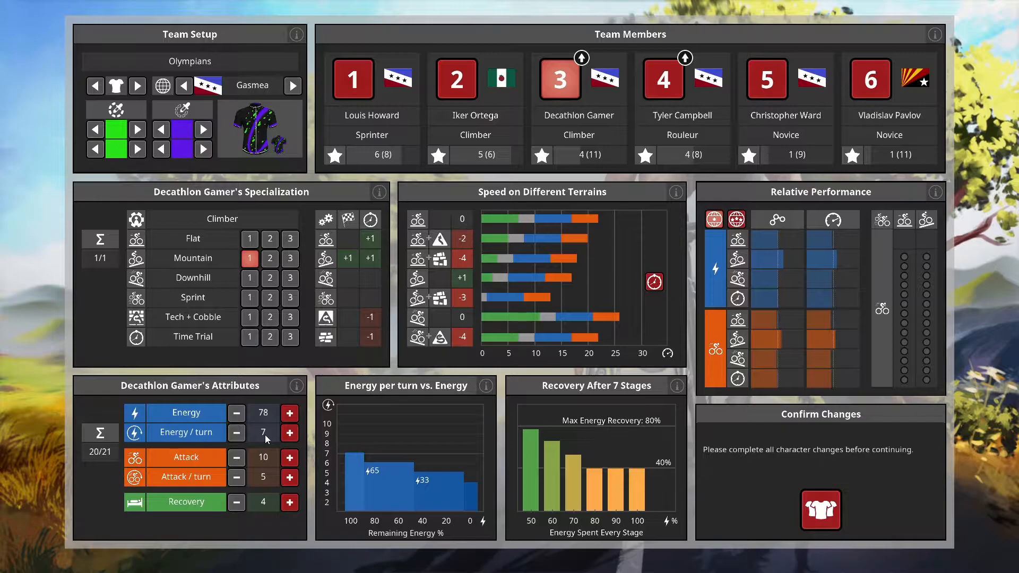
mouse_move(266, 434)
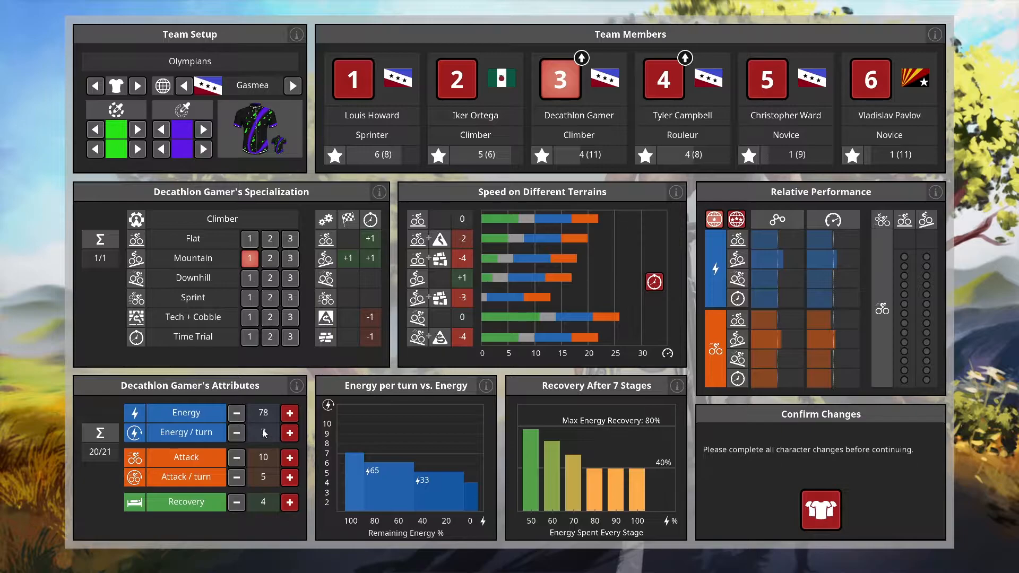
Raise Decathlon Gamer's Attack from 10 to 15, using all 21 attribute points.
left_click(290, 432)
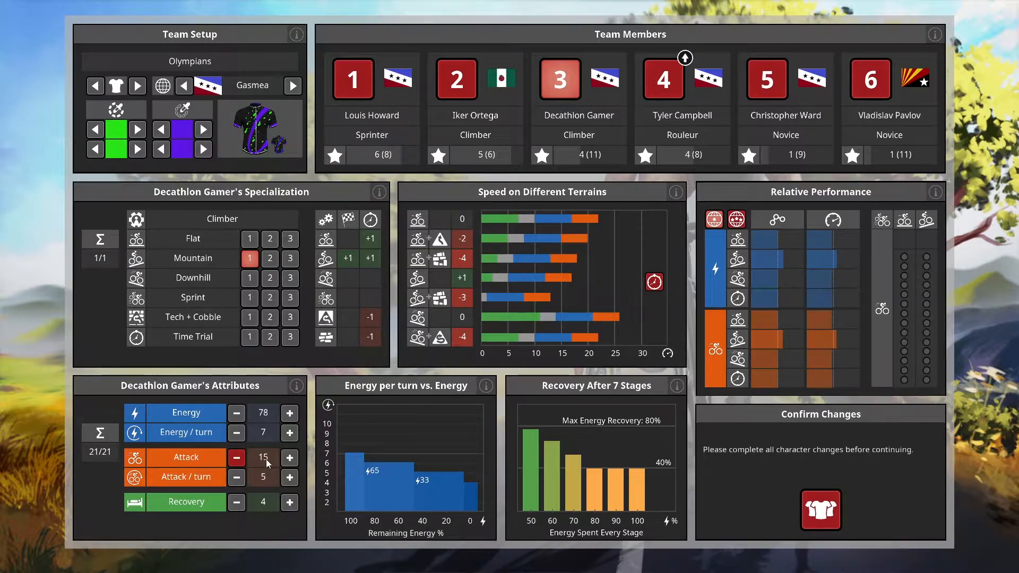
mouse_move(272, 460)
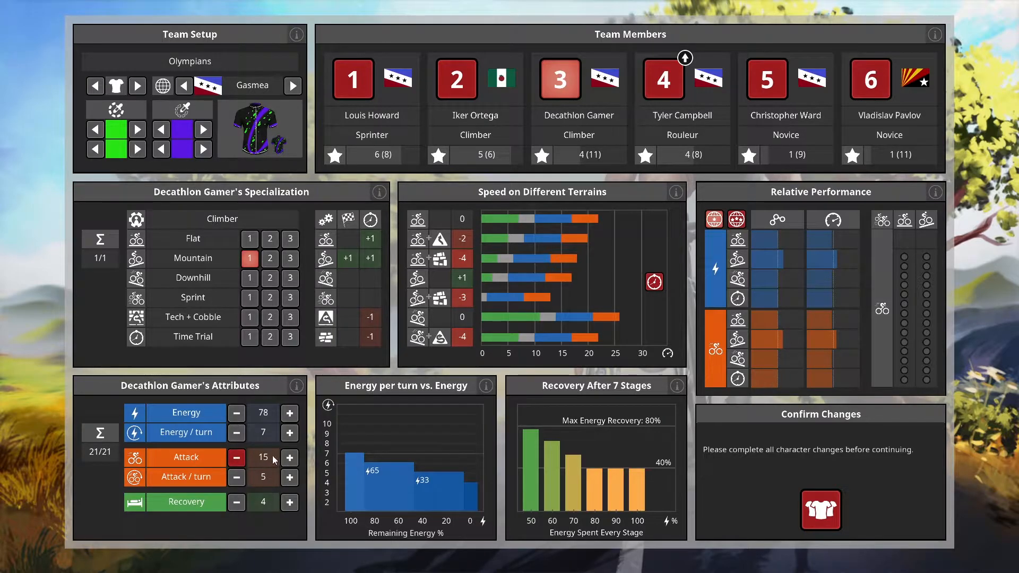
left_click(235, 457)
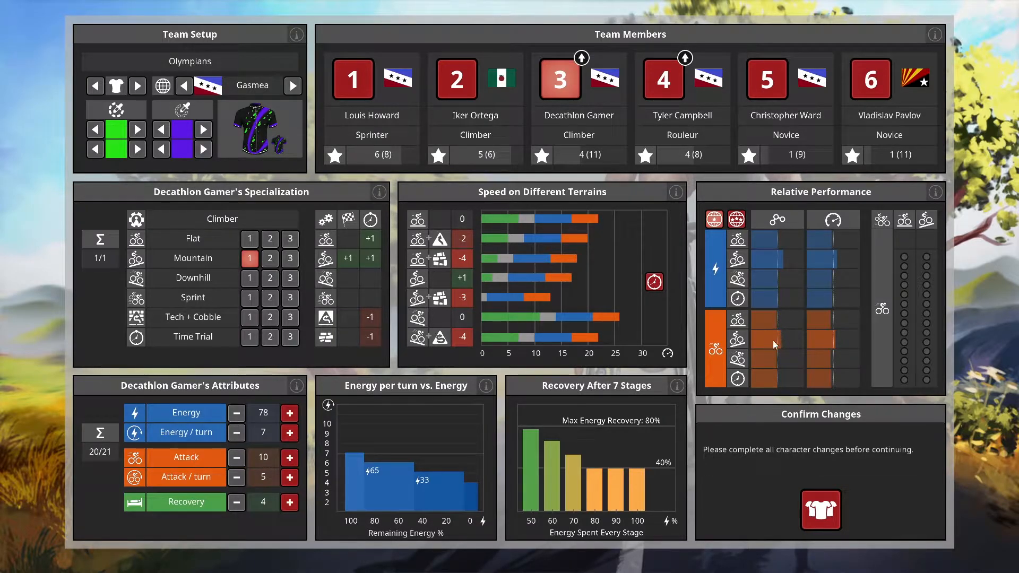
mouse_move(373, 421)
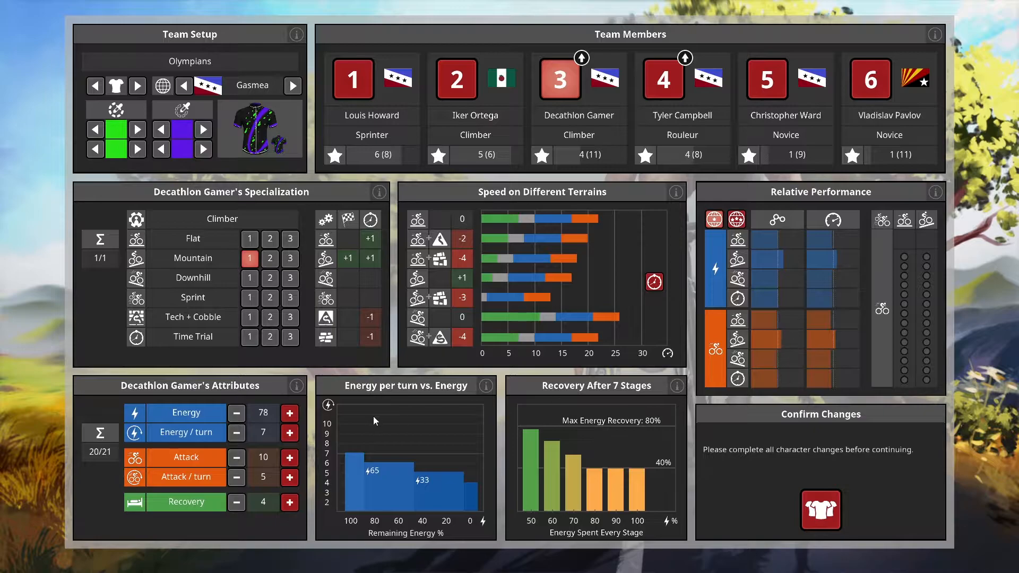
left_click(289, 457)
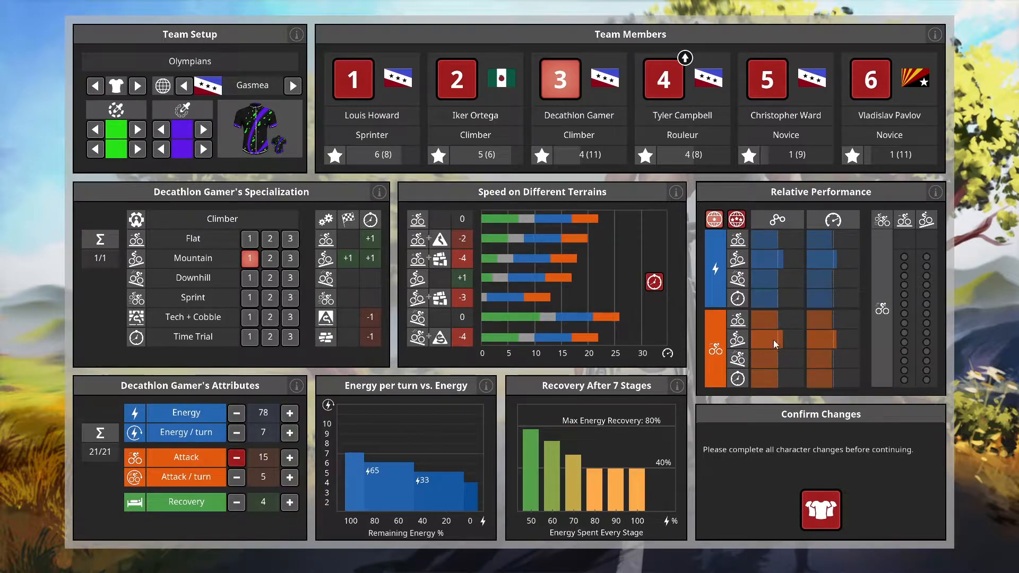
mouse_move(775, 368)
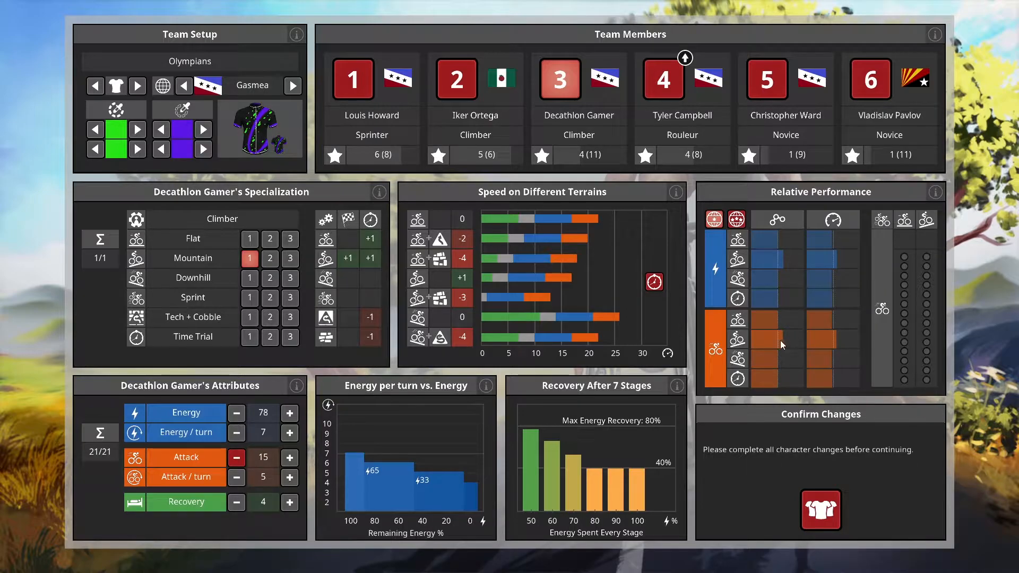
mouse_move(773, 362)
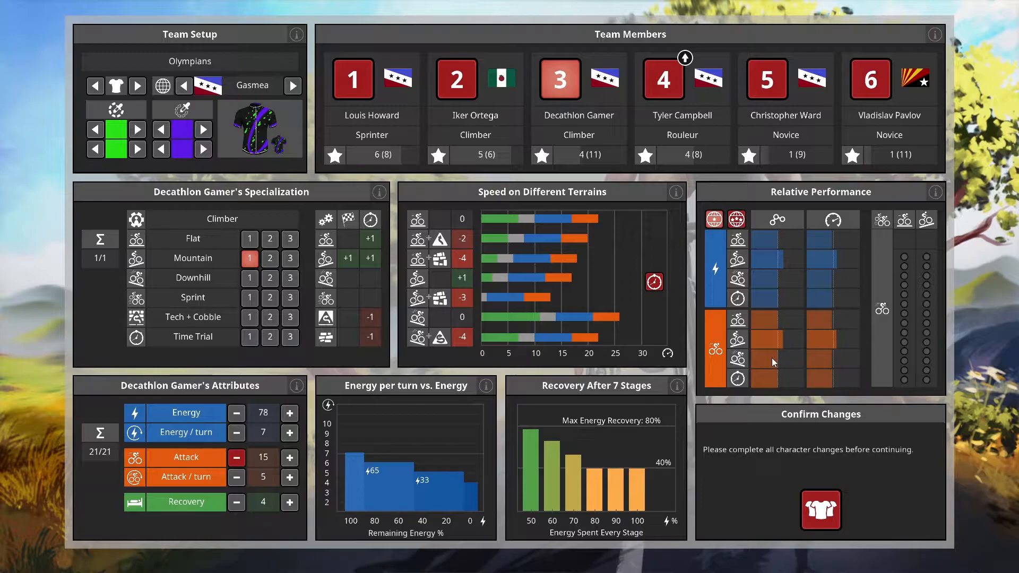
mouse_move(770, 368)
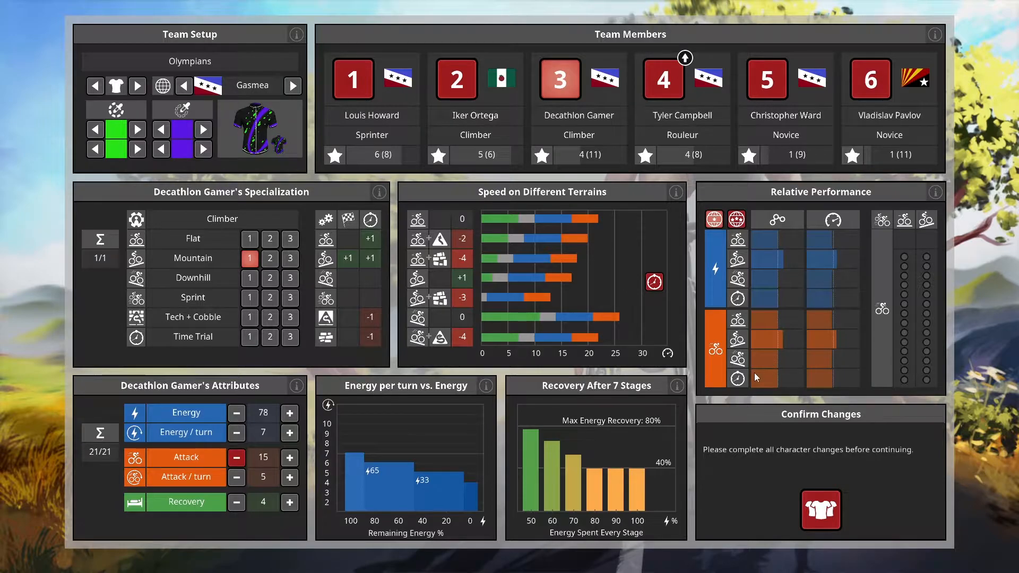
Select Rouleur Tyler Campbell and raise his Energy from 74 to 81.
left_click(662, 79)
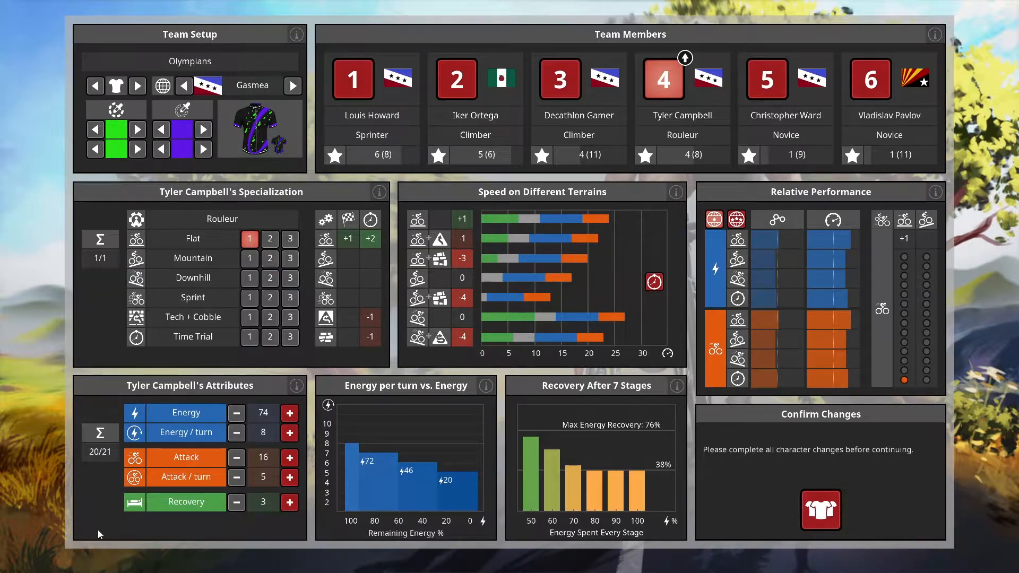
mouse_move(167, 468)
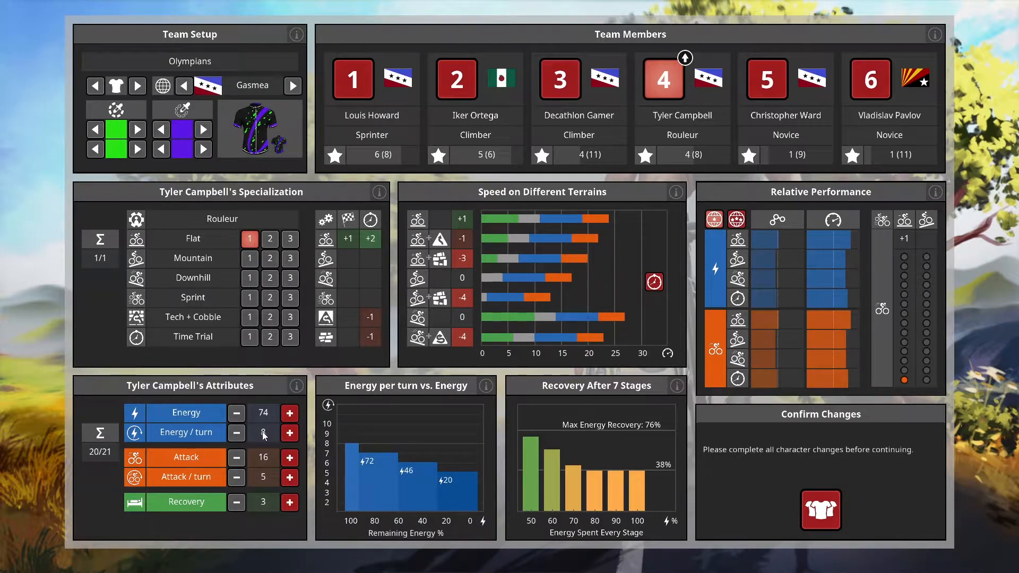
left_click(289, 433)
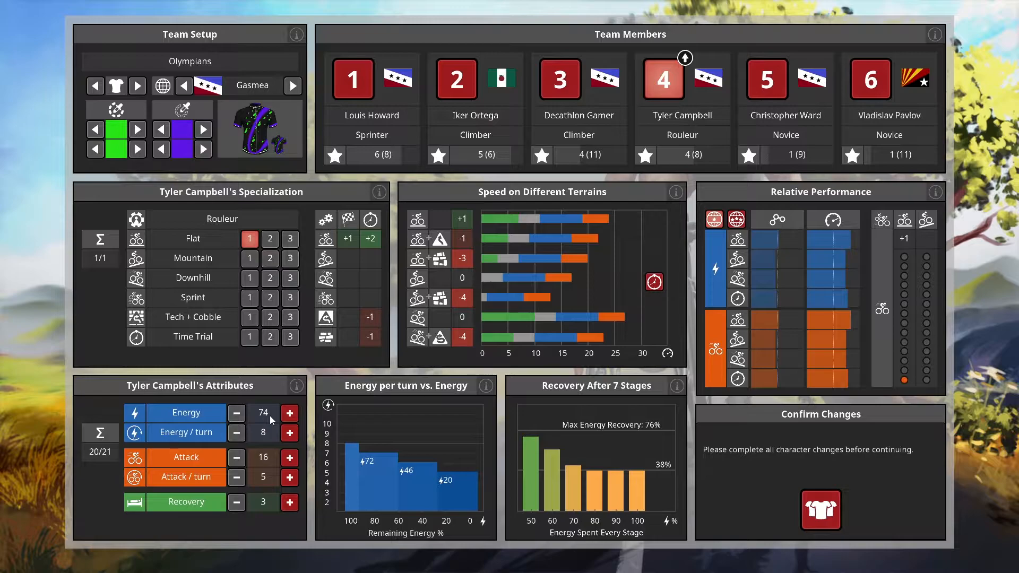
left_click(289, 413)
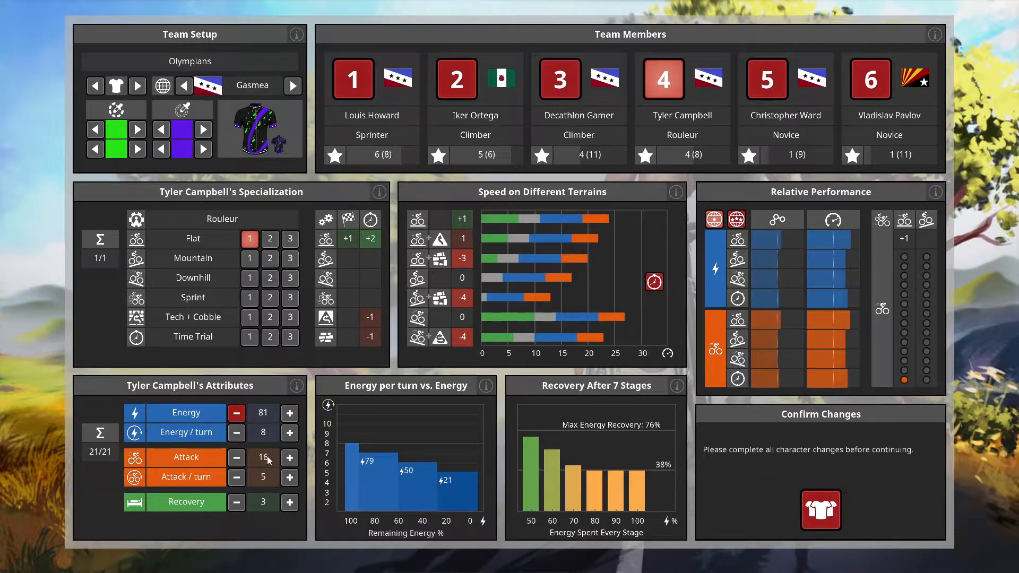
mouse_move(266, 468)
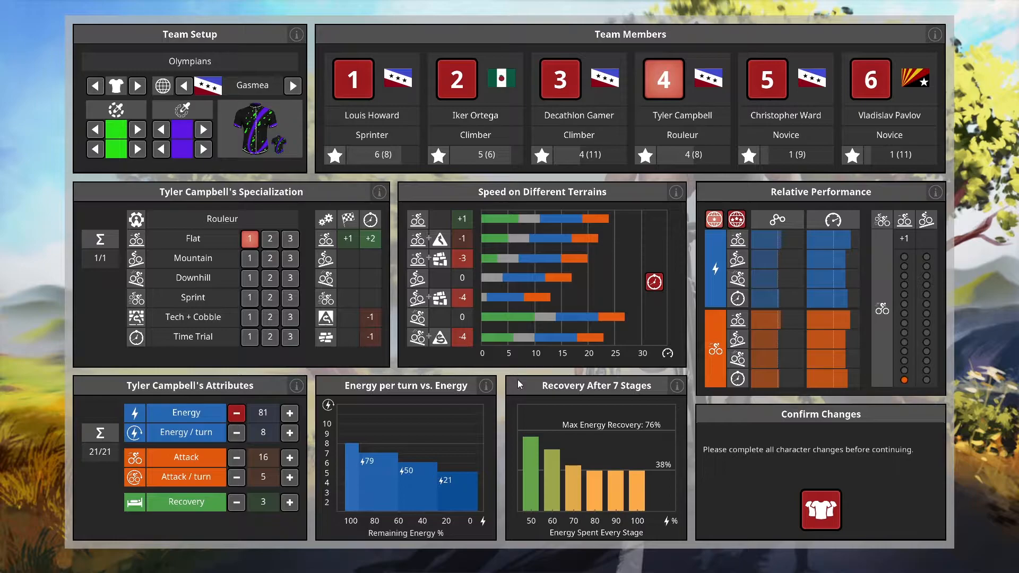
mouse_move(484, 443)
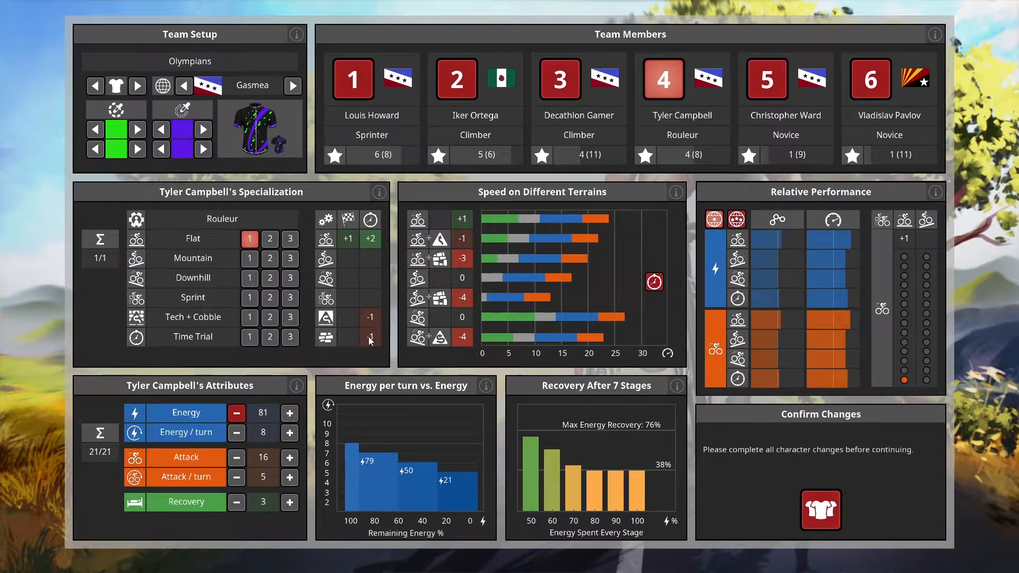
mouse_move(367, 328)
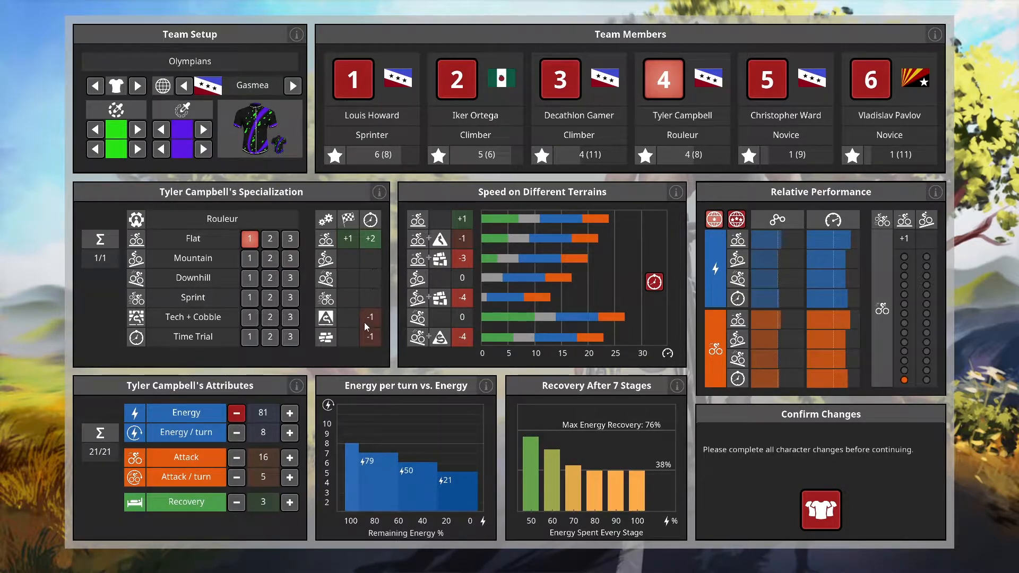
mouse_move(248, 267)
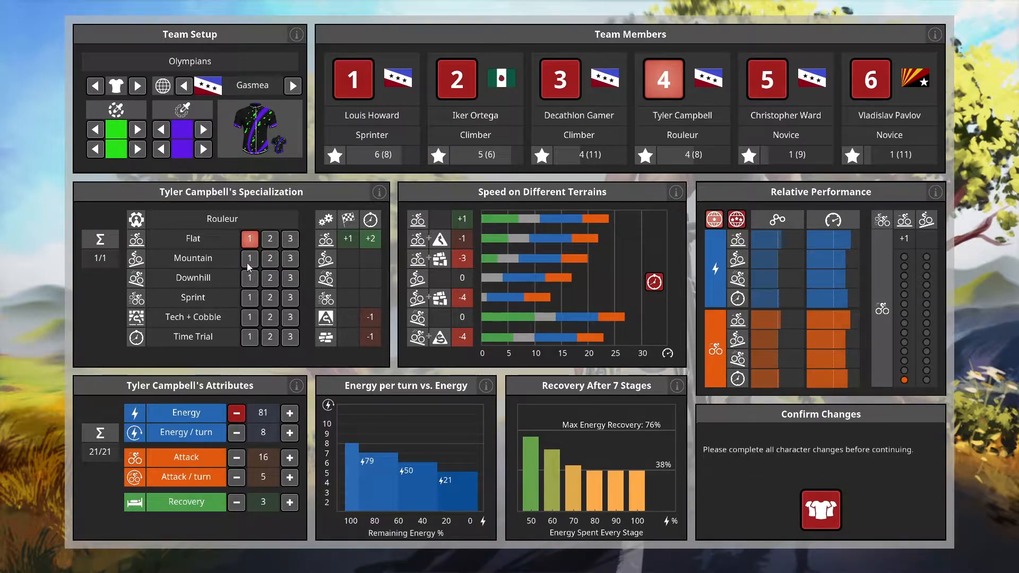
mouse_move(251, 337)
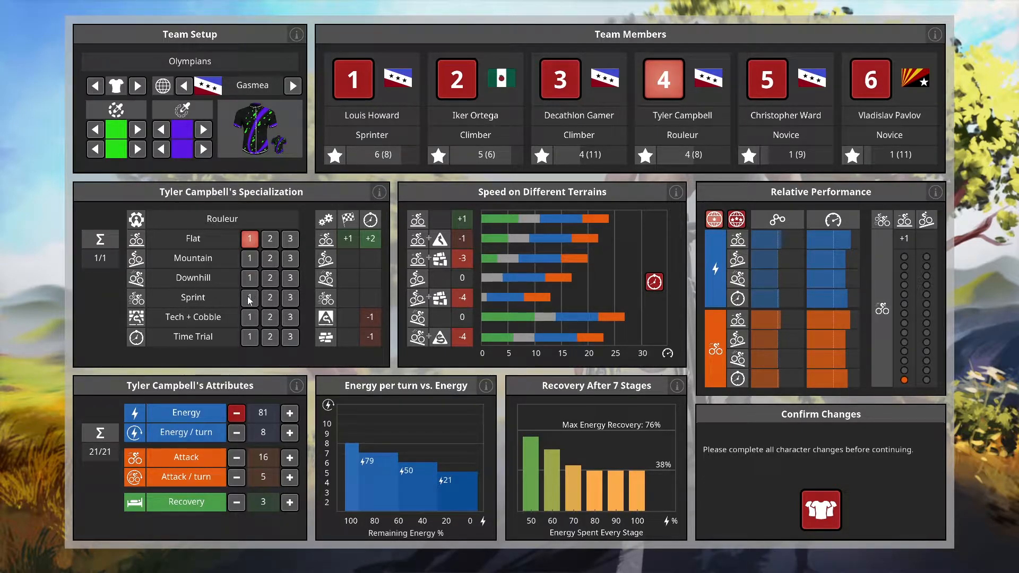
mouse_move(245, 335)
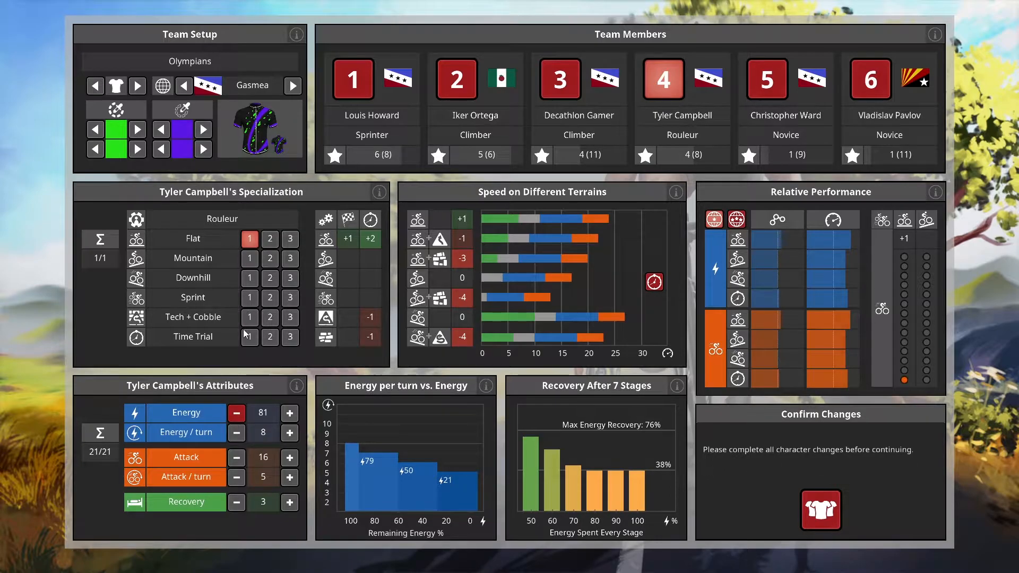
mouse_move(350, 394)
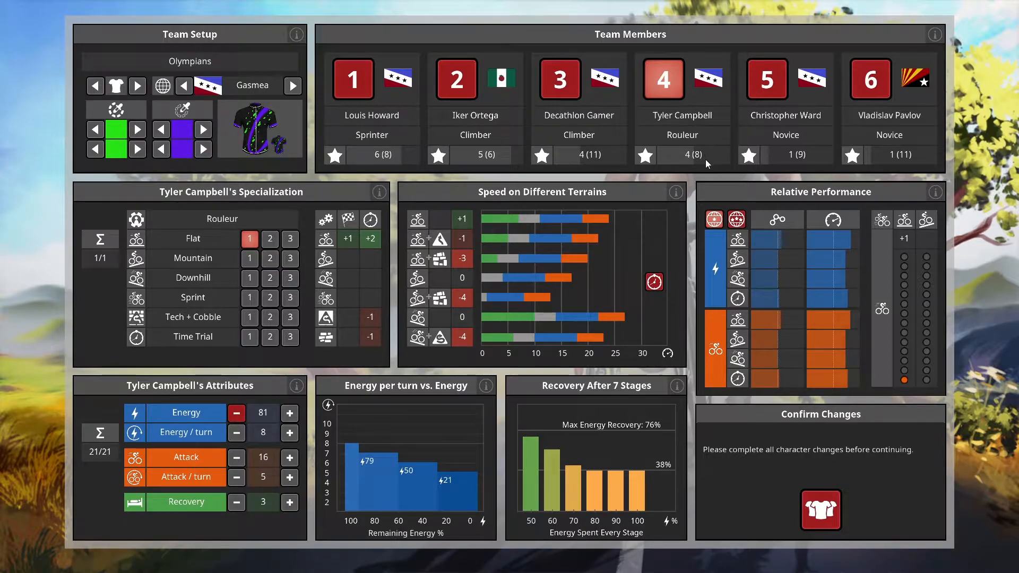
mouse_move(805, 133)
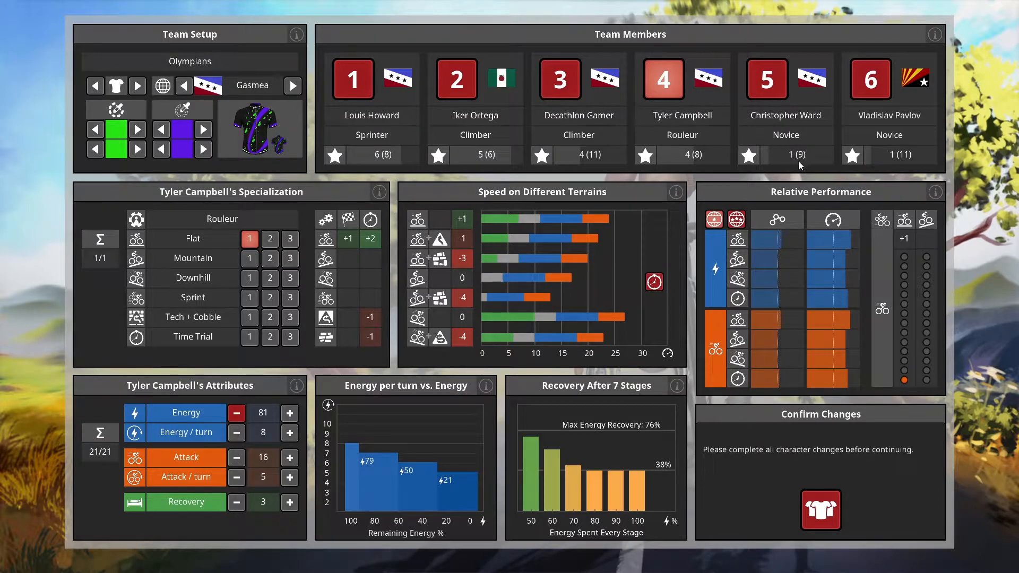
mouse_move(616, 180)
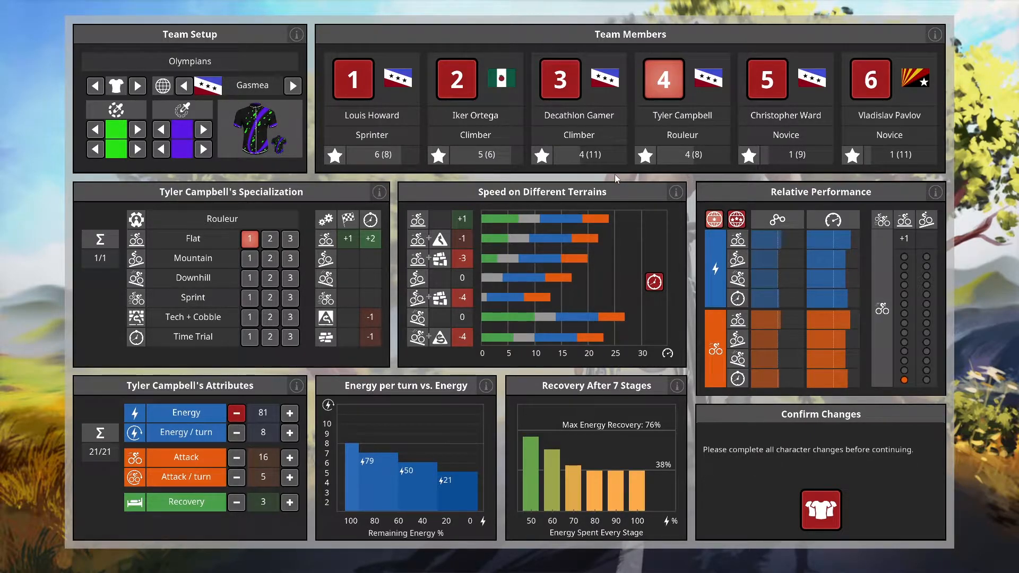
mouse_move(802, 162)
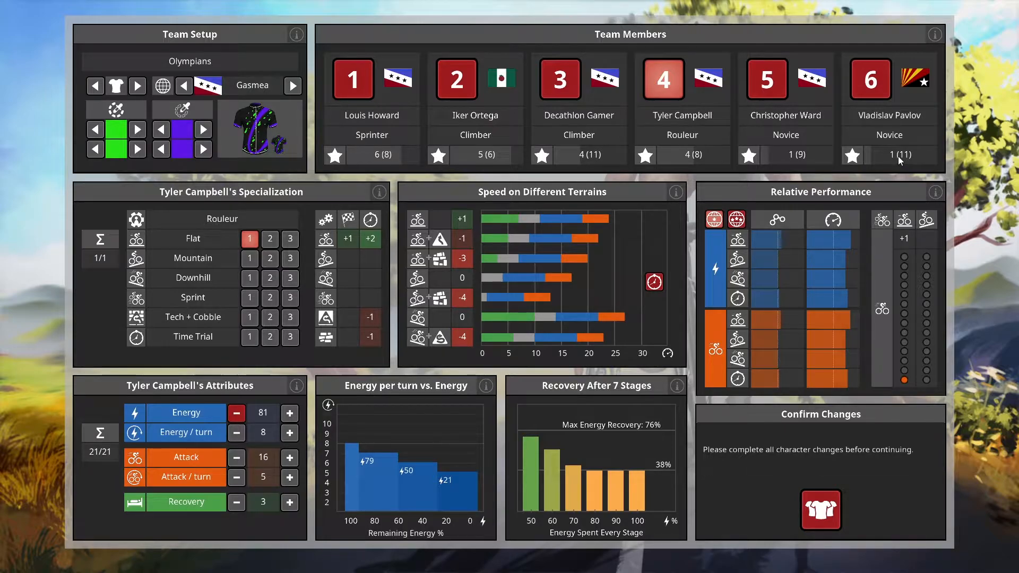
mouse_move(894, 162)
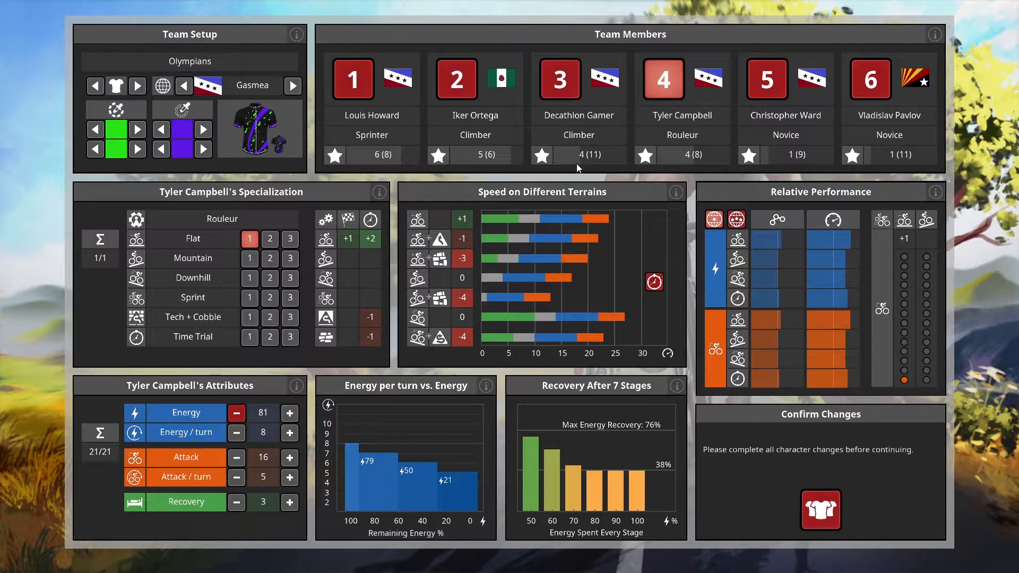
mouse_move(401, 177)
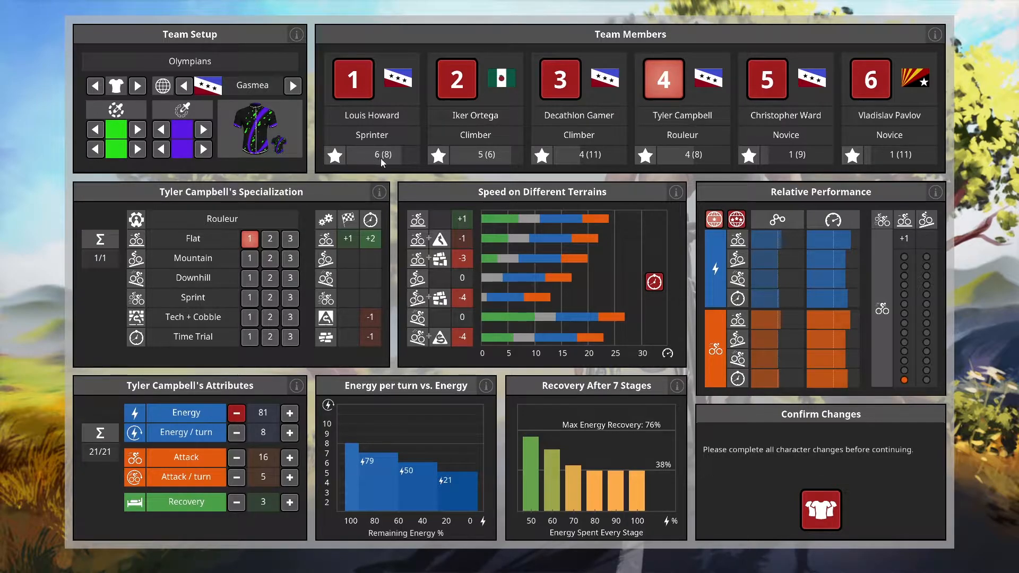
mouse_move(681, 376)
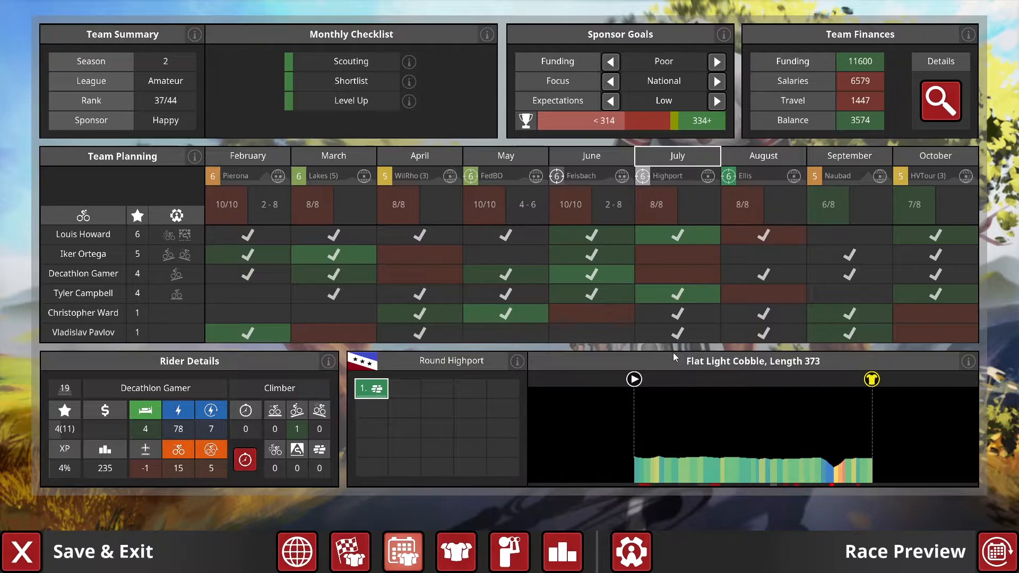
mouse_move(830, 465)
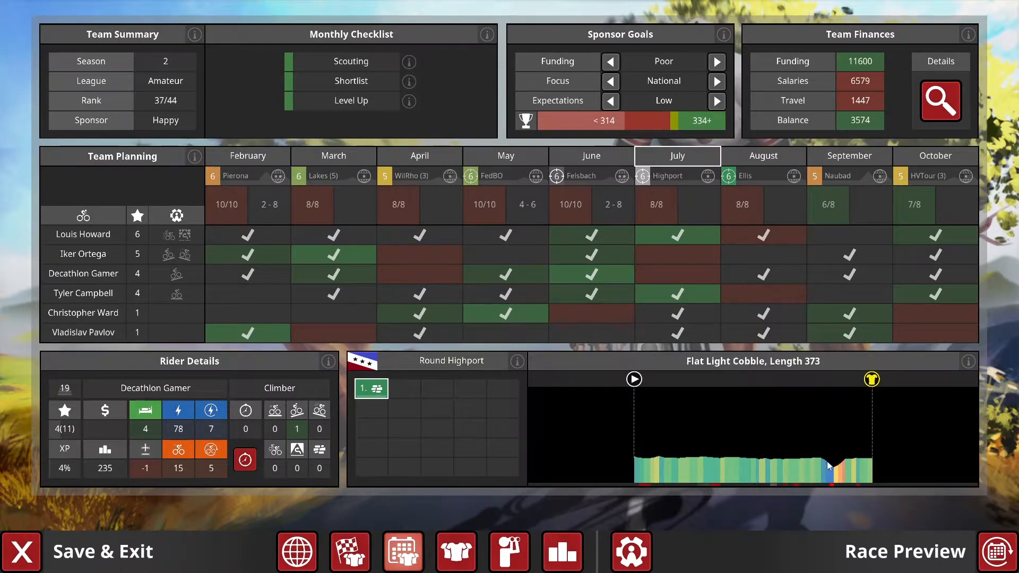
mouse_move(850, 463)
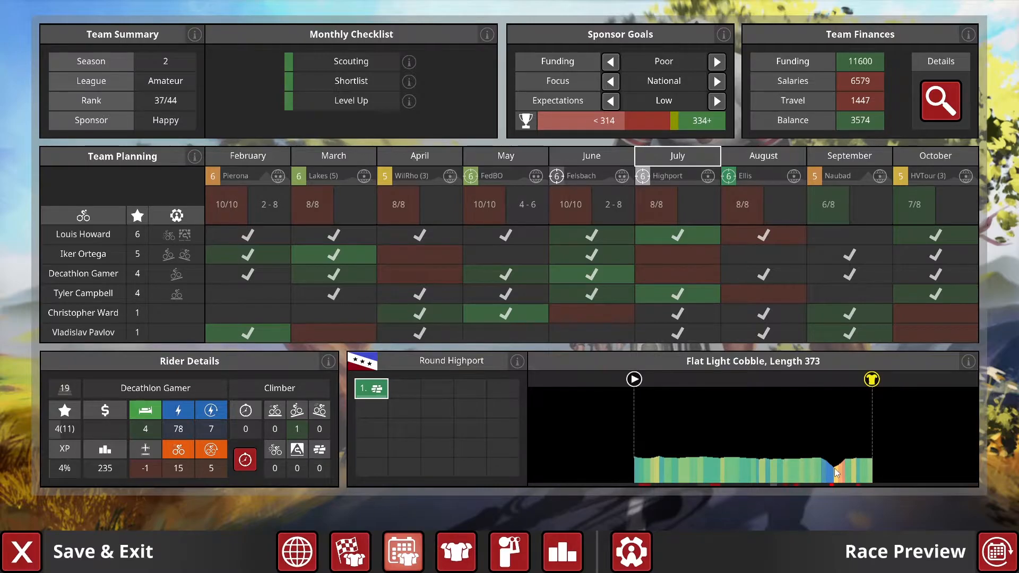
mouse_move(835, 472)
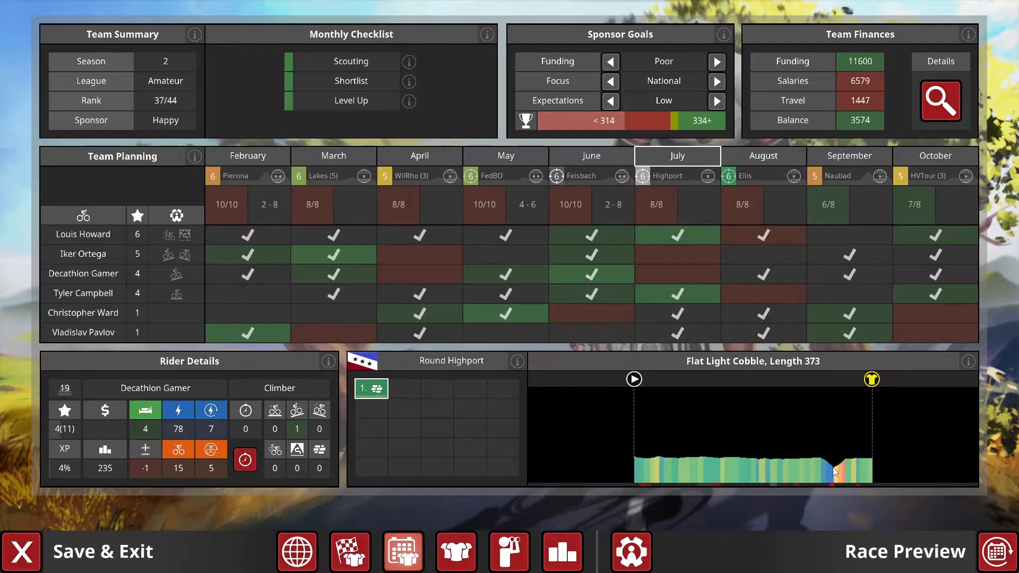
mouse_move(843, 465)
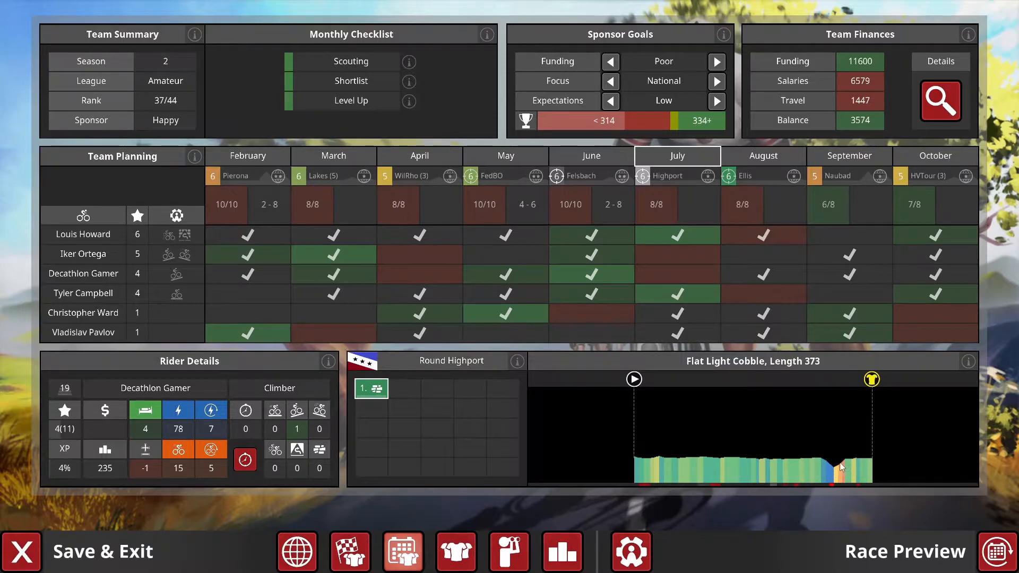
mouse_move(845, 466)
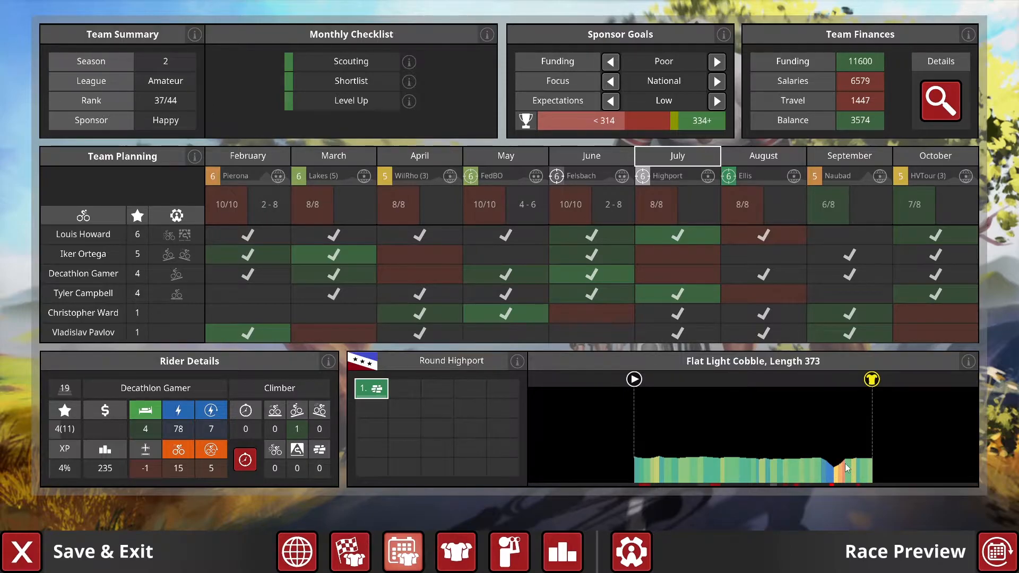
mouse_move(839, 468)
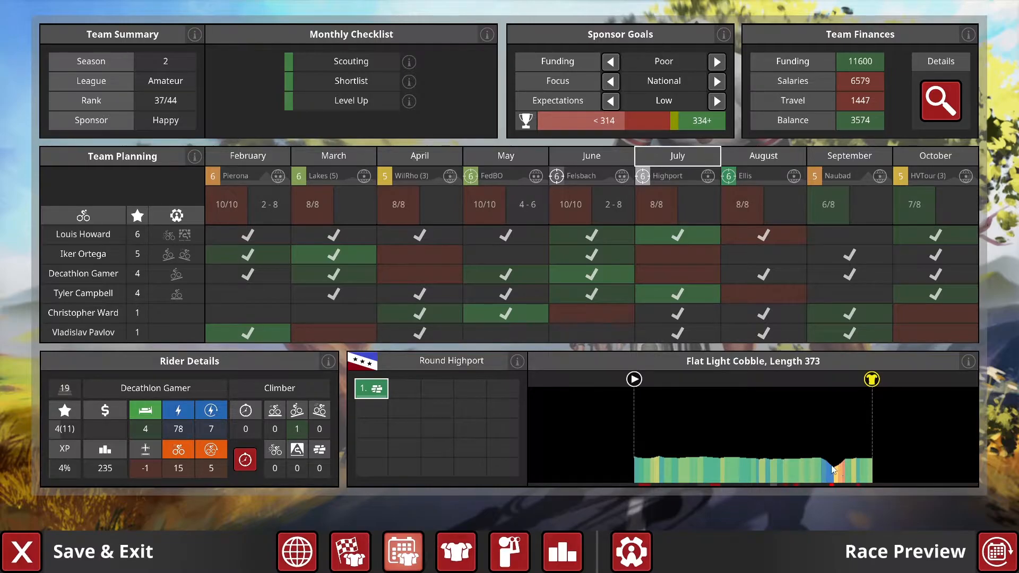
mouse_move(834, 481)
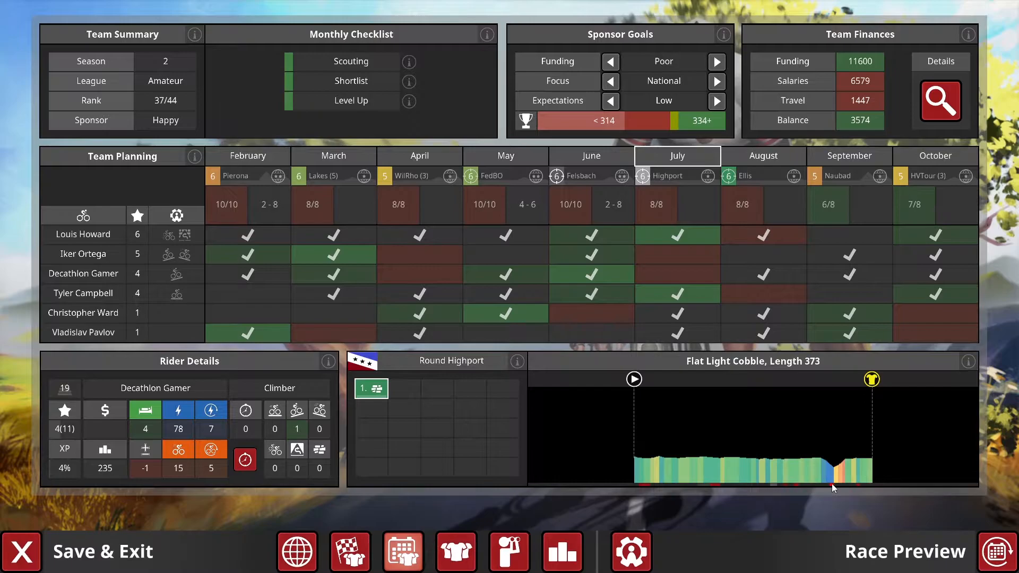
mouse_move(839, 464)
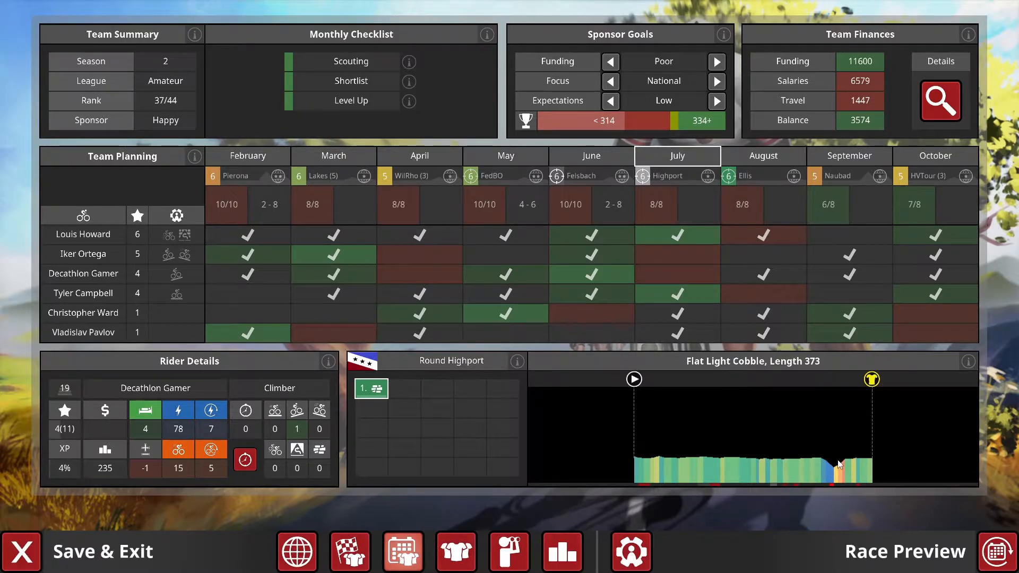
mouse_move(823, 474)
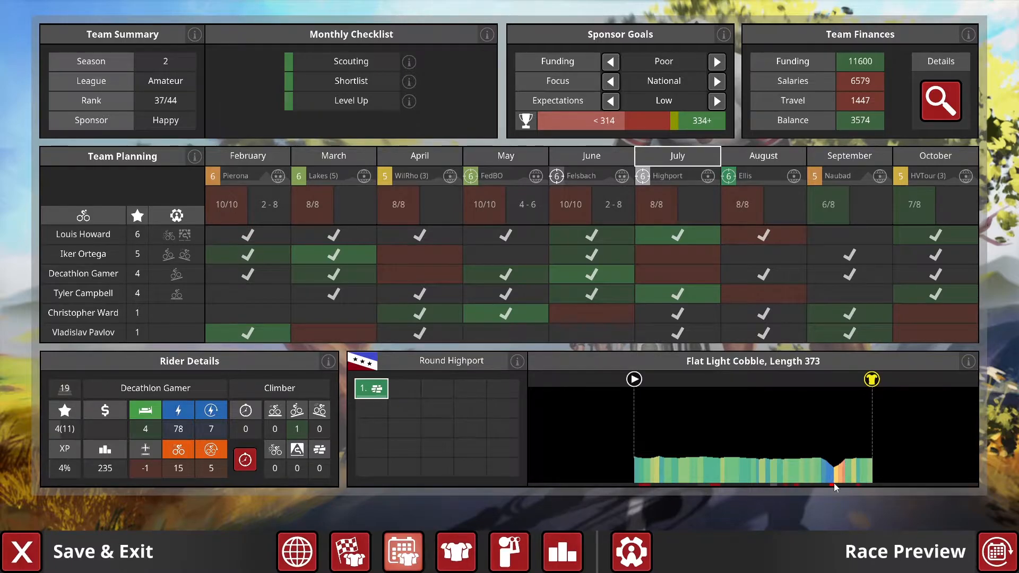
mouse_move(848, 469)
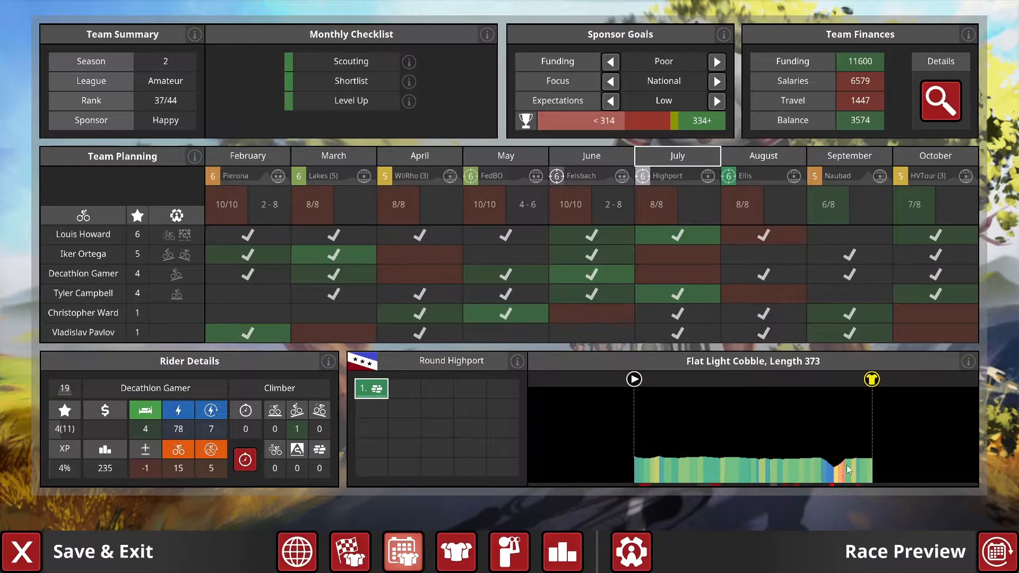
mouse_move(940, 478)
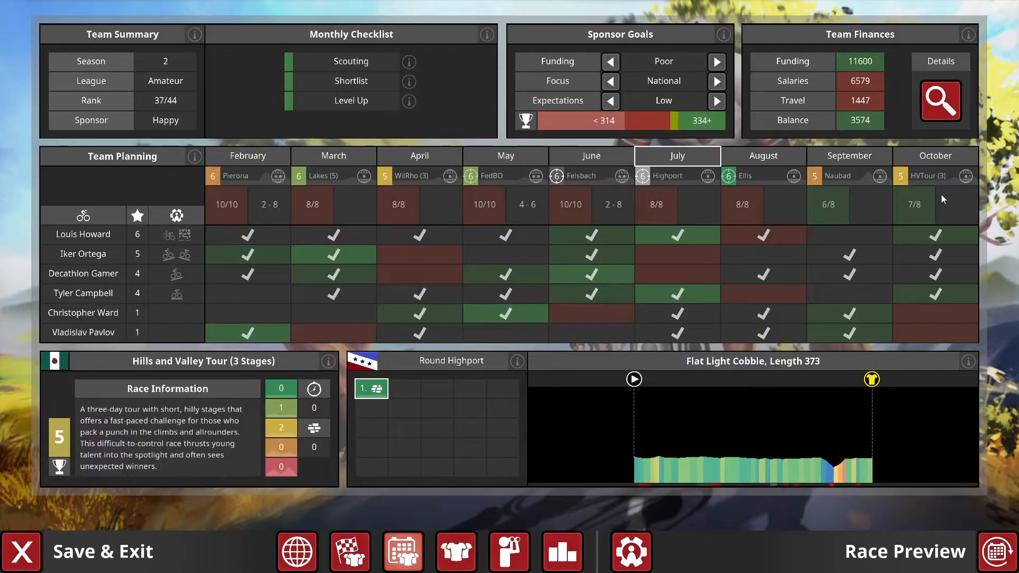
Show the planning calendar with the three-stage October Hills and Valley Tour details.
left_click(838, 176)
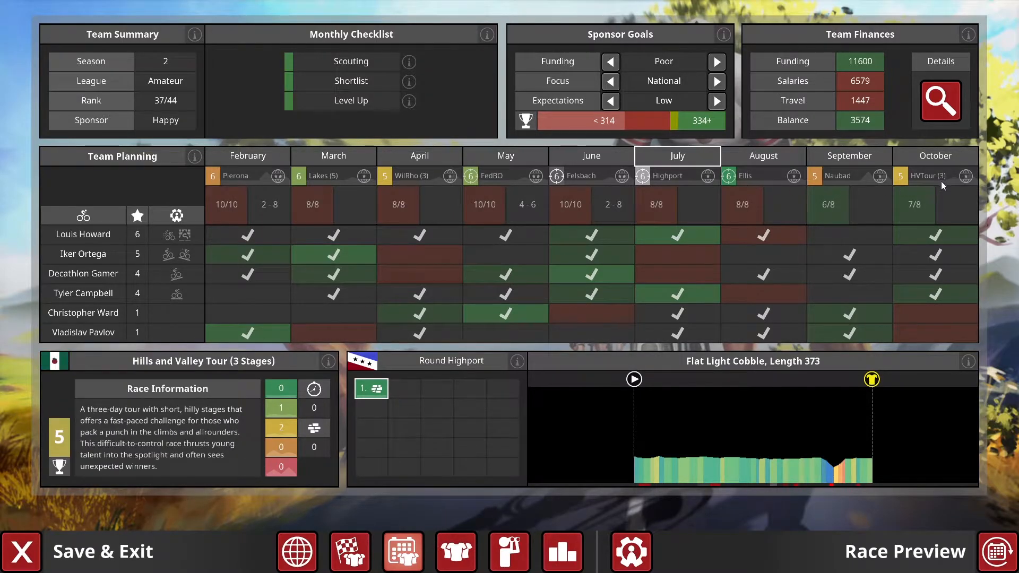
mouse_move(946, 327)
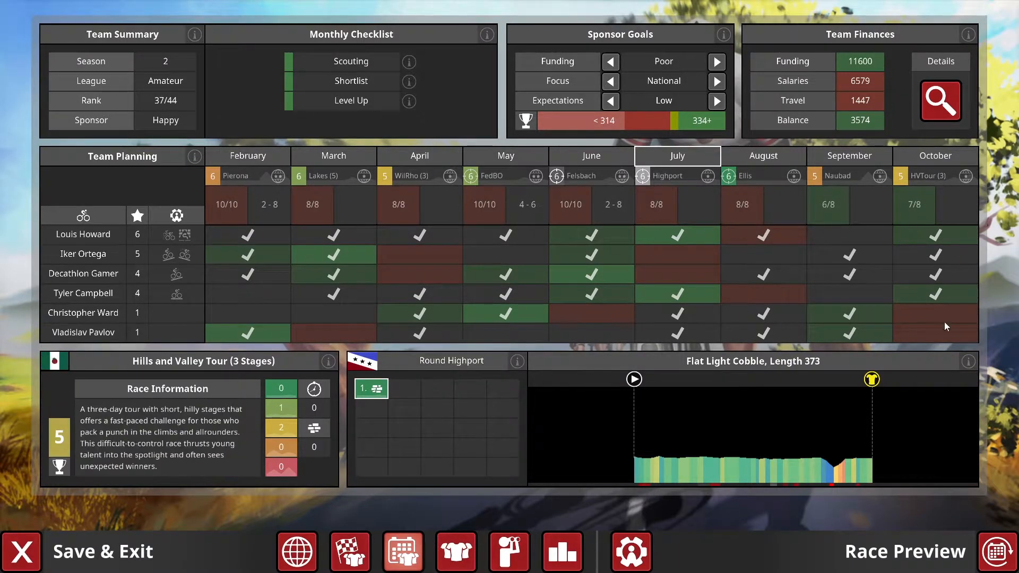
mouse_move(962, 524)
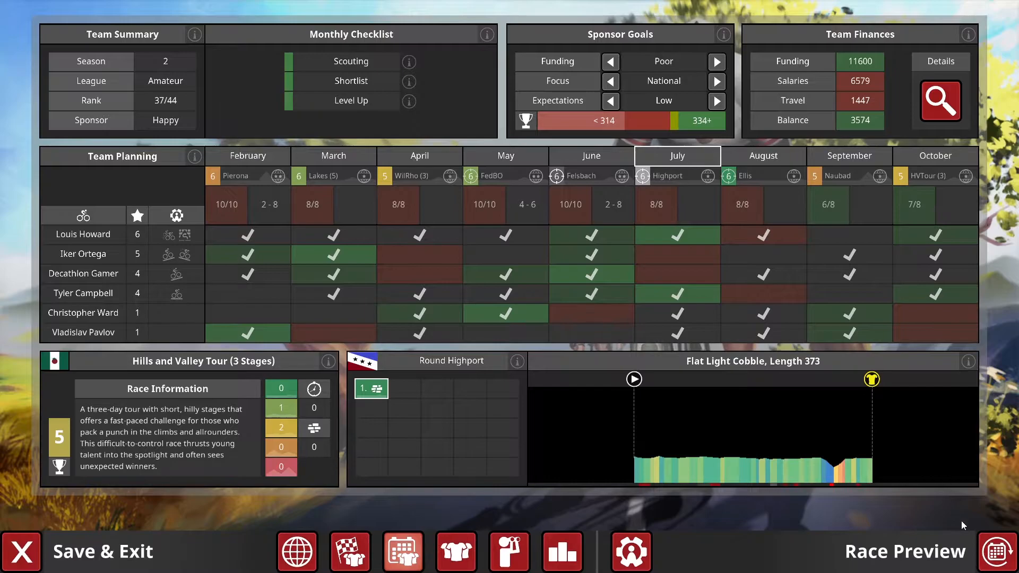
mouse_move(955, 522)
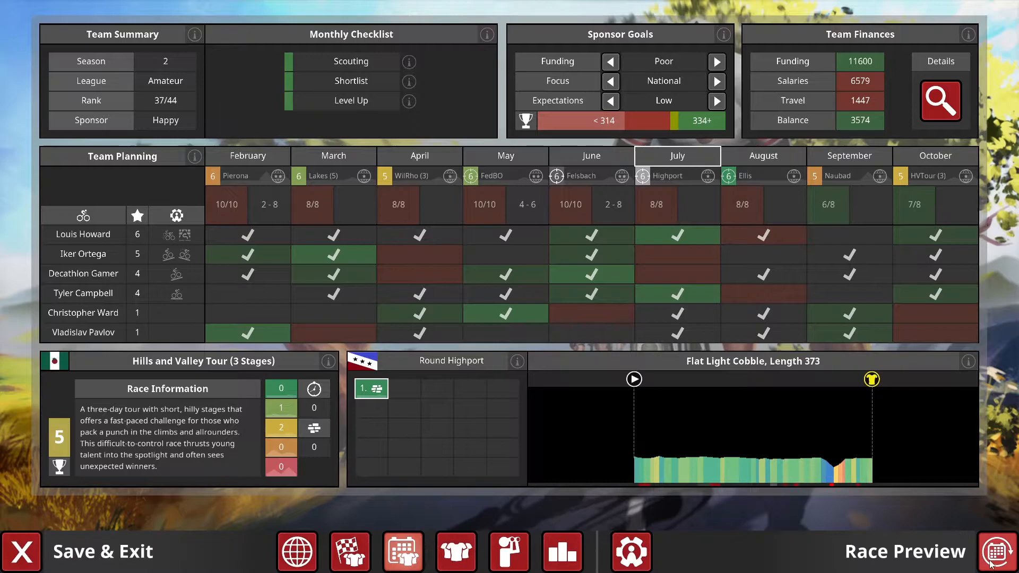
Open the Round Highport pre-race preview with standings, participating teams and stage favourites.
left_click(992, 551)
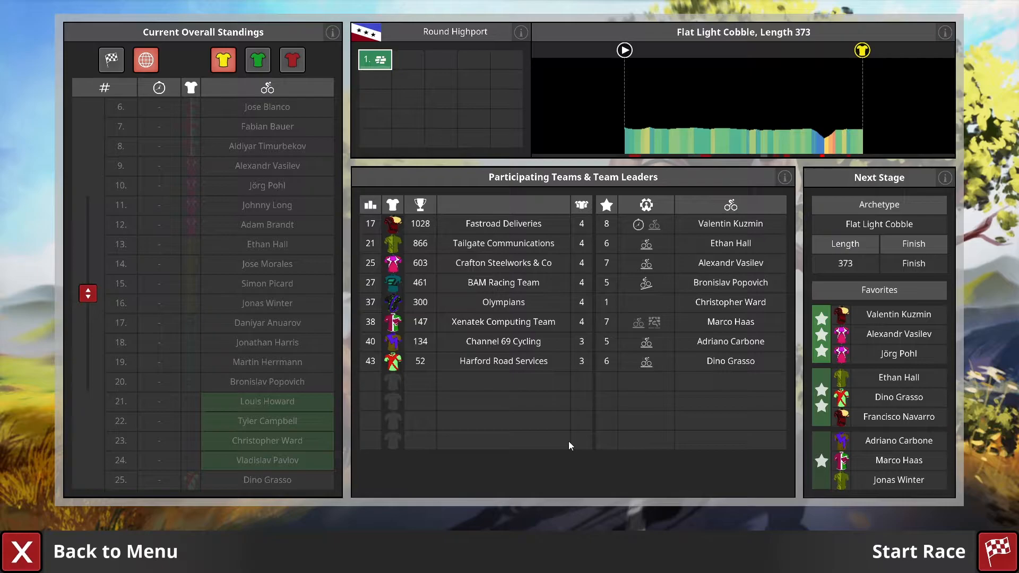
mouse_move(620, 304)
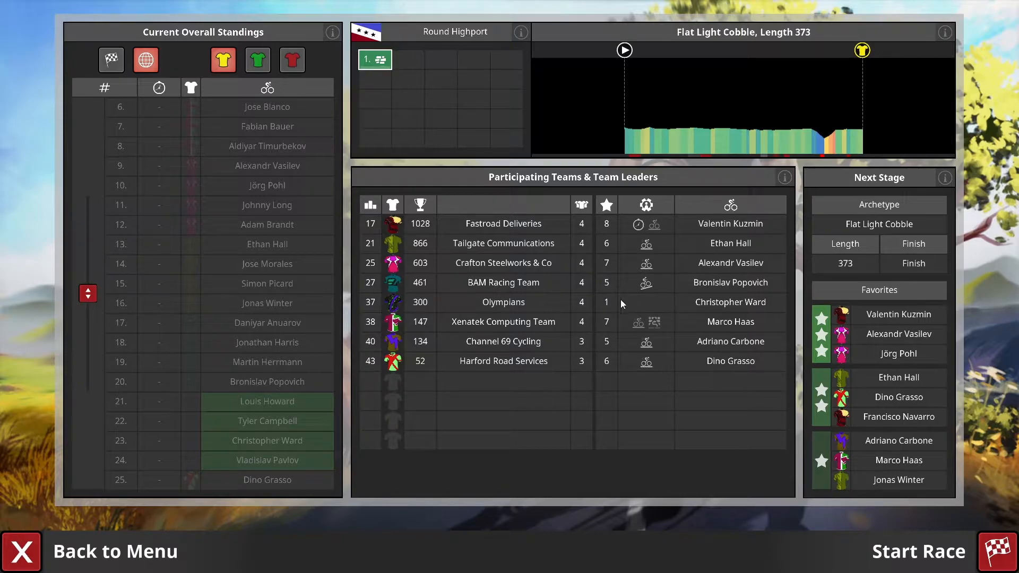
mouse_move(686, 310)
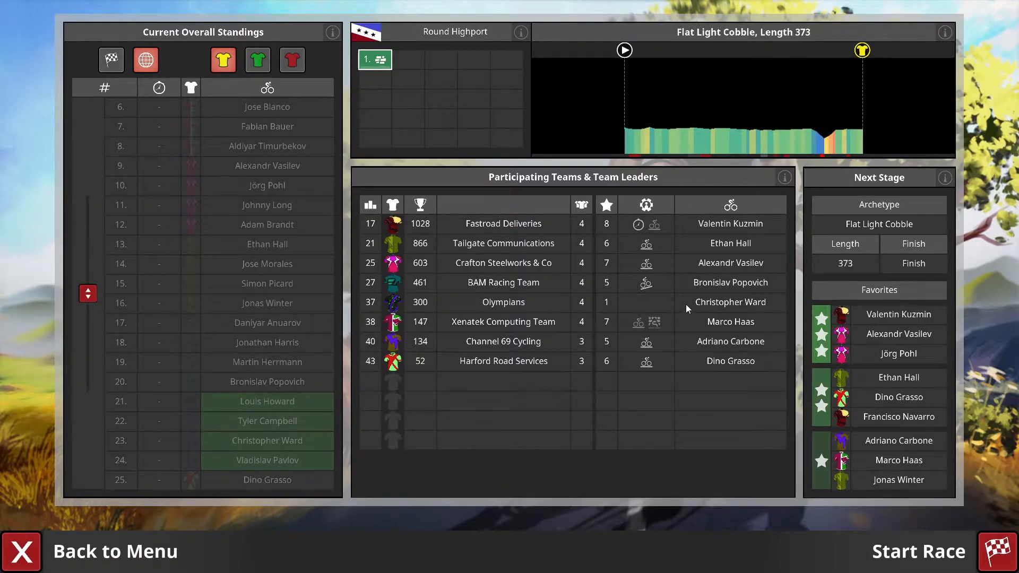
mouse_move(298, 413)
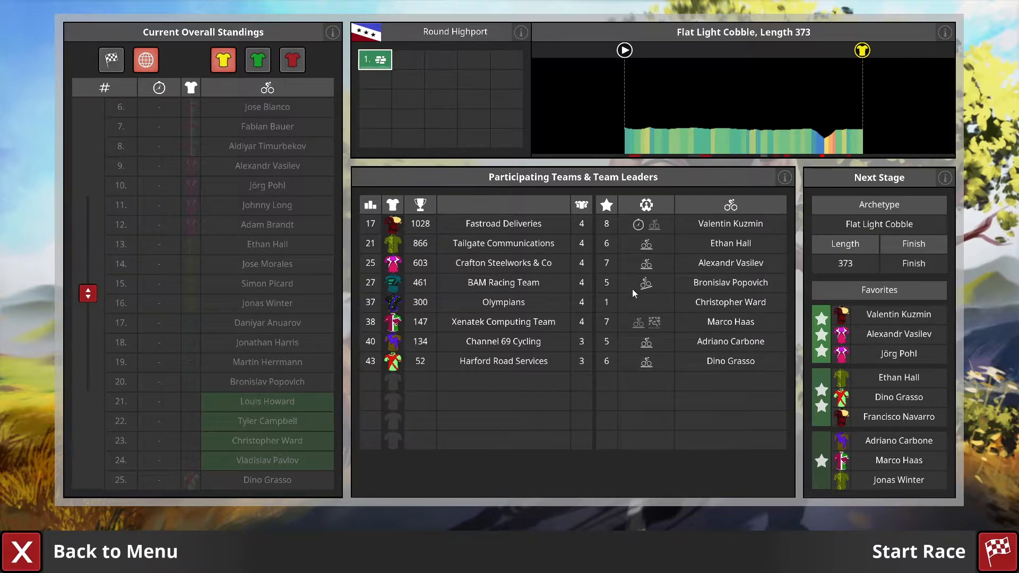
mouse_move(627, 306)
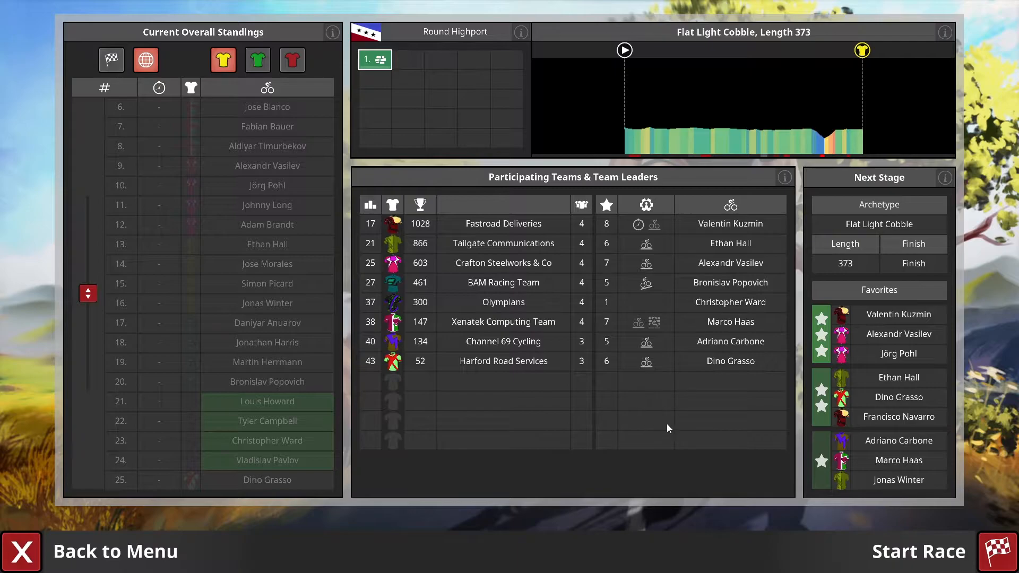
mouse_move(657, 439)
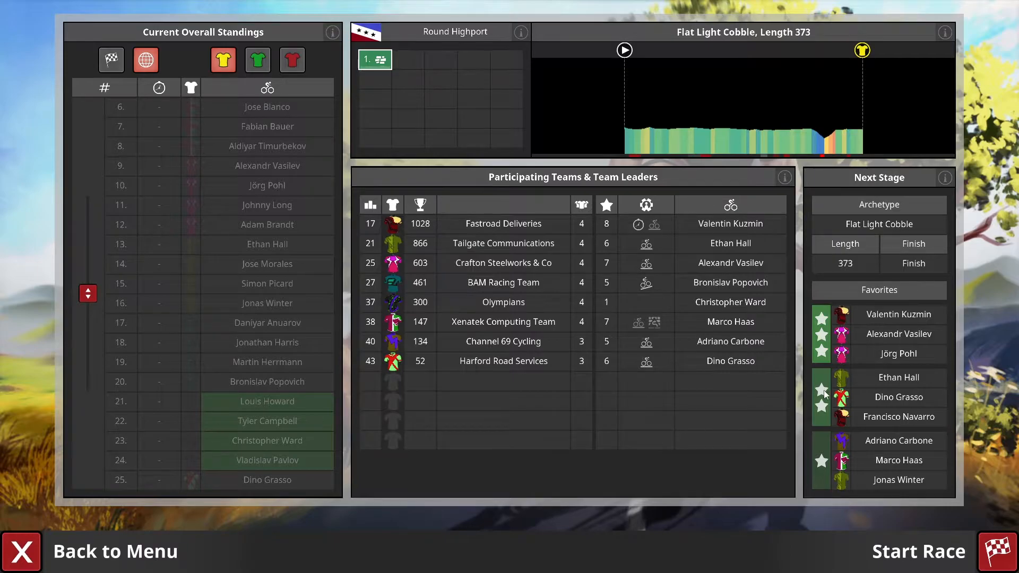
mouse_move(607, 226)
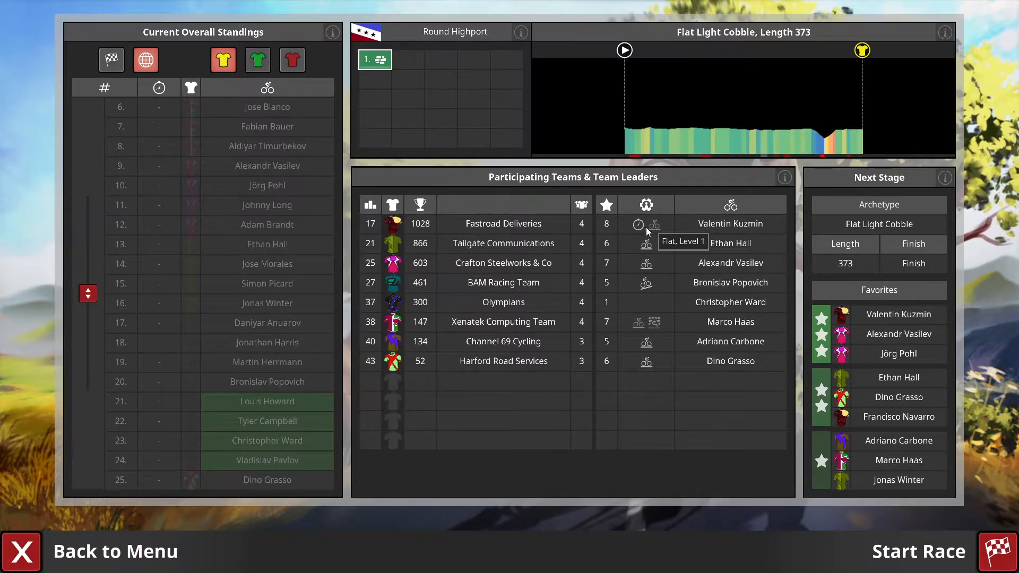
mouse_move(645, 246)
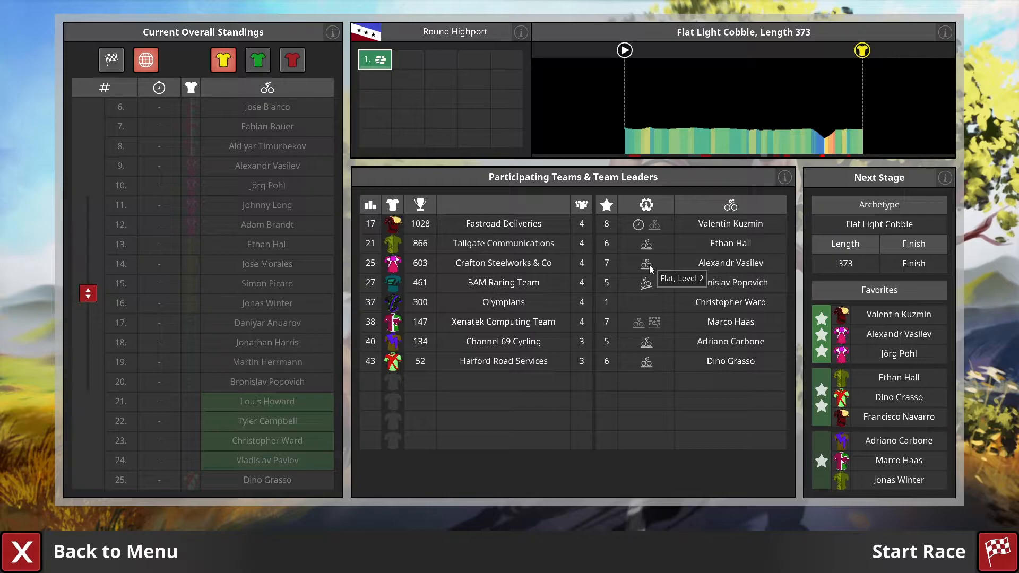
mouse_move(663, 296)
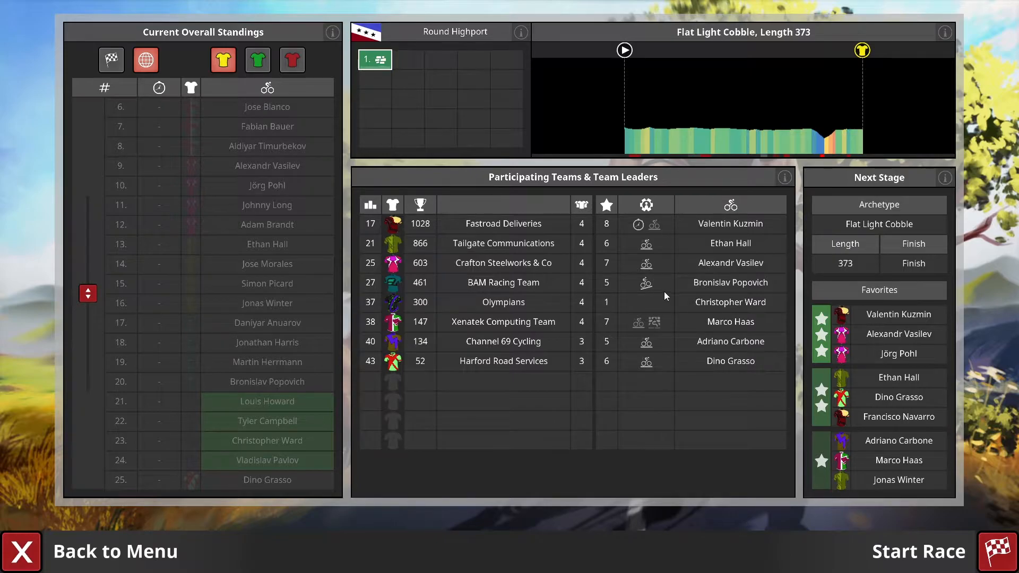
mouse_move(648, 290)
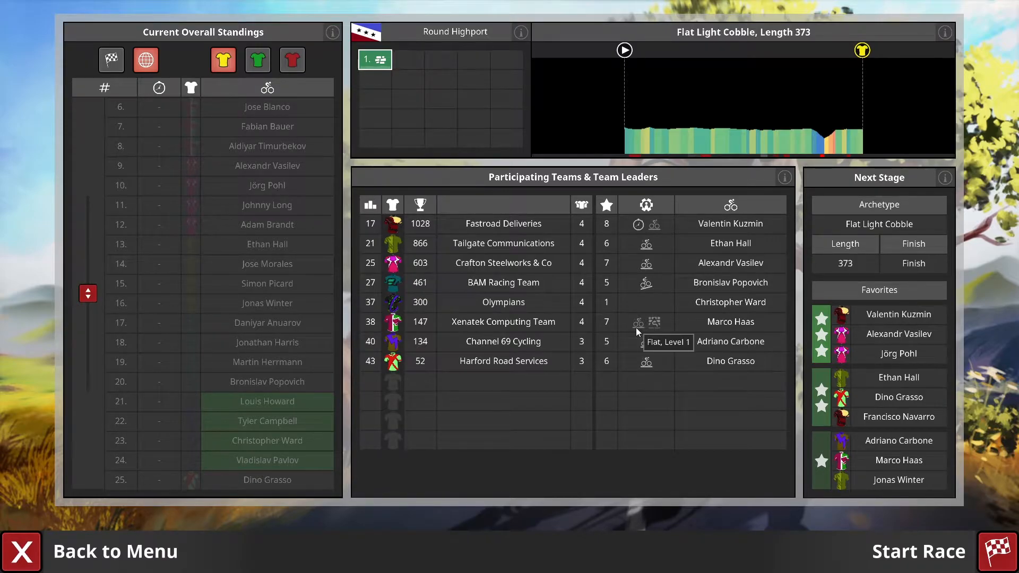
mouse_move(647, 330)
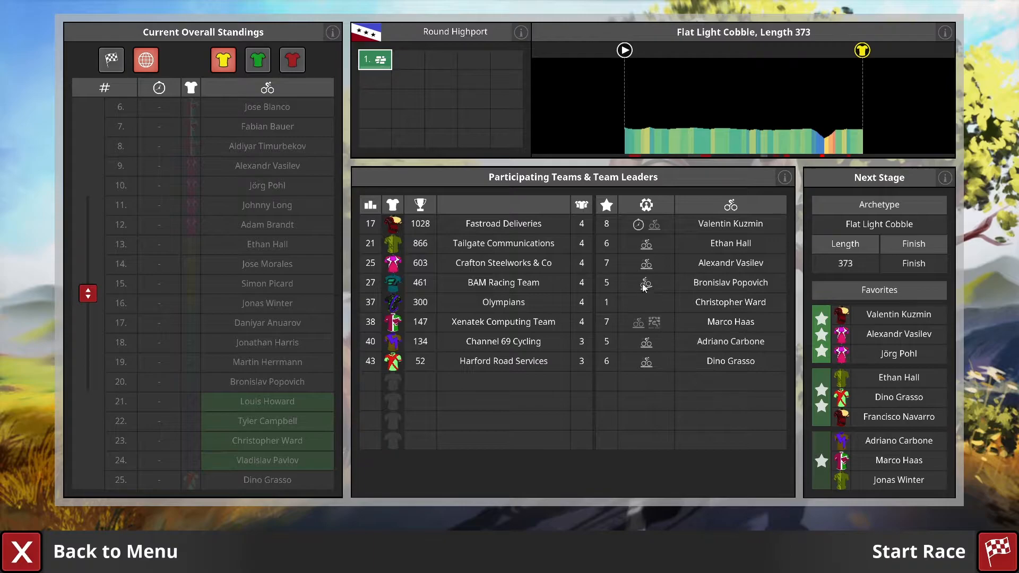
mouse_move(651, 333)
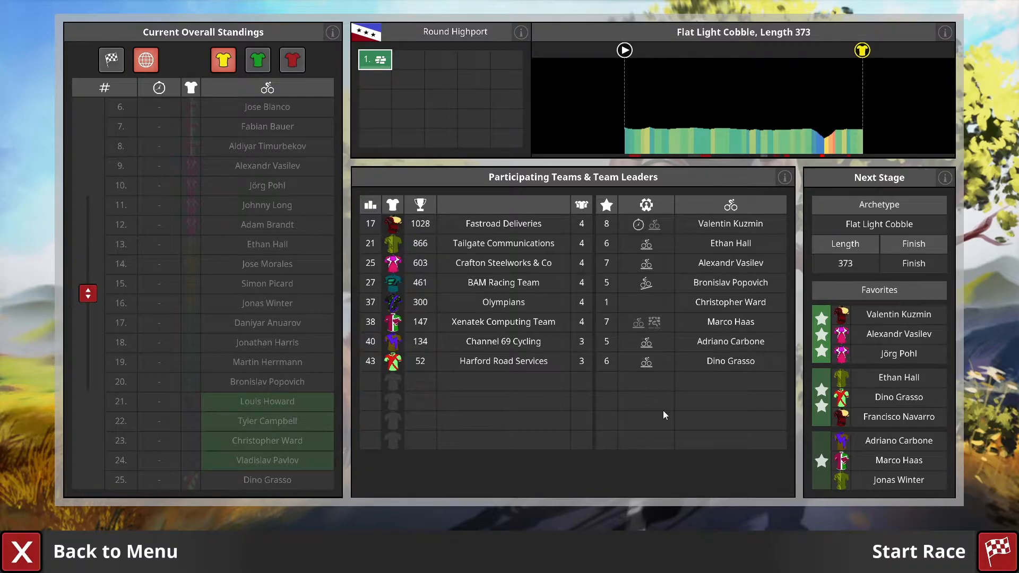
mouse_move(755, 475)
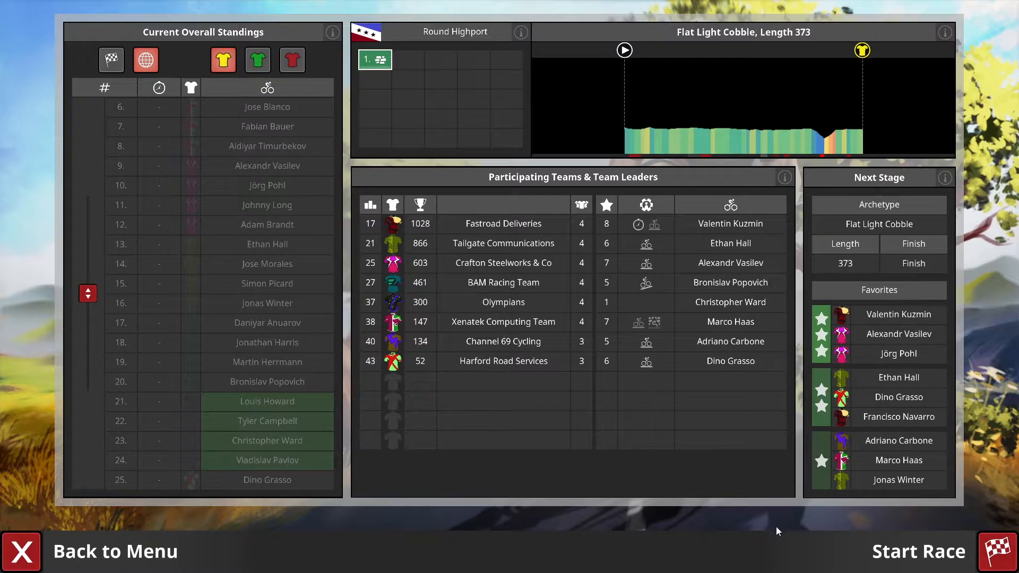
Start the race and confirm Pavlov, Howard and Campbell's pack positions across two turns.
left_click(917, 551)
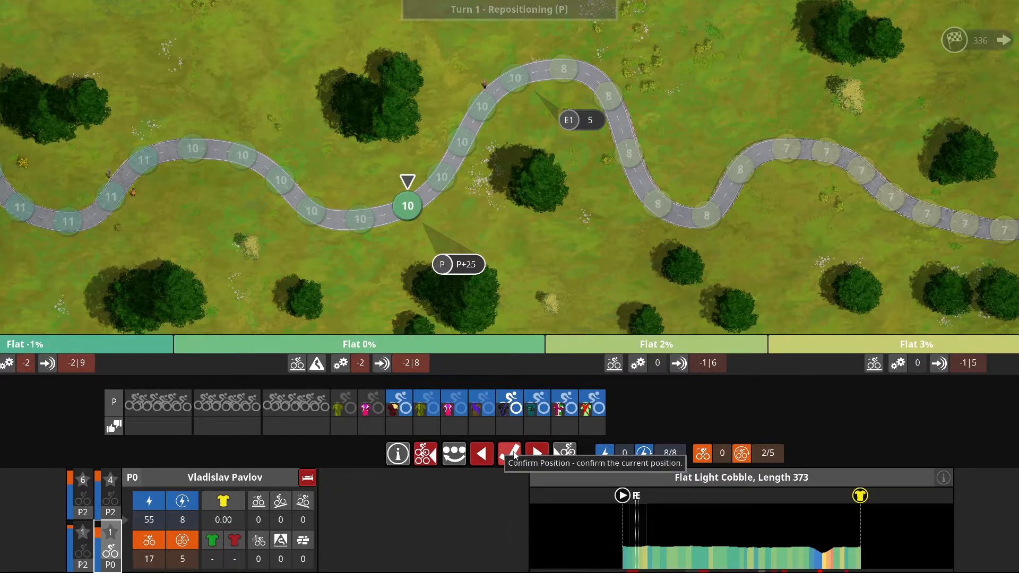
left_click(510, 452)
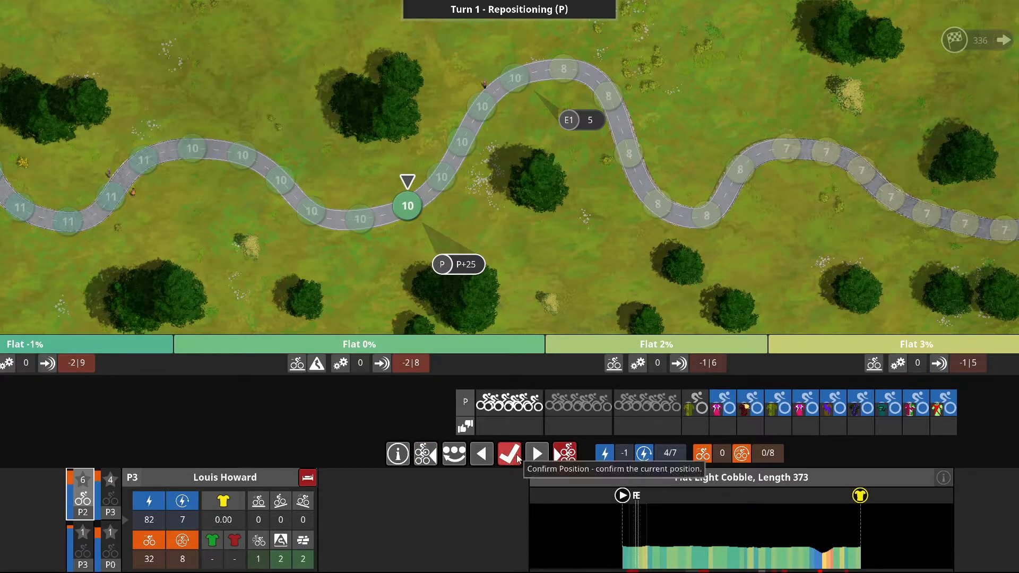
left_click(509, 452)
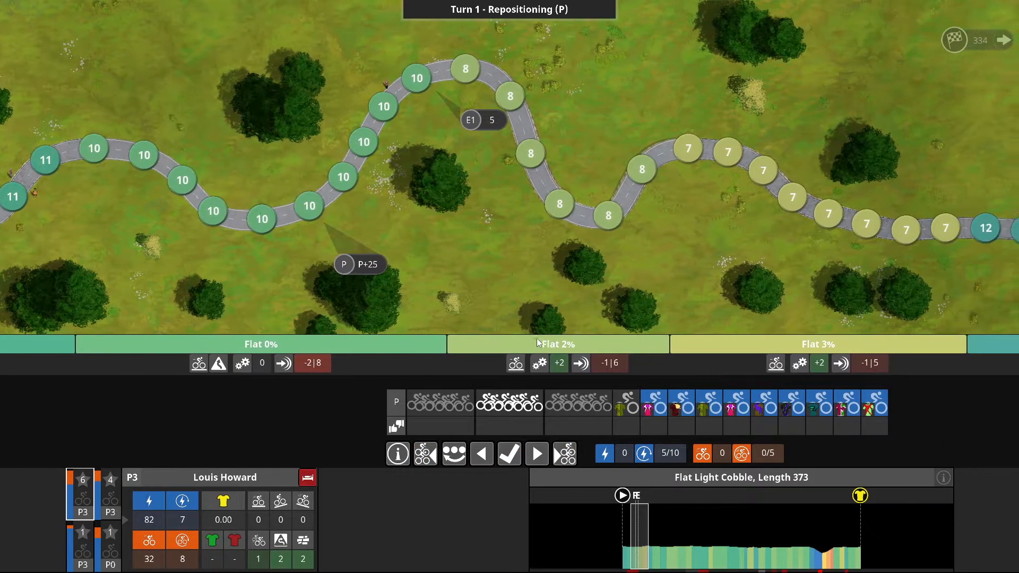
left_click(536, 454)
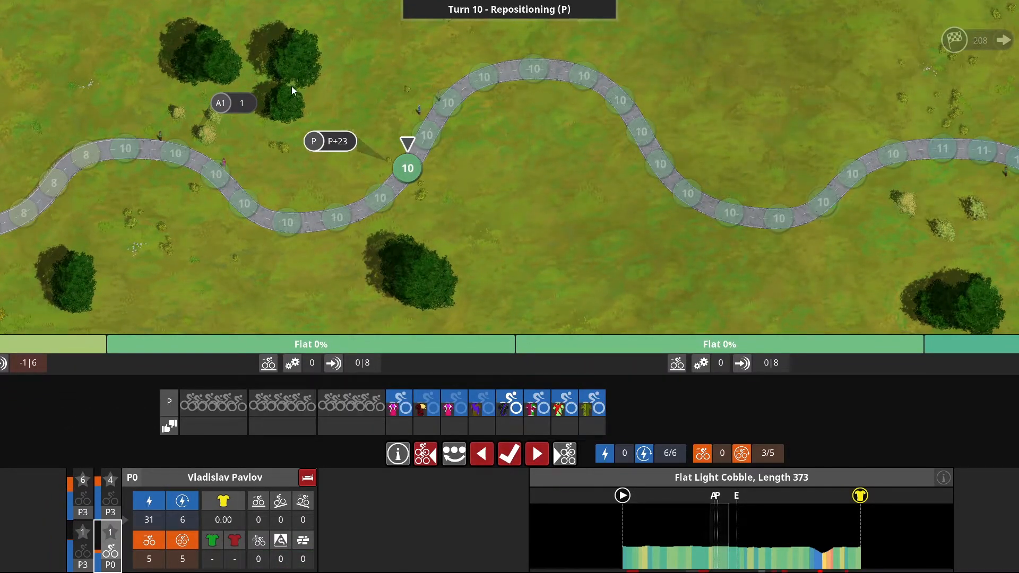
mouse_move(237, 104)
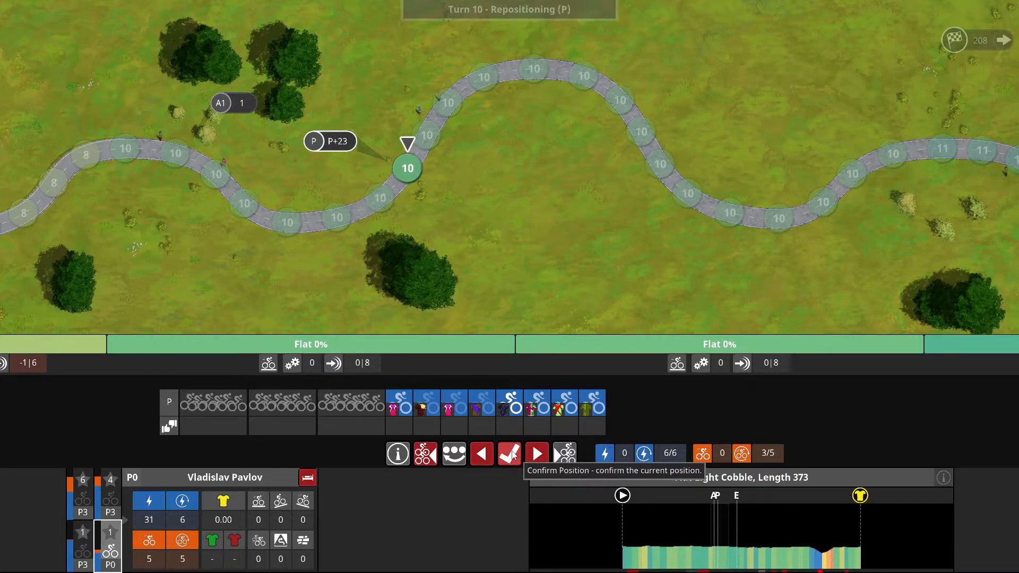
left_click(509, 454)
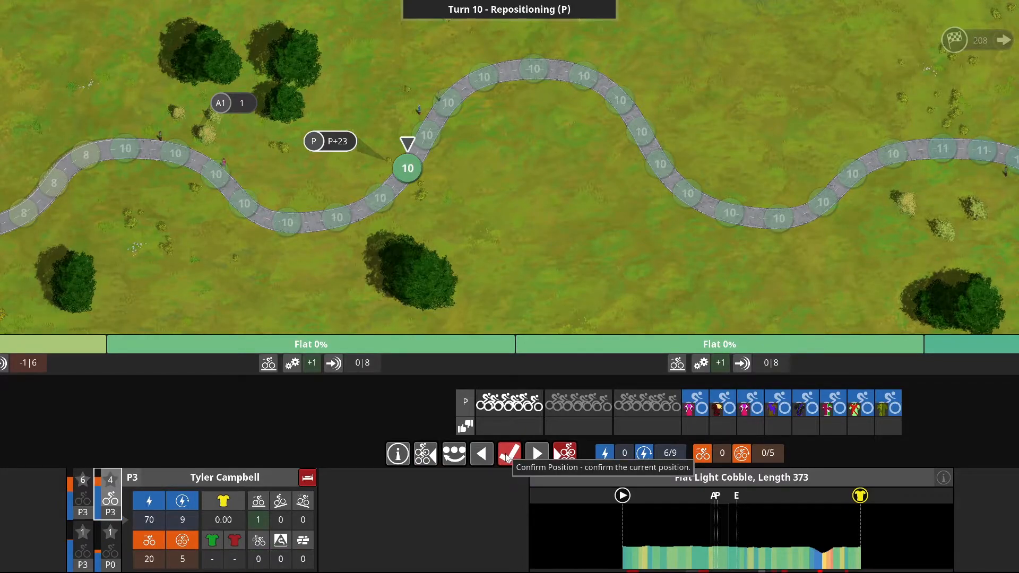
left_click(509, 452)
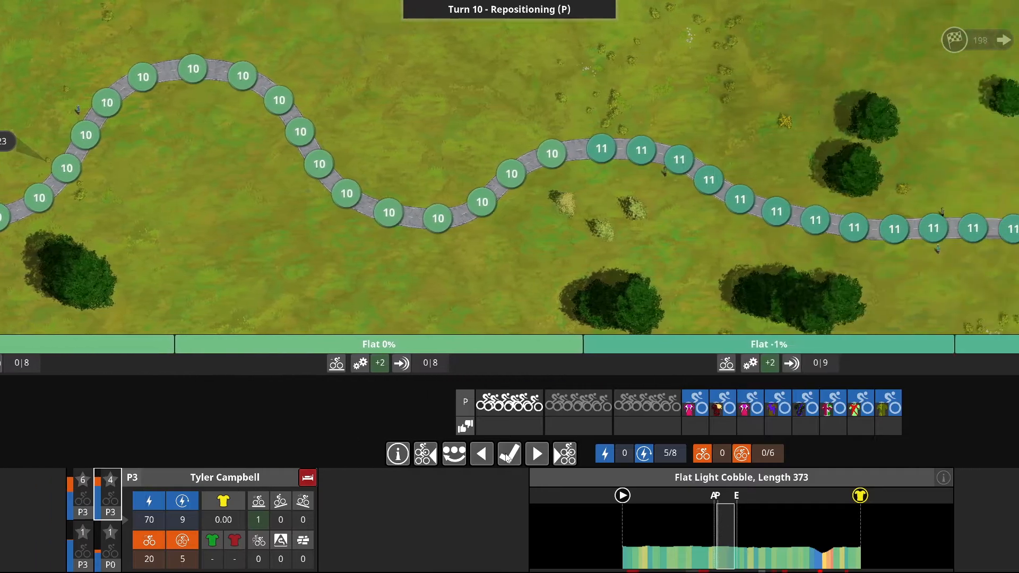
left_click(536, 454)
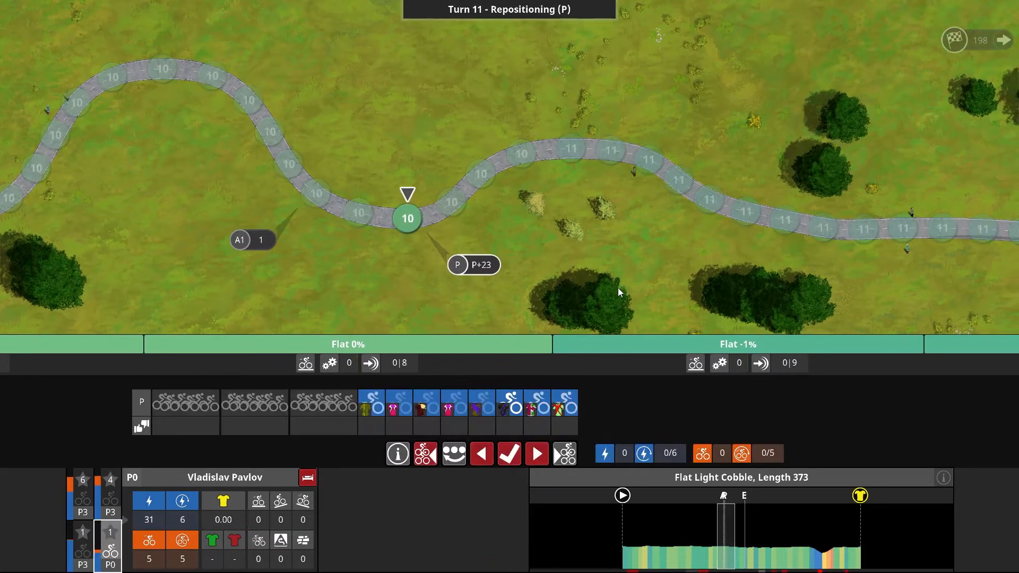
Confirm Pavlov's and Campbell's positions, and move Howard and Pavlov to chosen track spaces.
left_click(509, 454)
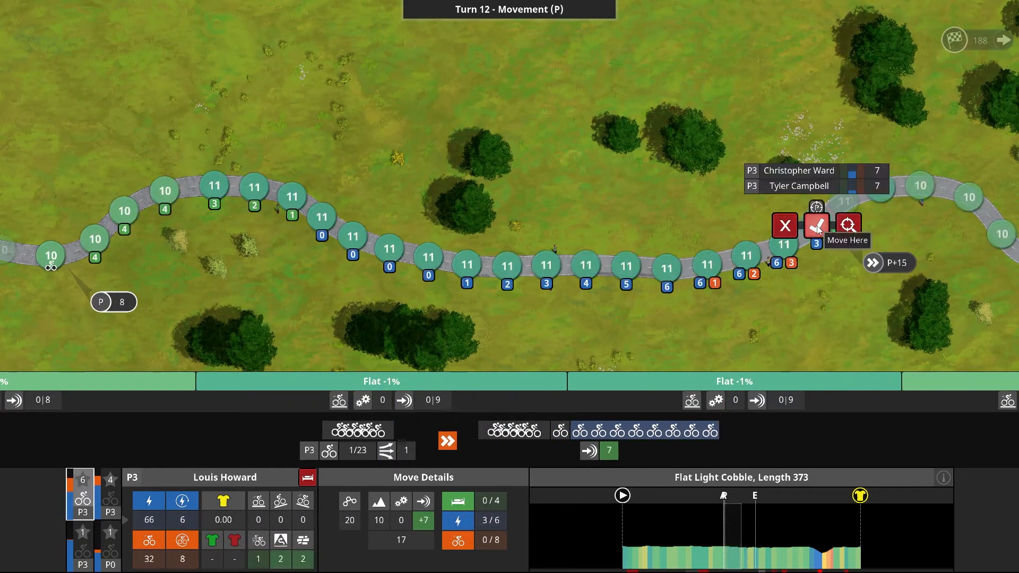
left_click(816, 225)
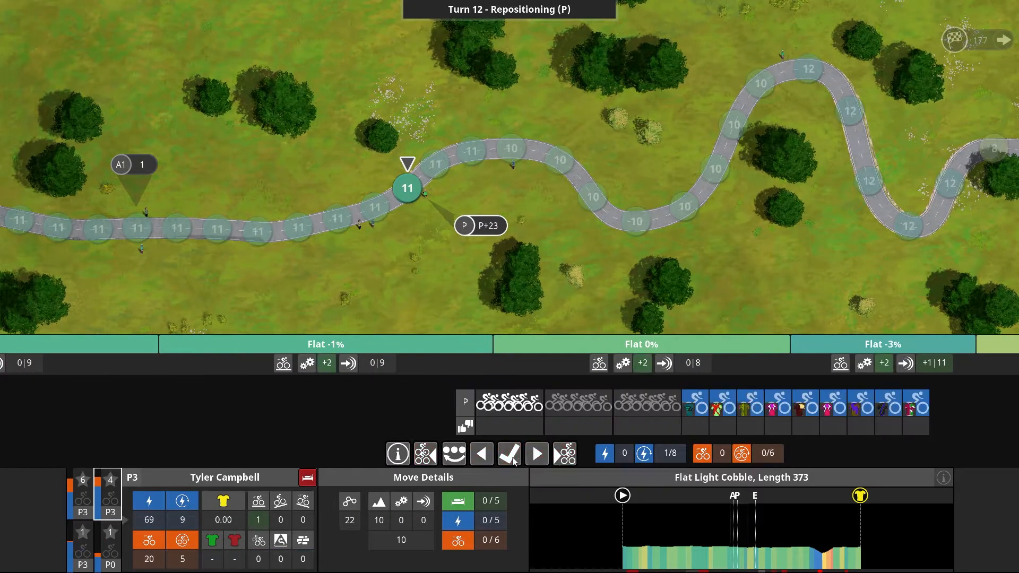
left_click(509, 453)
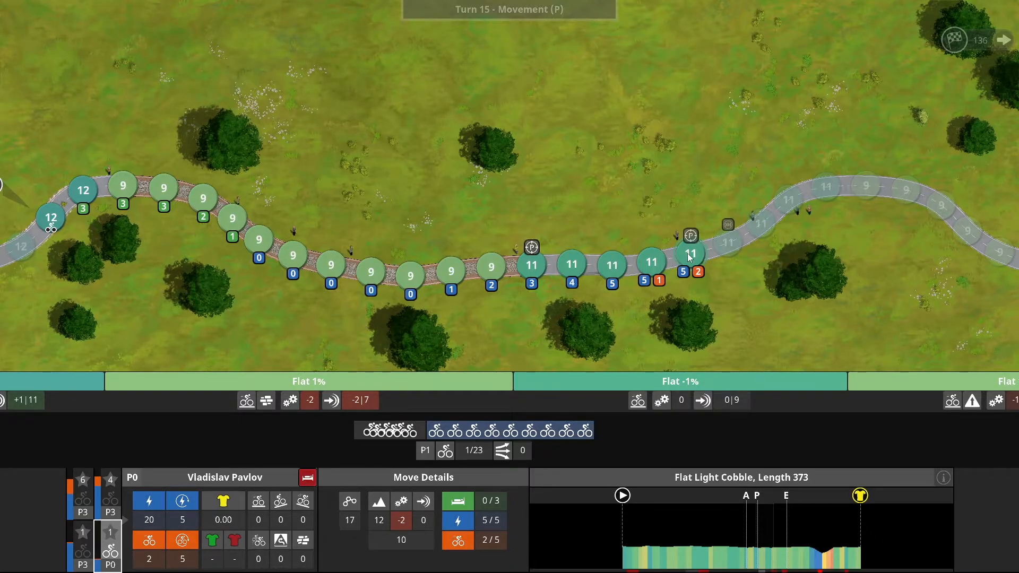
left_click(683, 254)
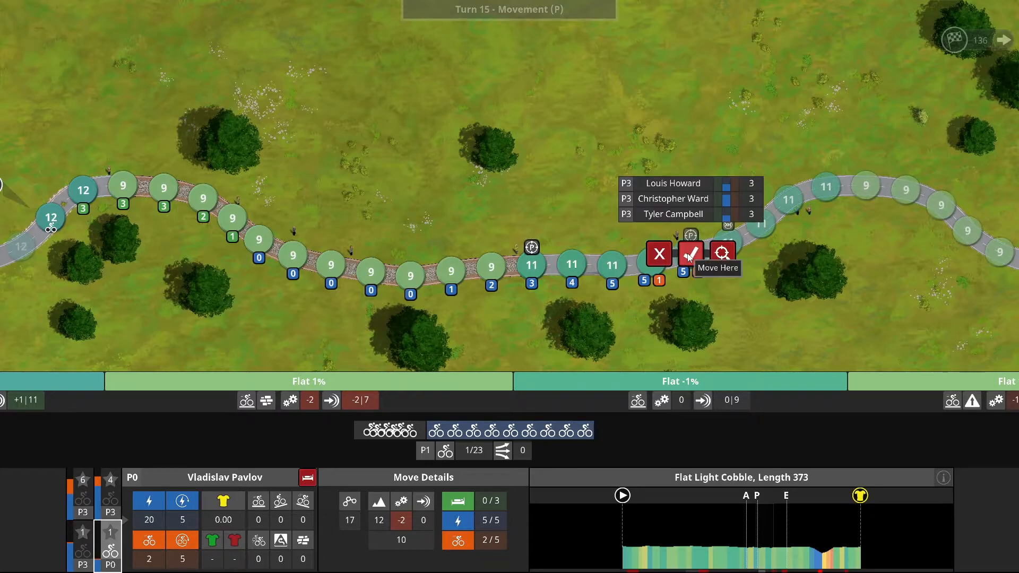
left_click(689, 254)
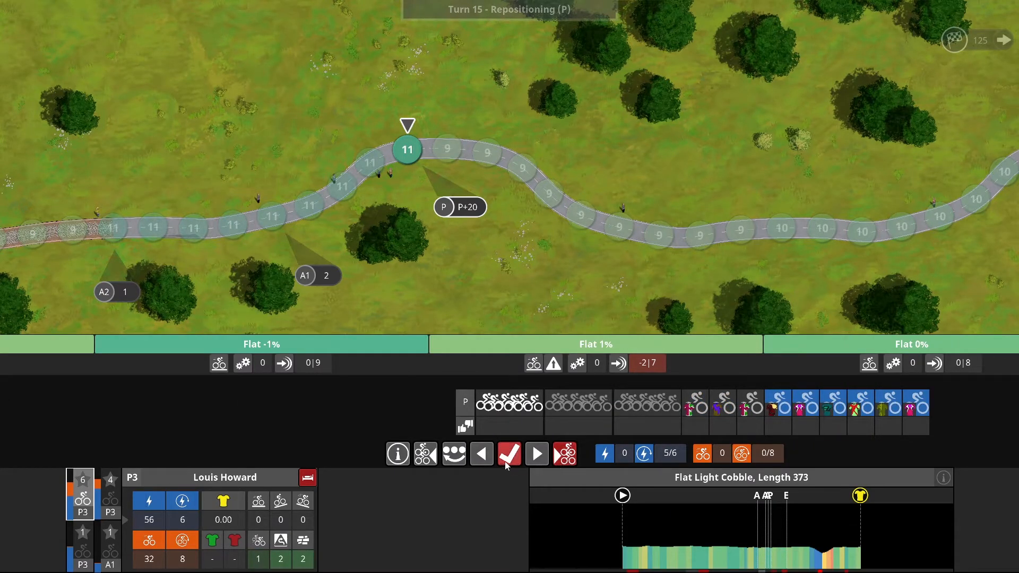
mouse_move(509, 454)
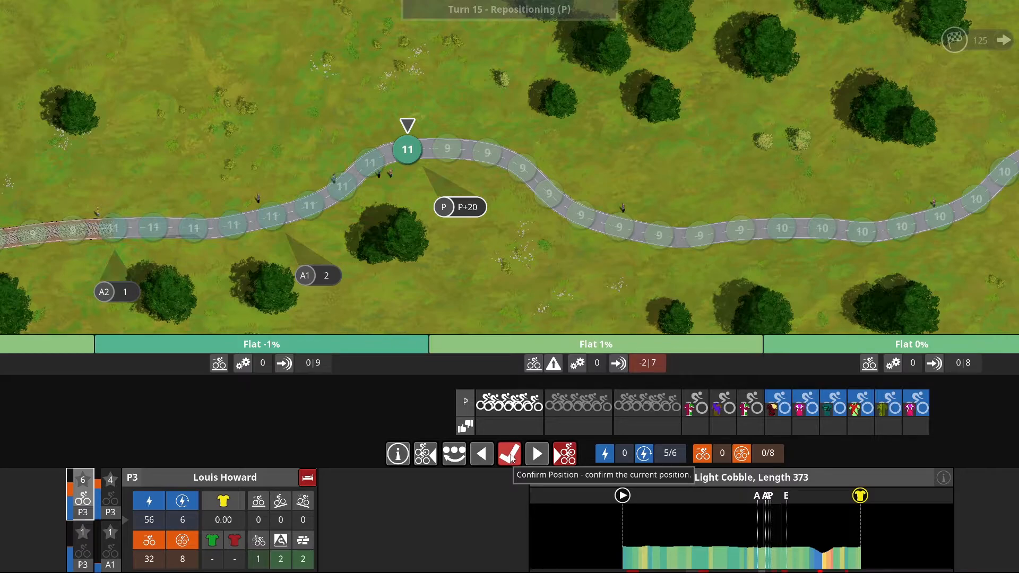
left_click(509, 454)
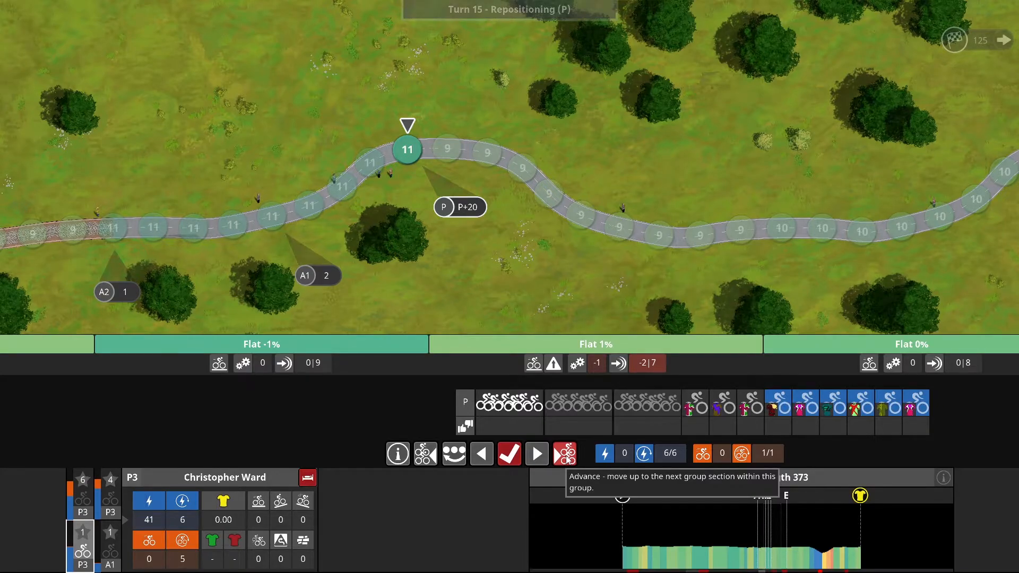
left_click(535, 453)
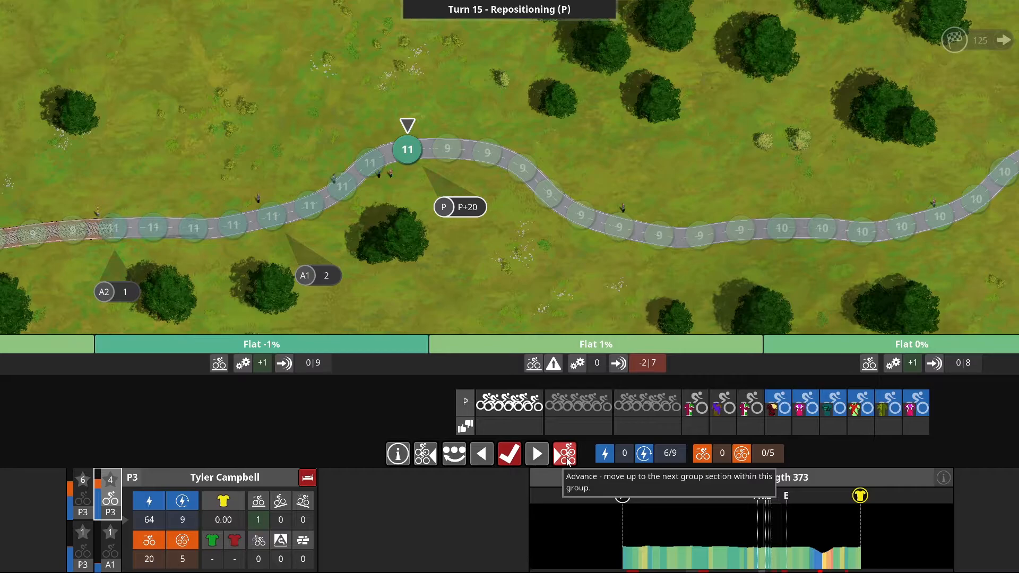
left_click(564, 453)
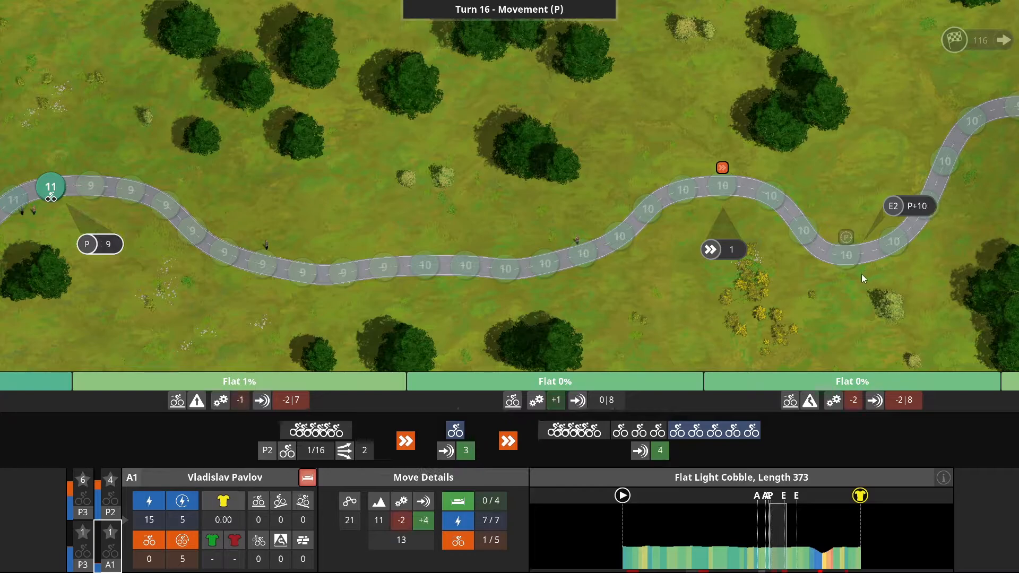
Move Christopher Ward to a chosen track space and confirm Louis Howard's turn 16 position.
left_click(110, 494)
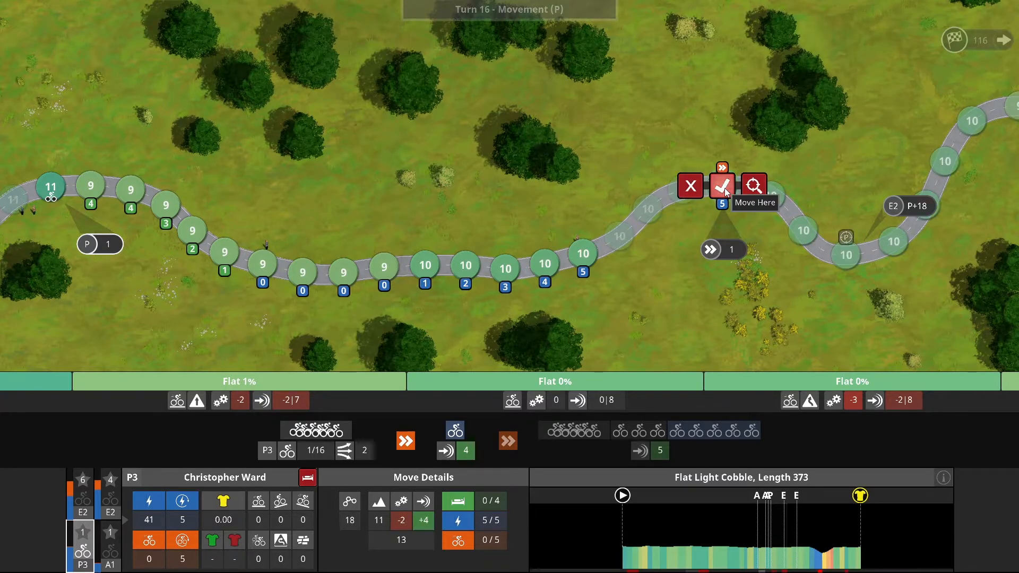
left_click(721, 185)
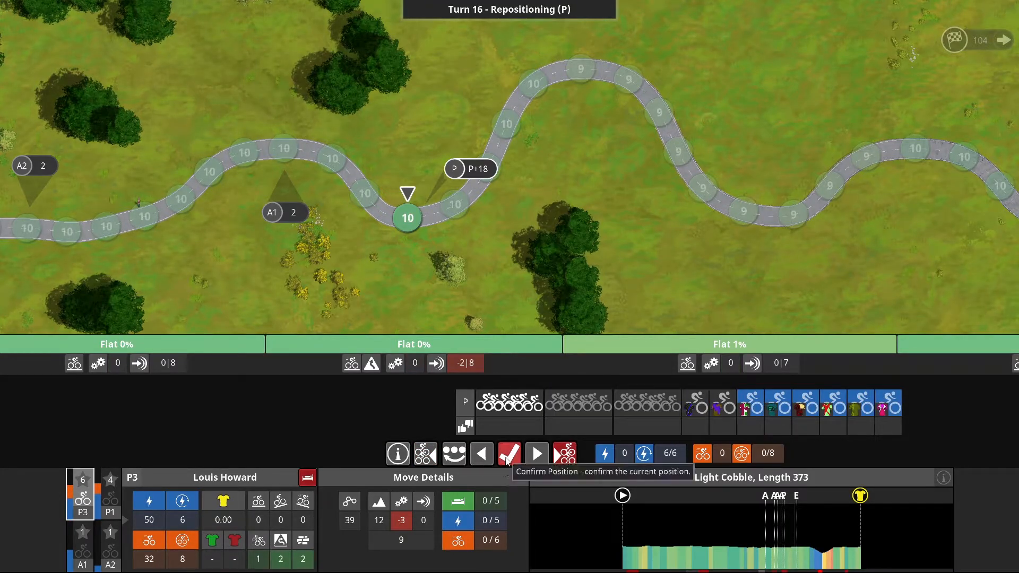
left_click(509, 454)
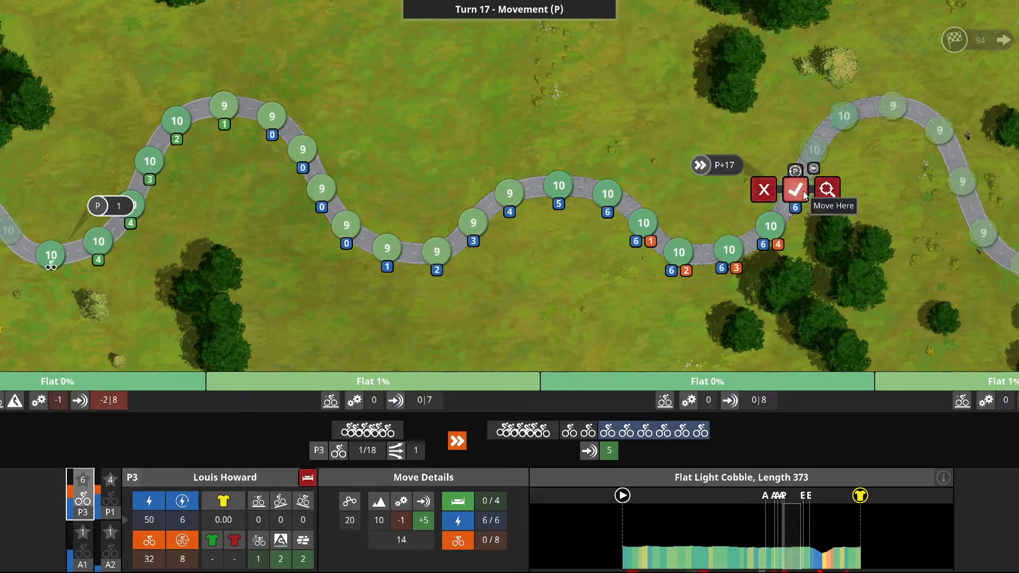
Move Louis Howard ahead, advance Tyler Campbell, and confirm Howard's turn 17 position.
left_click(795, 190)
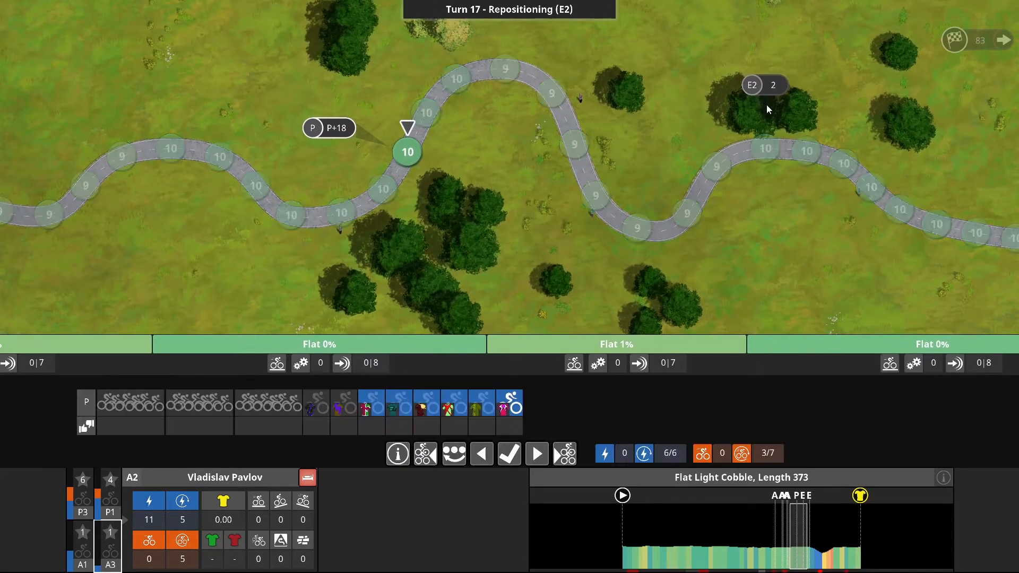
left_click(509, 452)
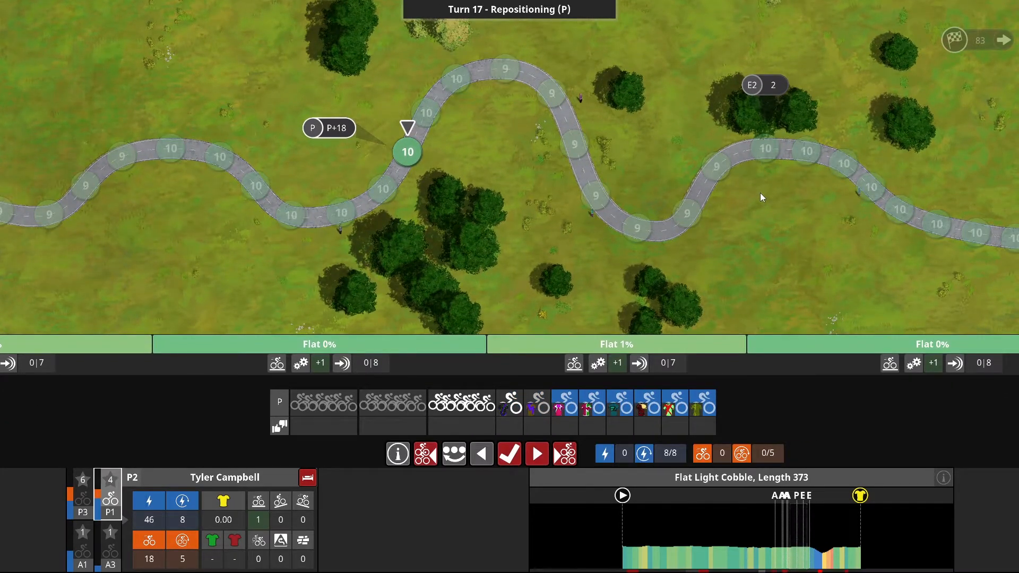
mouse_move(772, 235)
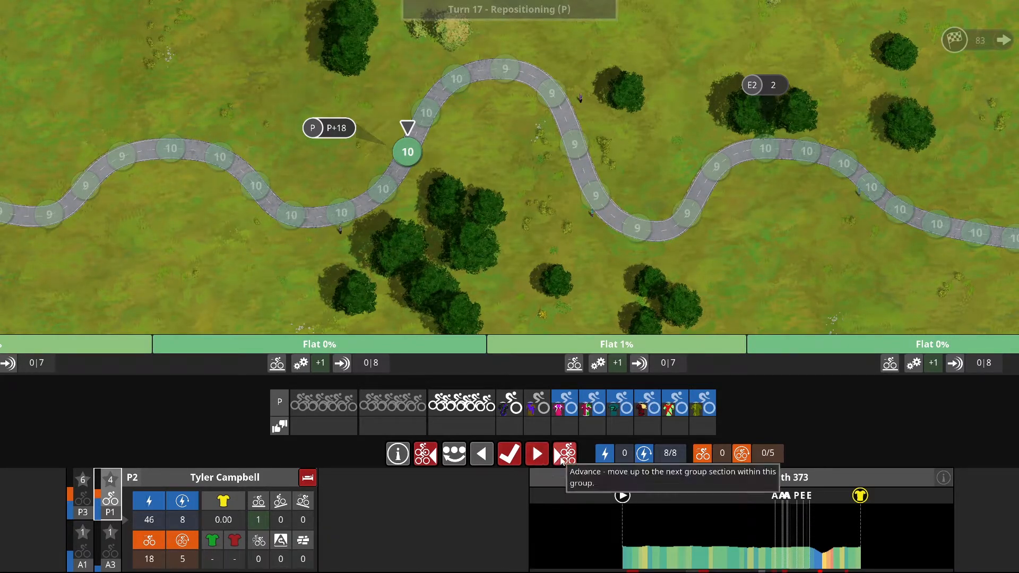
left_click(564, 453)
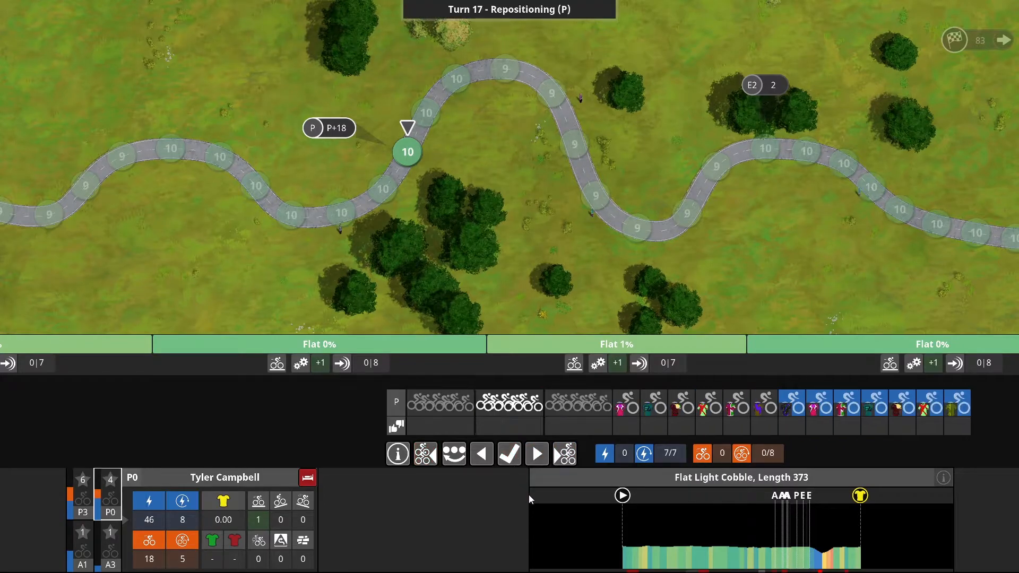
left_click(510, 454)
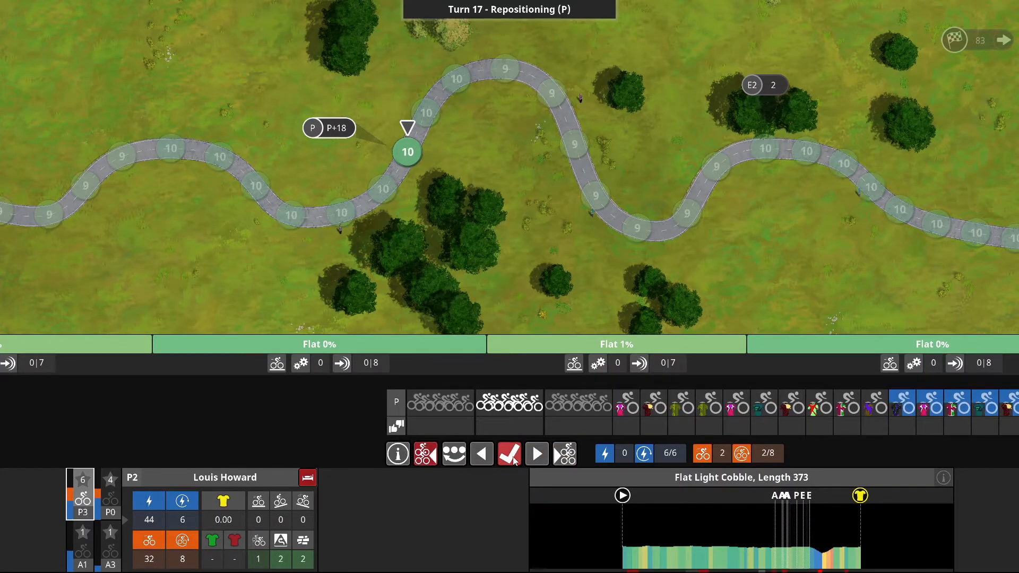
mouse_move(509, 453)
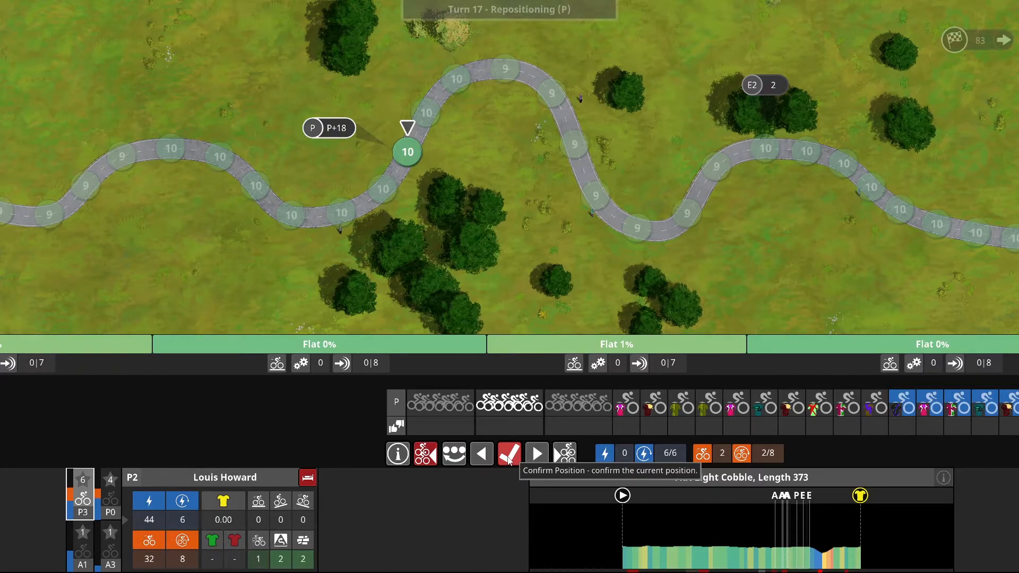
left_click(509, 454)
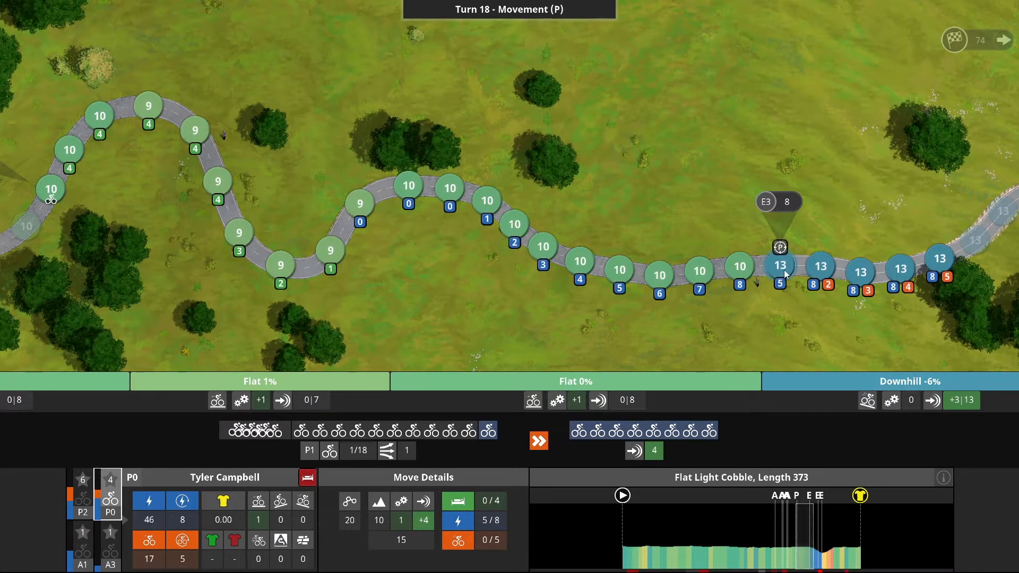
mouse_move(786, 202)
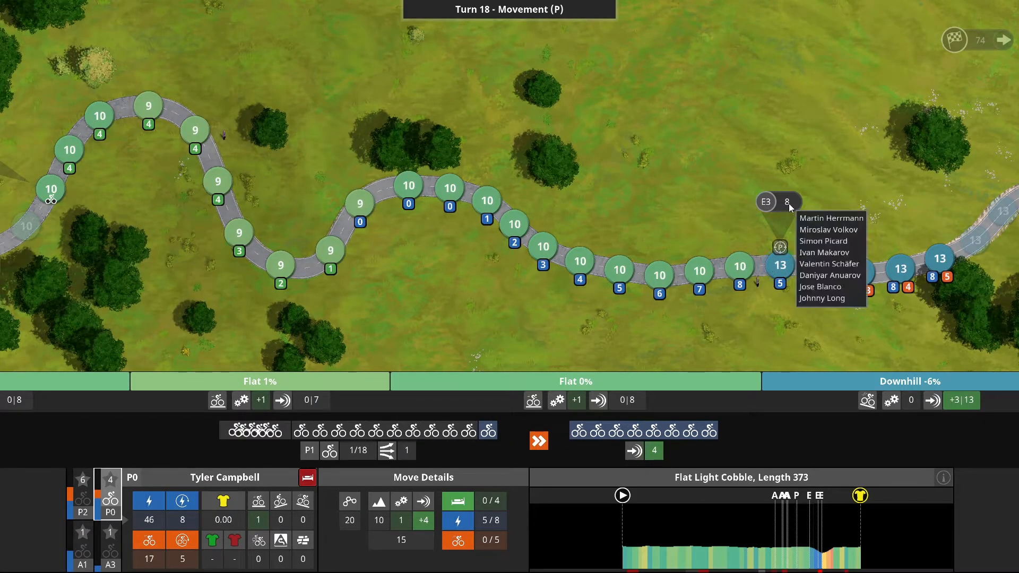
mouse_move(779, 270)
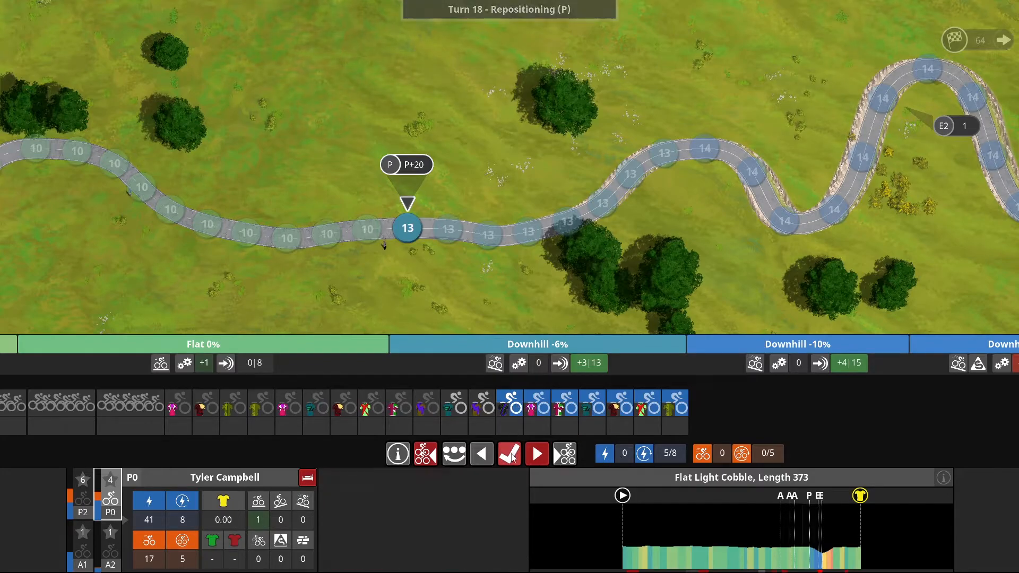
mouse_move(509, 453)
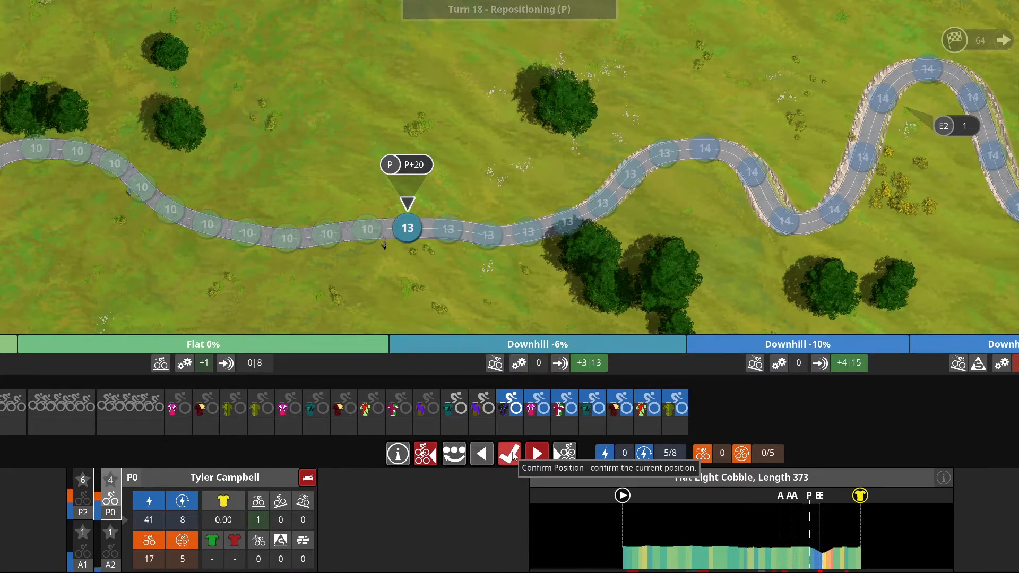
Confirm Tyler Campbell's, then Louis Howard's, group positions in turn 18 repositioning.
left_click(509, 453)
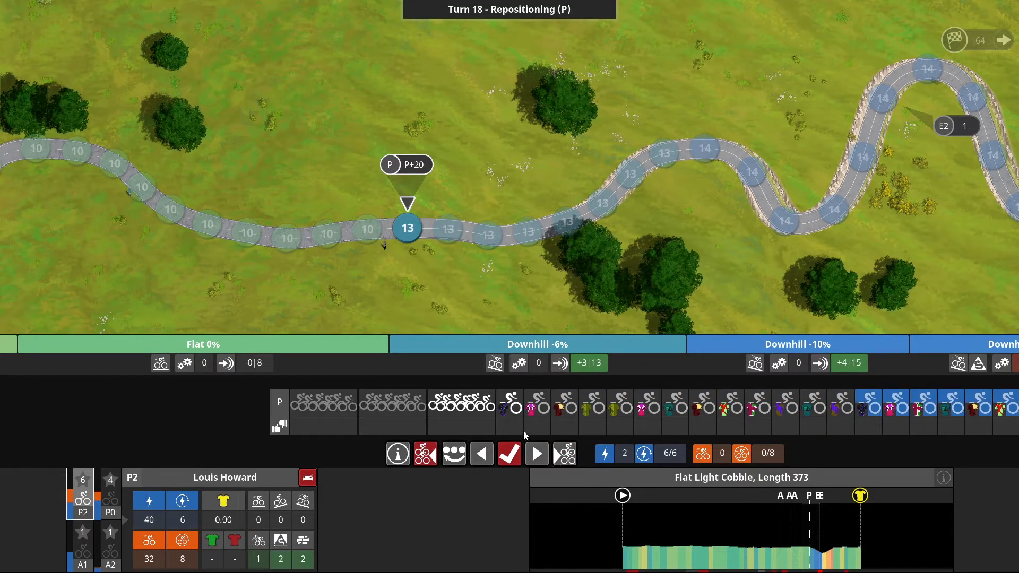
left_click(509, 454)
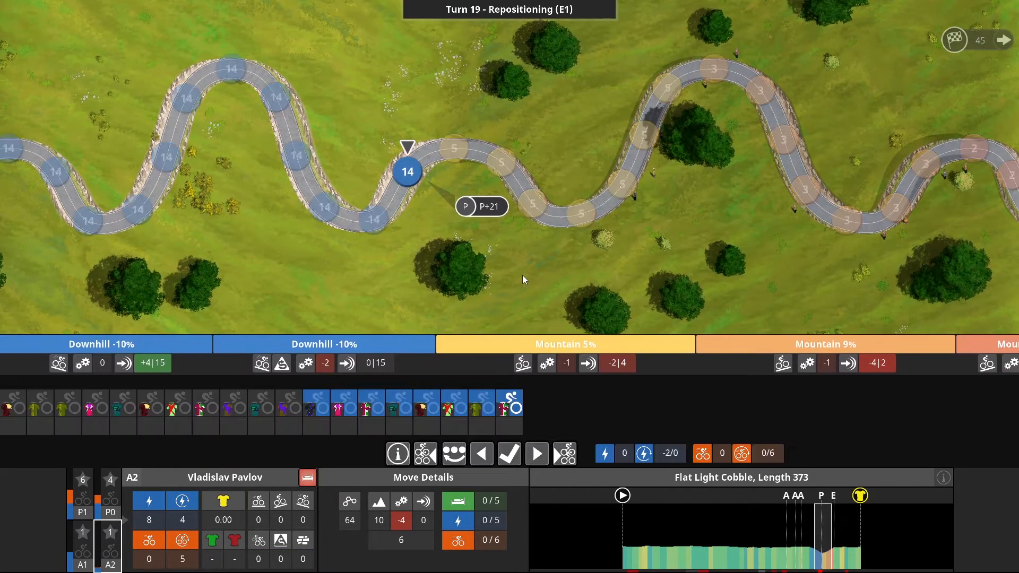
Keep Tyler Campbell's group place, advance Louis Howard one section, then continue to turn 20.
left_click(509, 453)
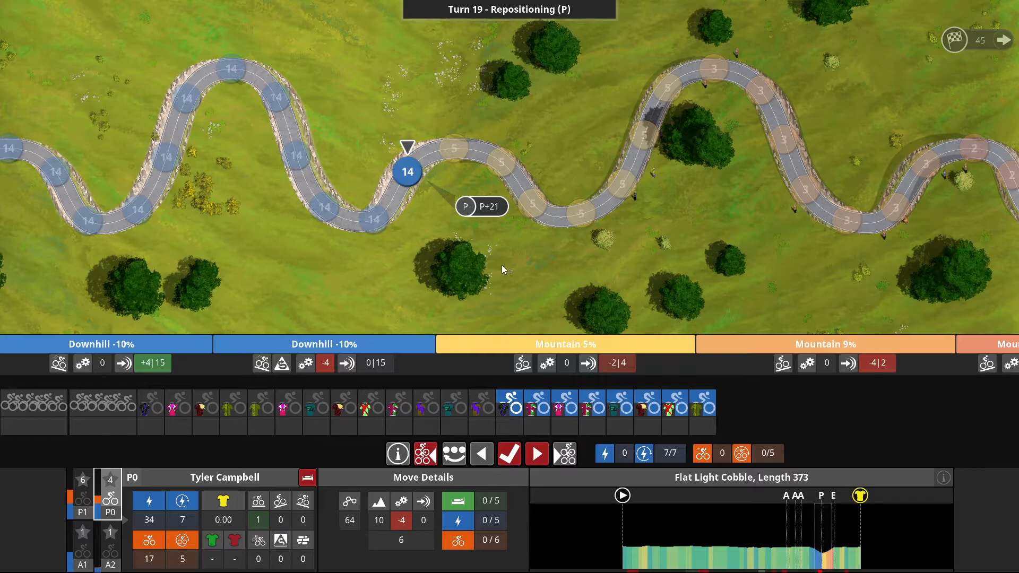
mouse_move(501, 269)
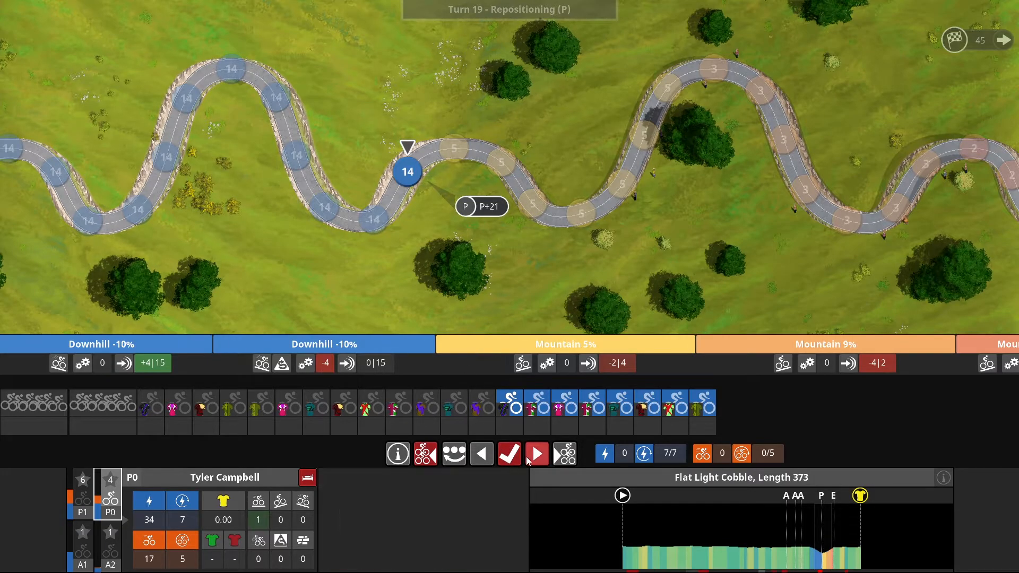
mouse_move(509, 453)
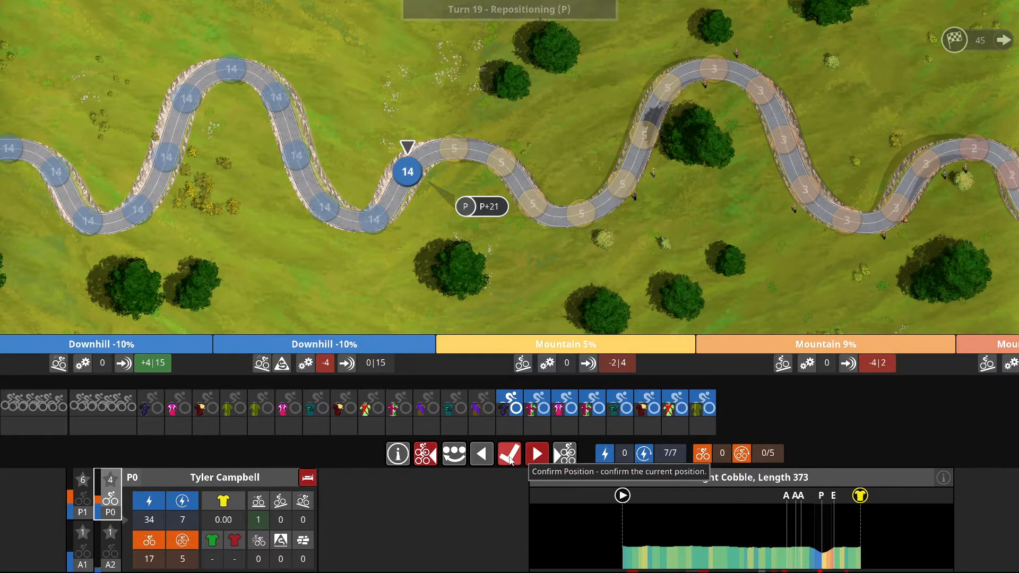
left_click(509, 454)
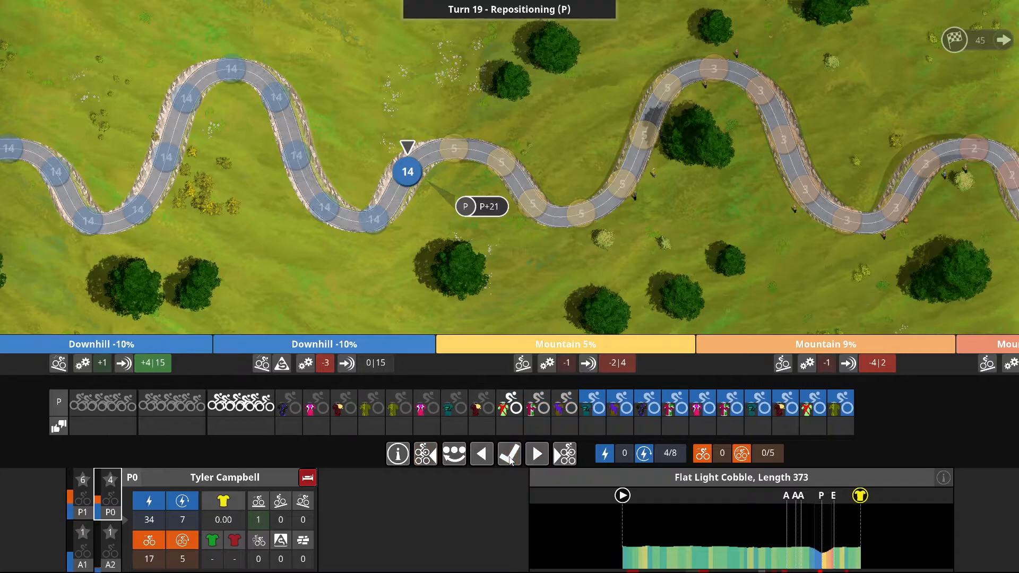
left_click(509, 454)
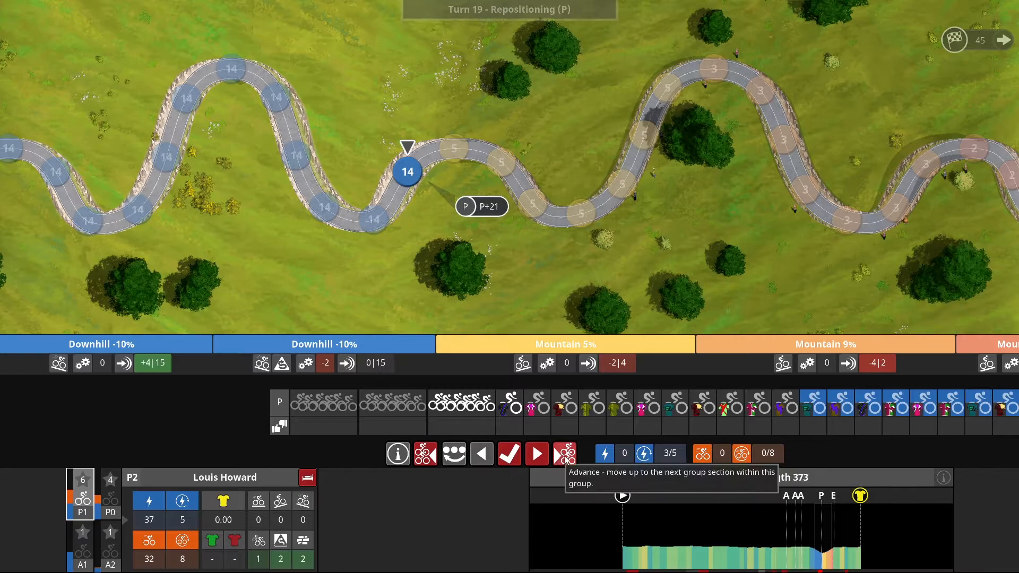
left_click(565, 453)
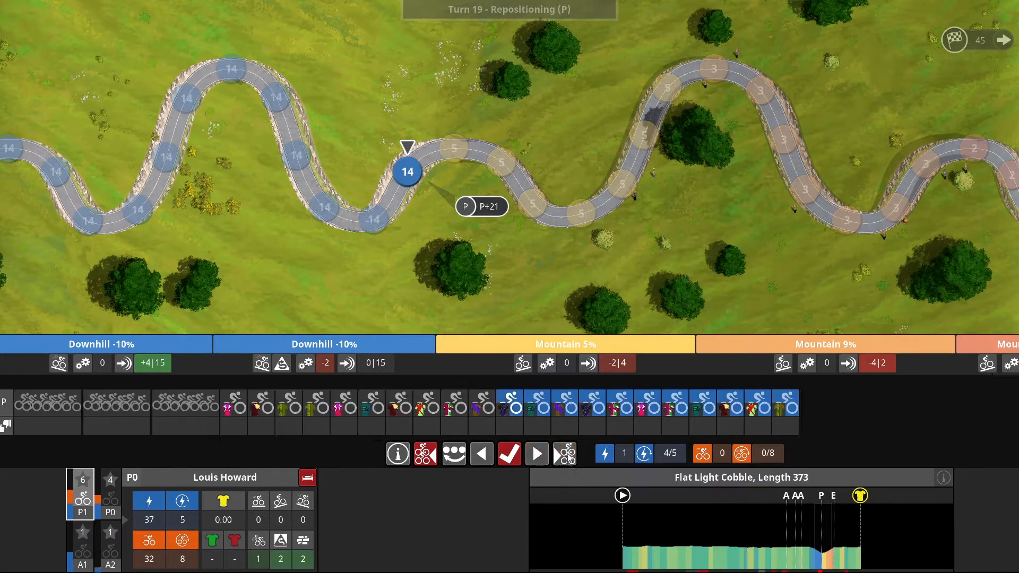
mouse_move(509, 453)
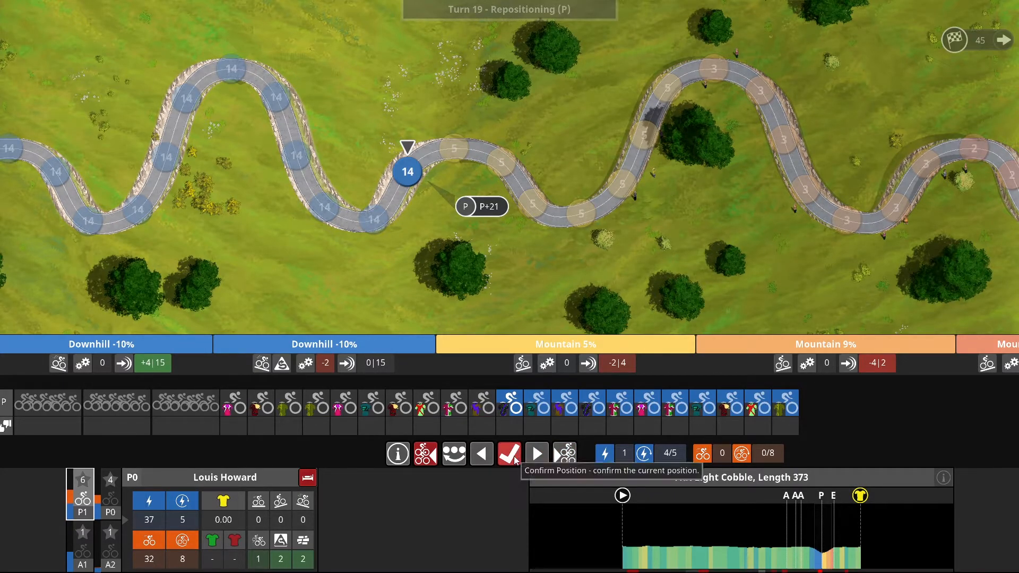
left_click(508, 454)
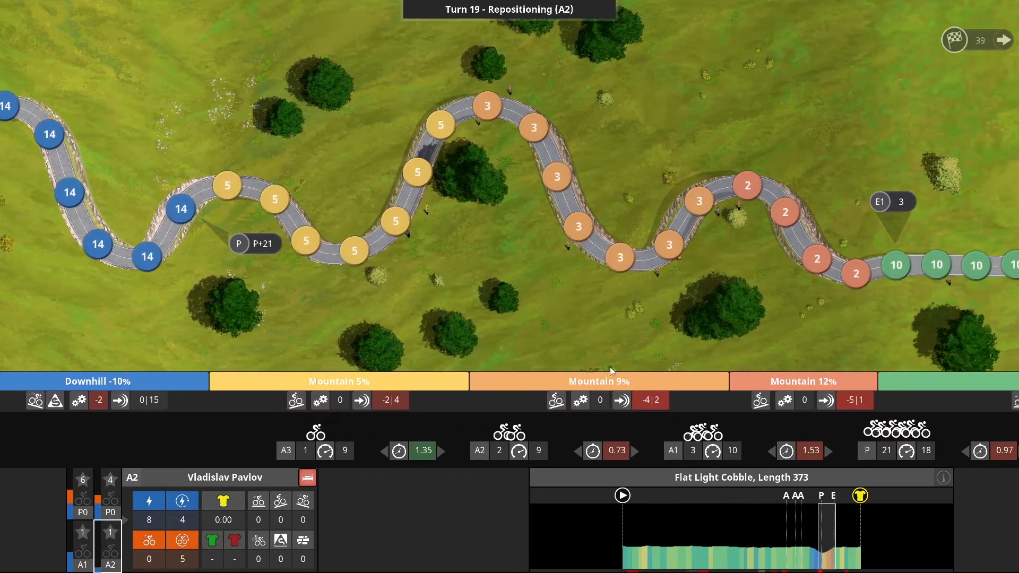
left_click(1007, 39)
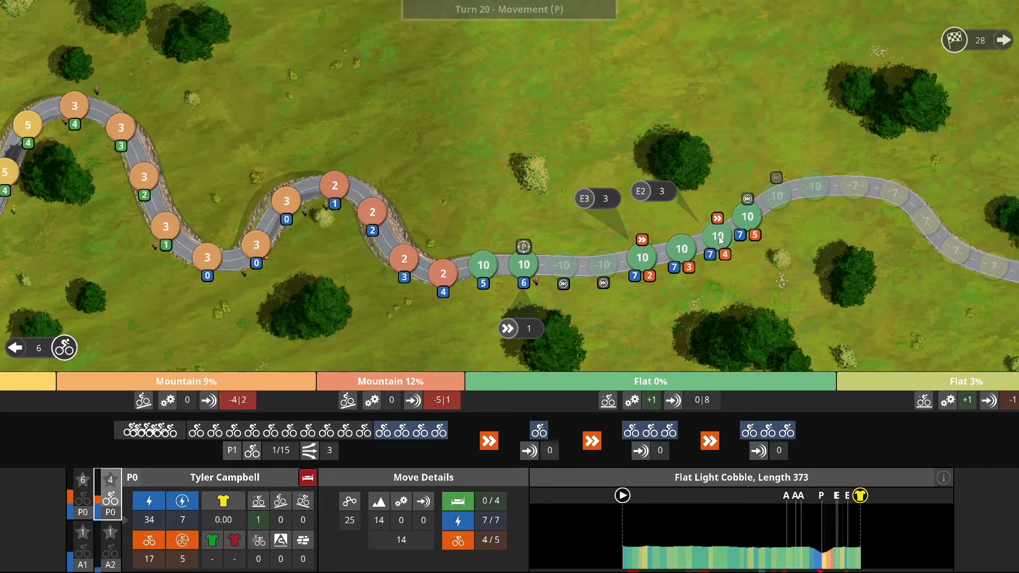
Move the rider to a flat-road space, keep Tyler Campbell, and drop Louis Howard back a section.
left_click(714, 234)
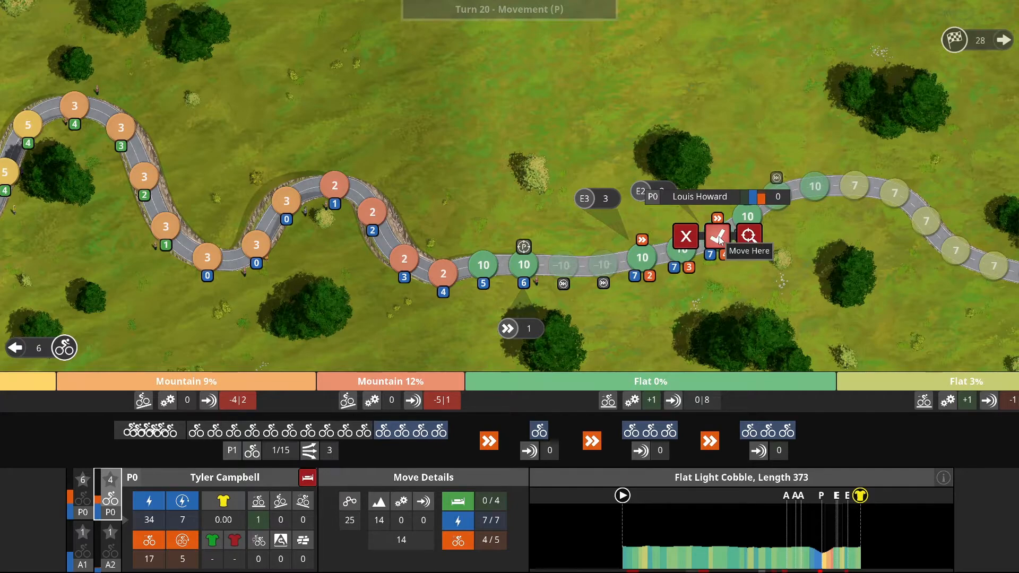
left_click(716, 236)
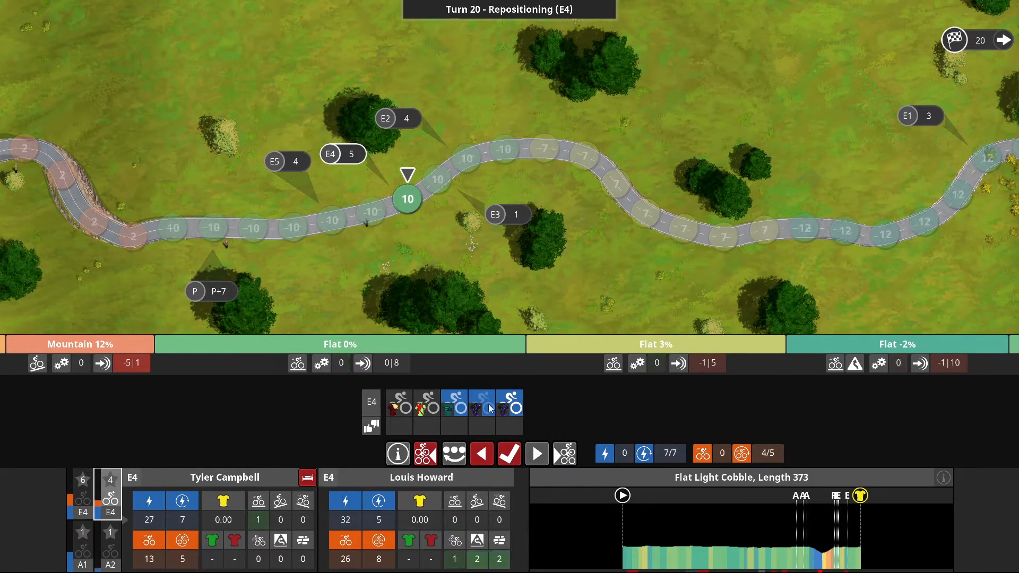
mouse_move(510, 454)
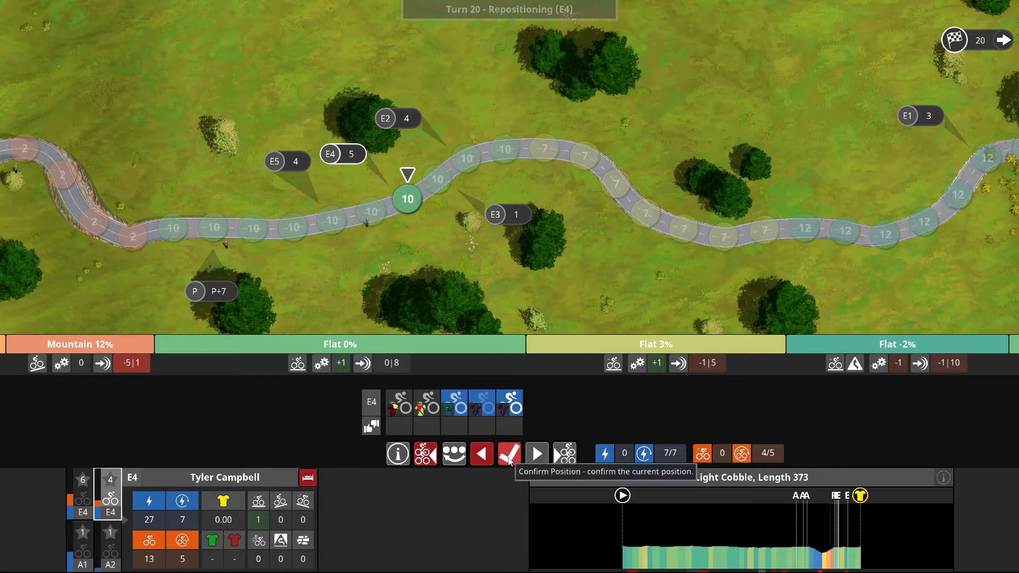
left_click(509, 453)
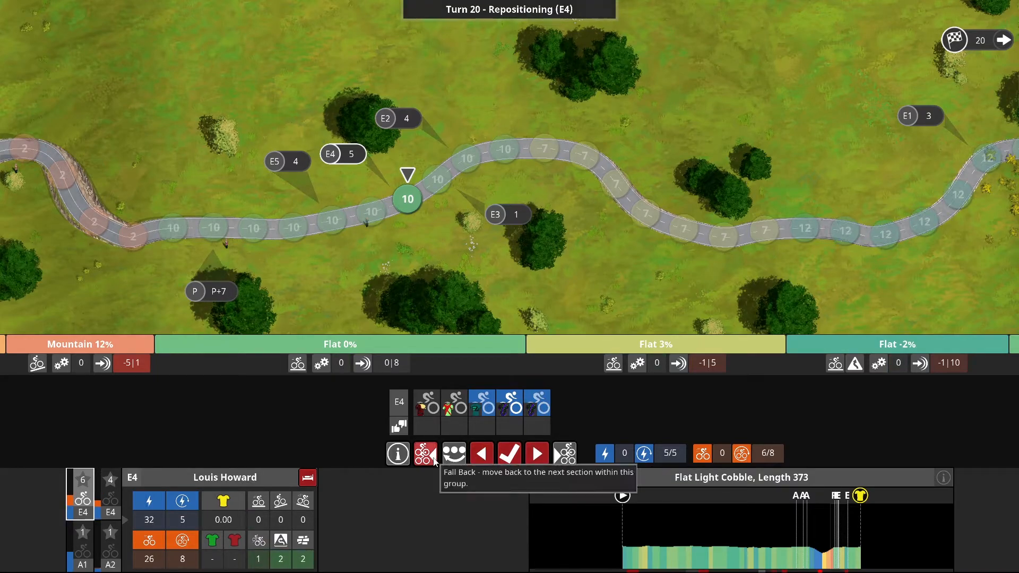
left_click(425, 453)
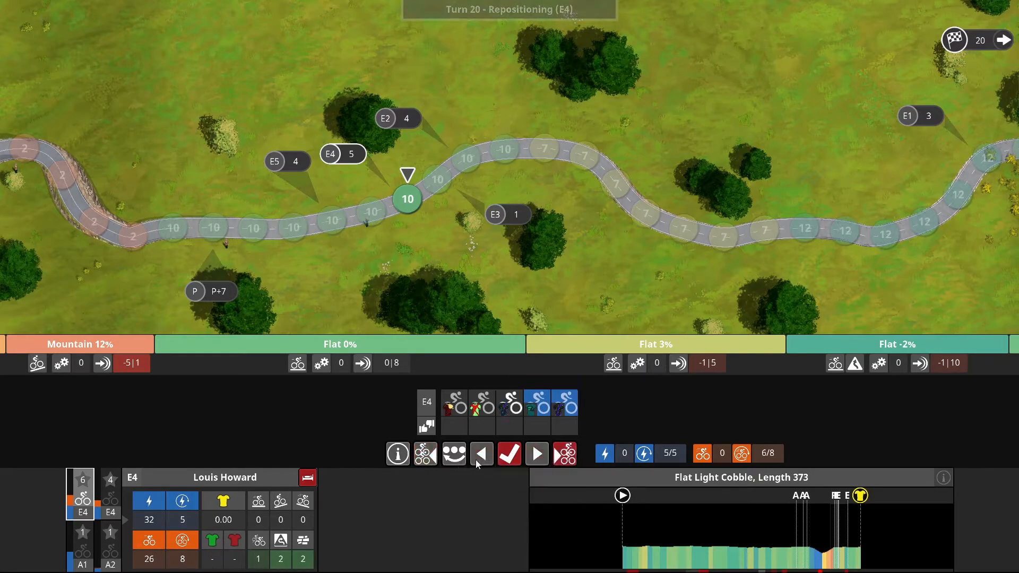
left_click(509, 452)
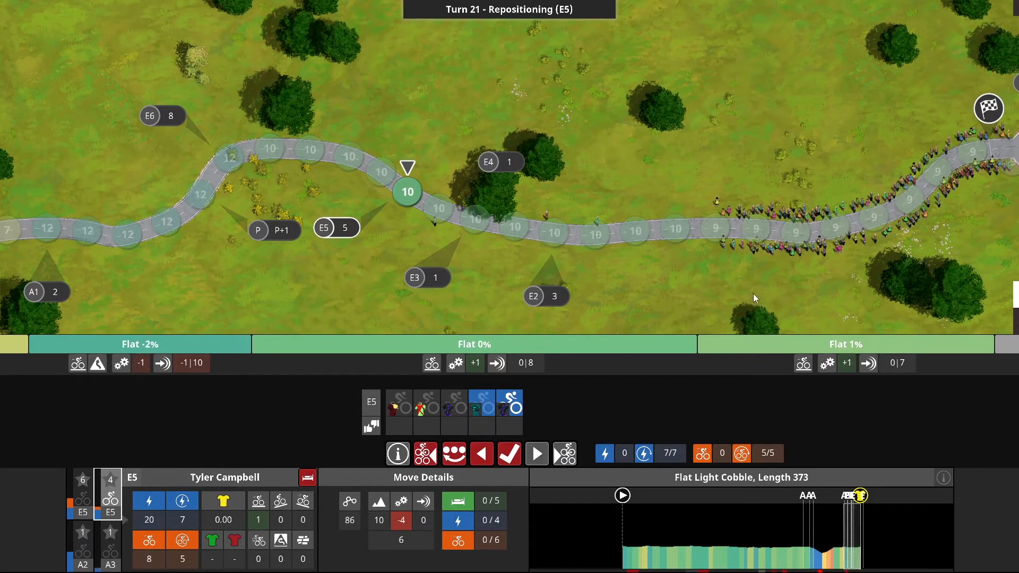
mouse_move(644, 350)
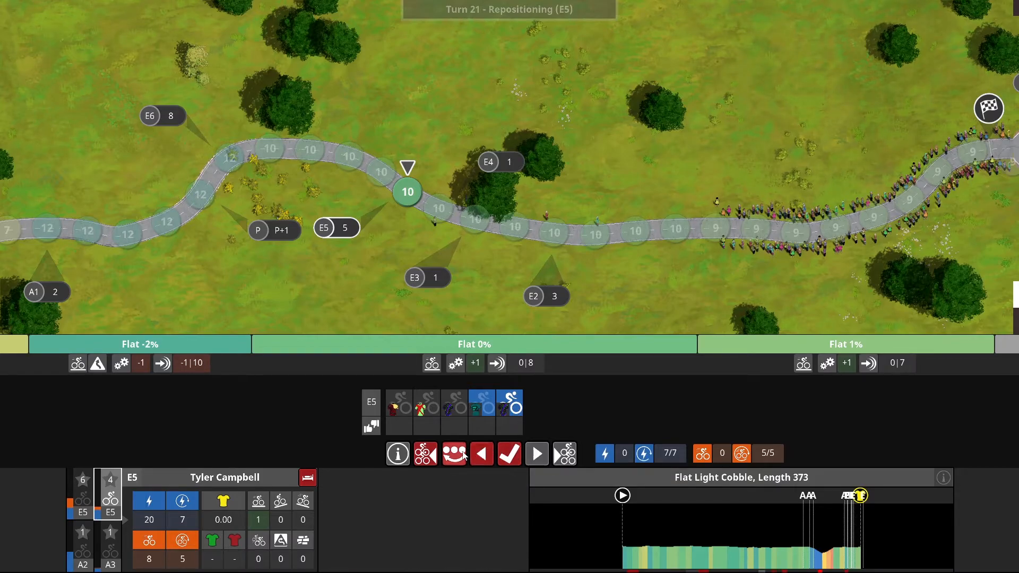
mouse_move(509, 453)
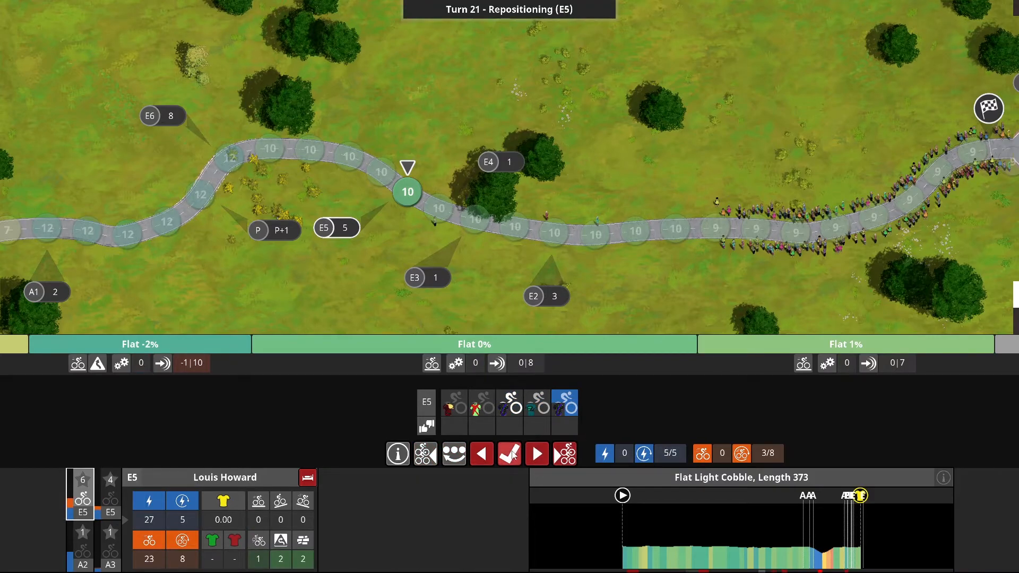
left_click(509, 454)
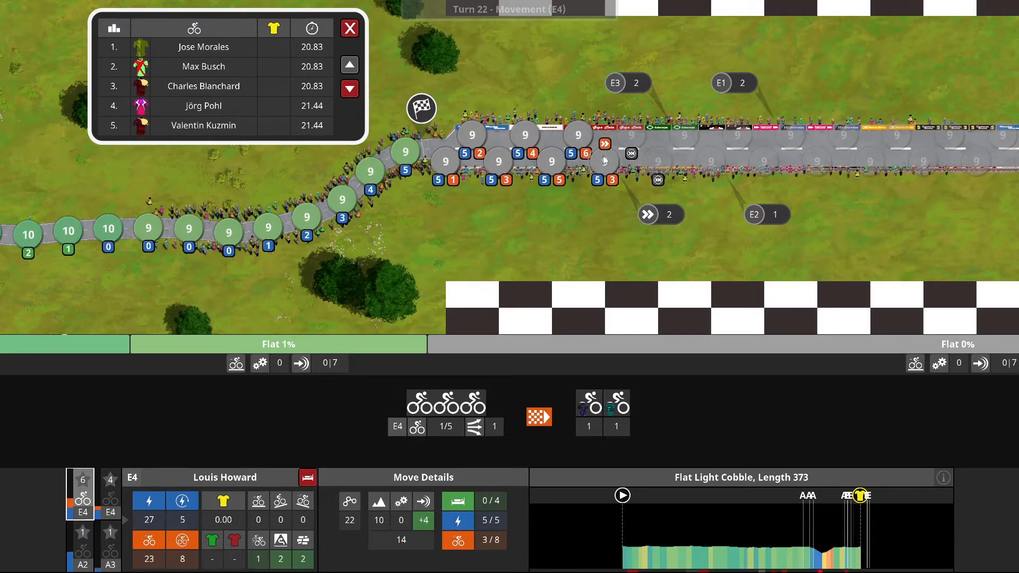
Sprint Louis Howard forward across the finish line in turn 22.
left_click(602, 153)
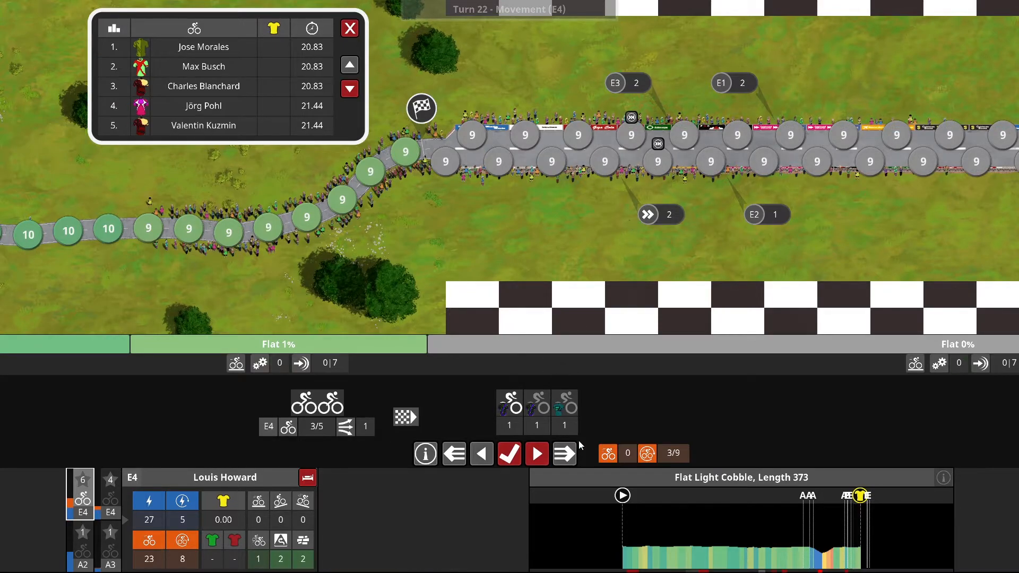
left_click(535, 454)
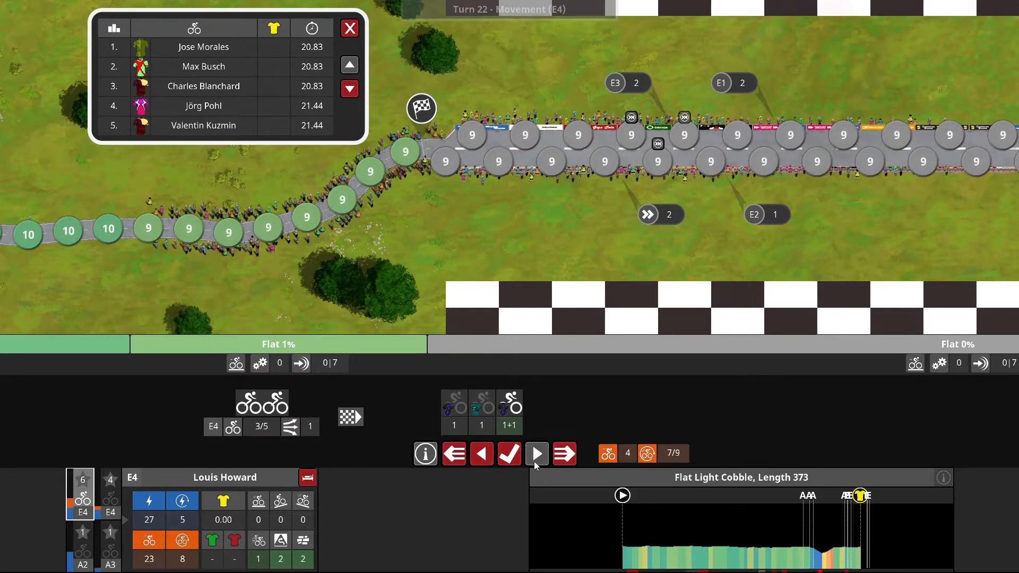
left_click(535, 453)
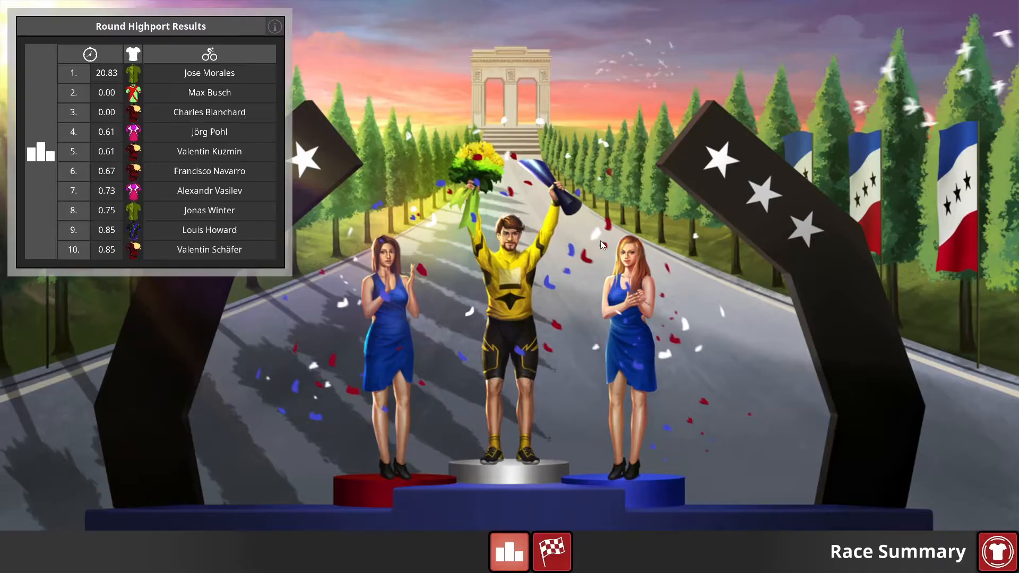
mouse_move(307, 371)
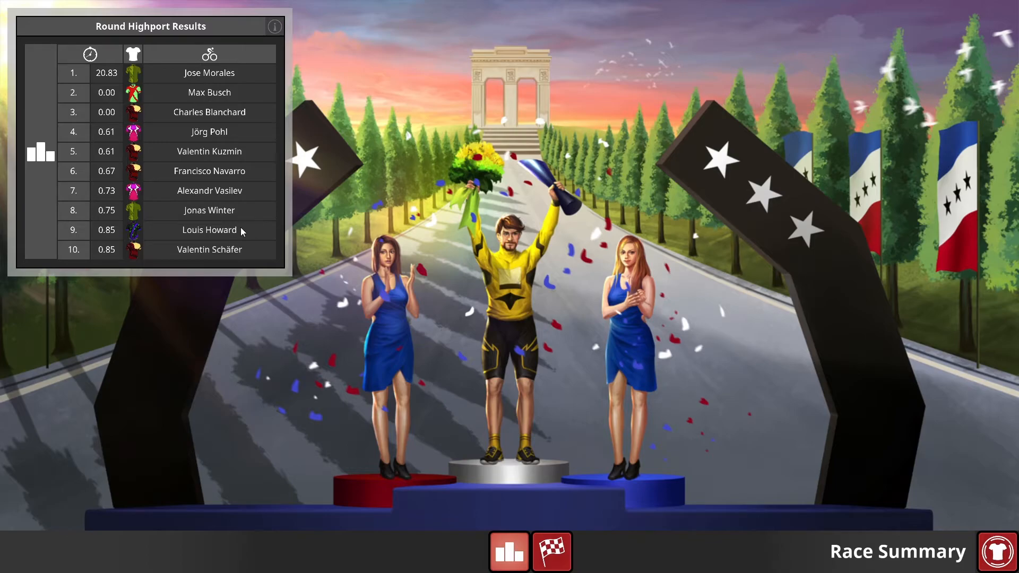
mouse_move(578, 342)
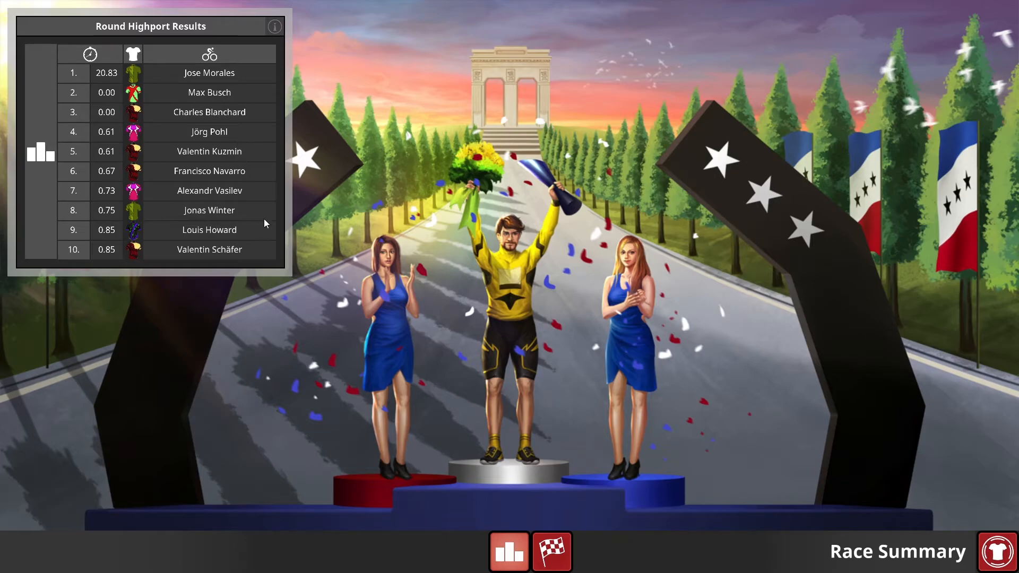
mouse_move(246, 231)
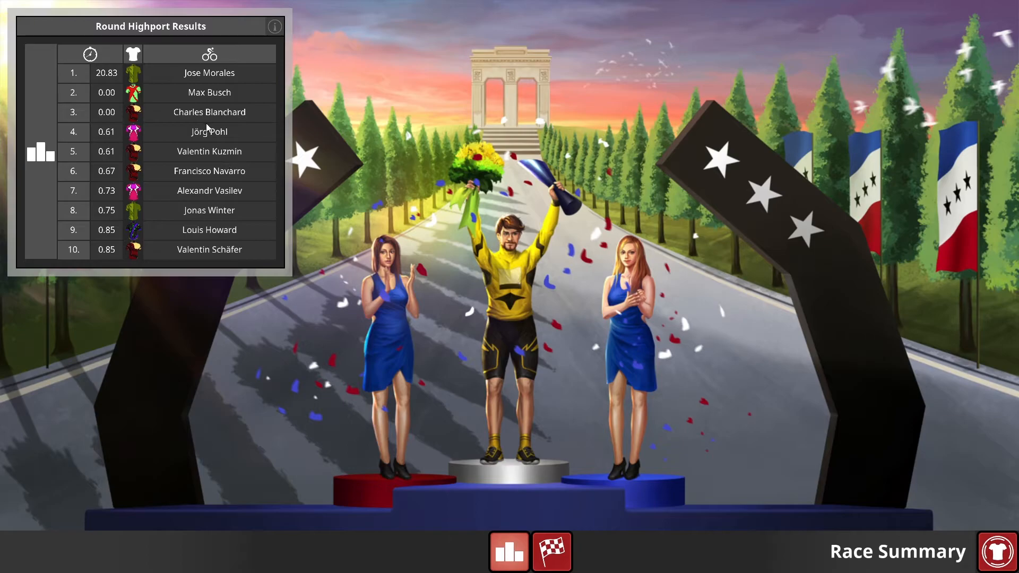
mouse_move(232, 168)
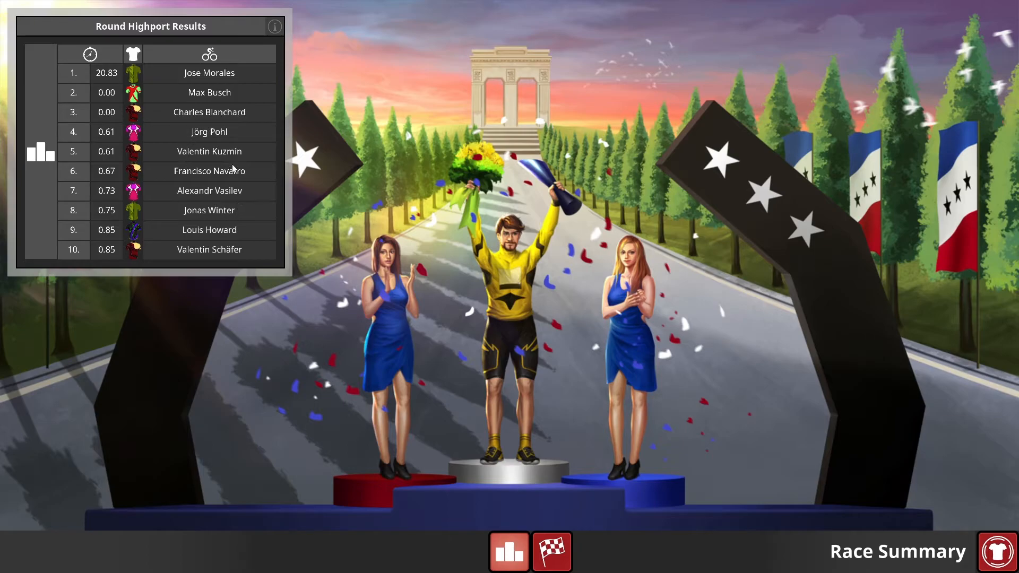
mouse_move(226, 234)
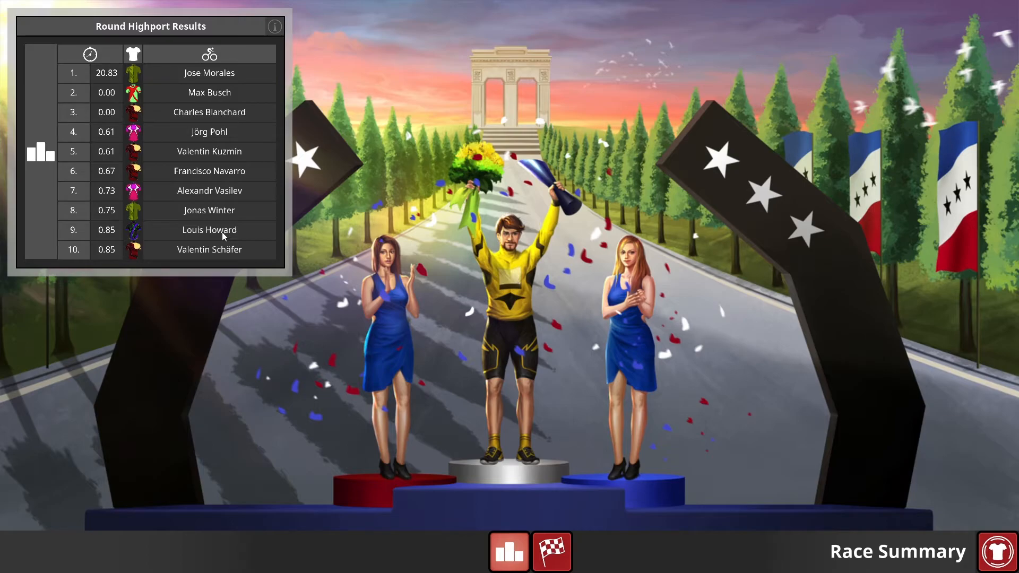
mouse_move(224, 234)
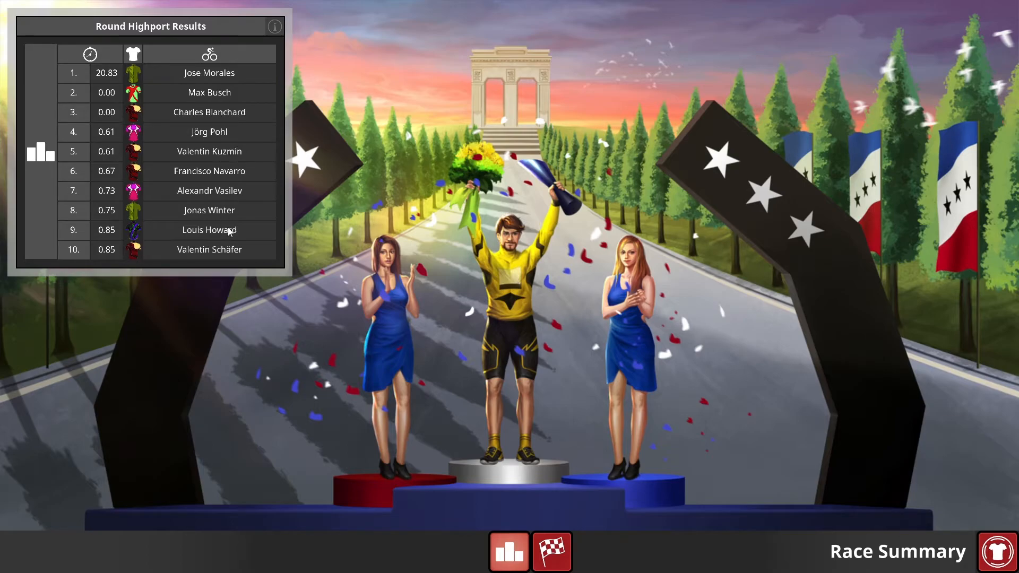
mouse_move(359, 220)
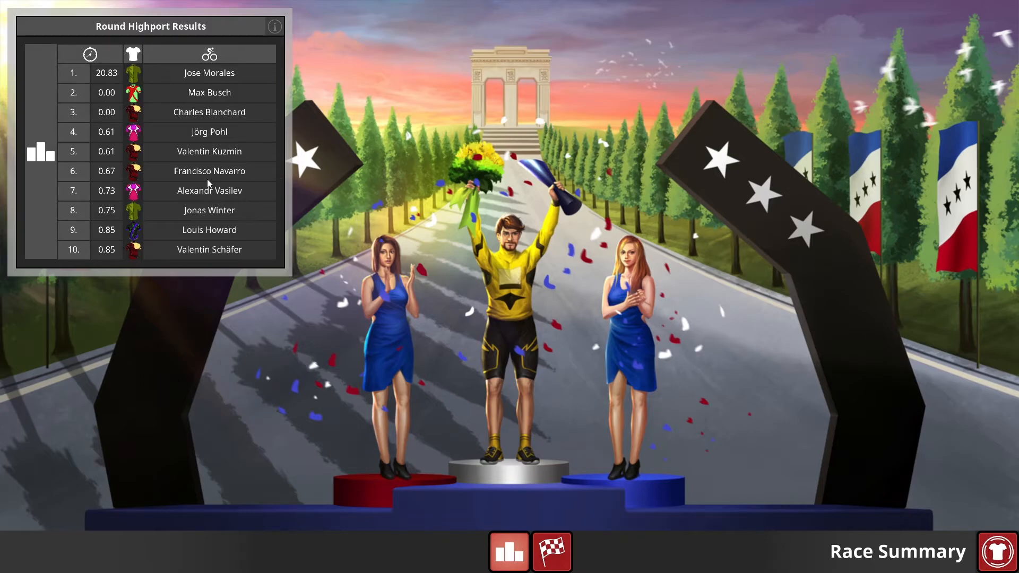
mouse_move(210, 142)
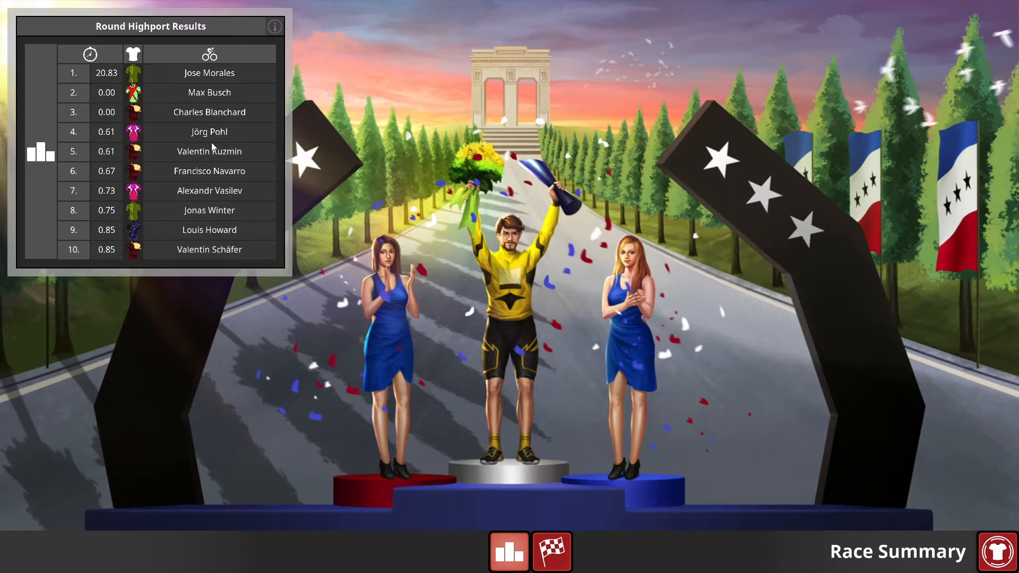
mouse_move(237, 210)
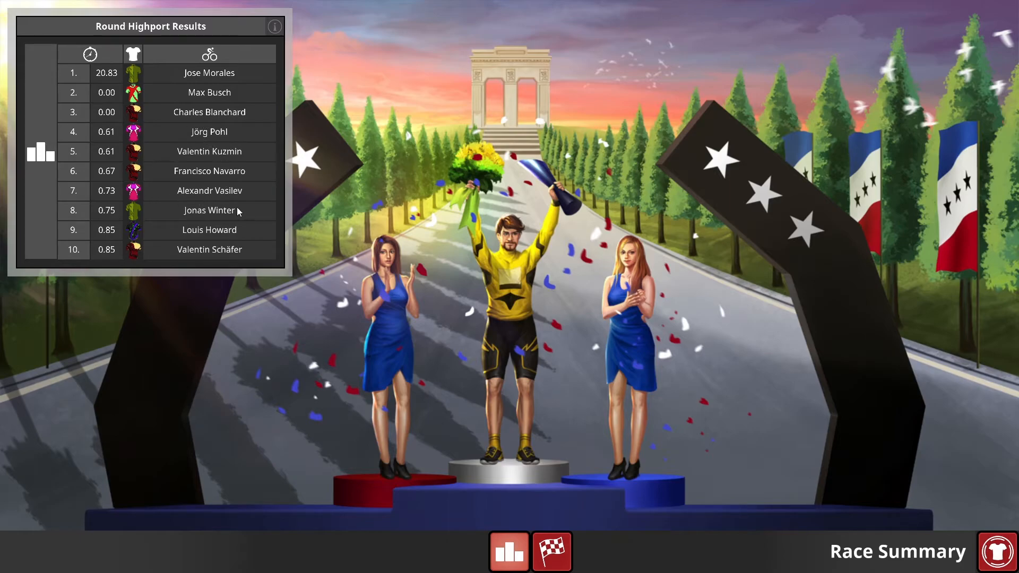
mouse_move(227, 235)
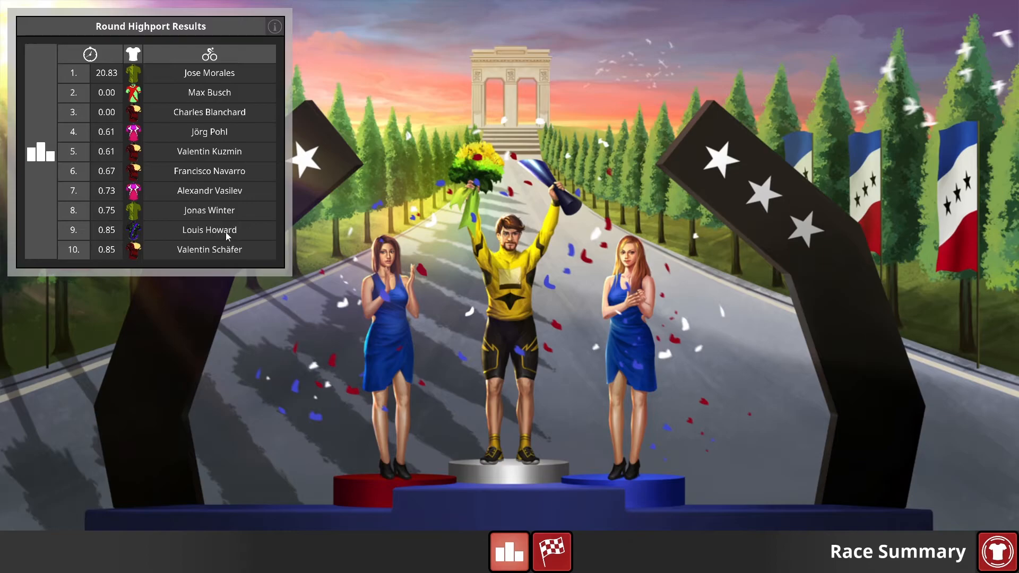
mouse_move(227, 234)
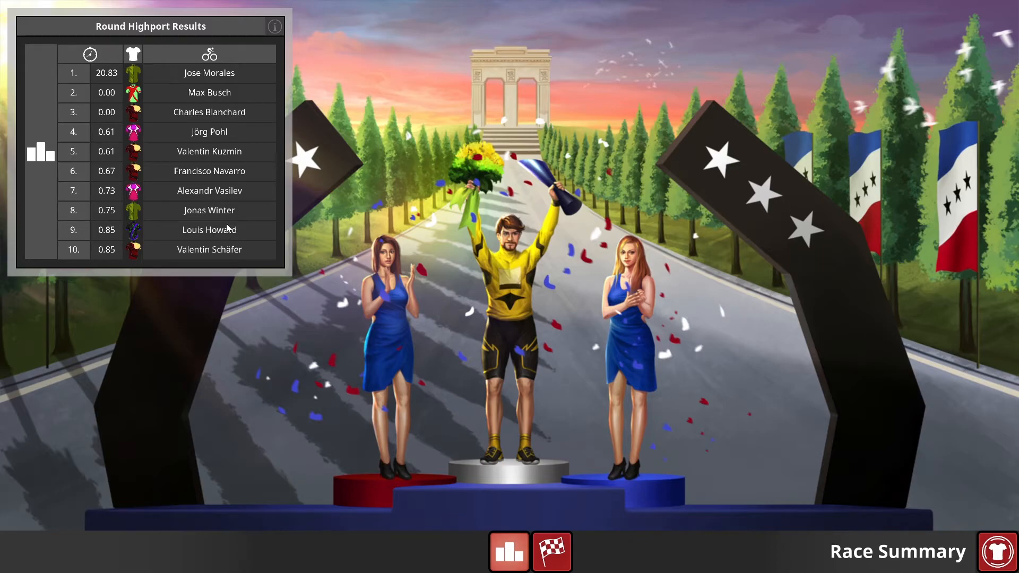
mouse_move(228, 231)
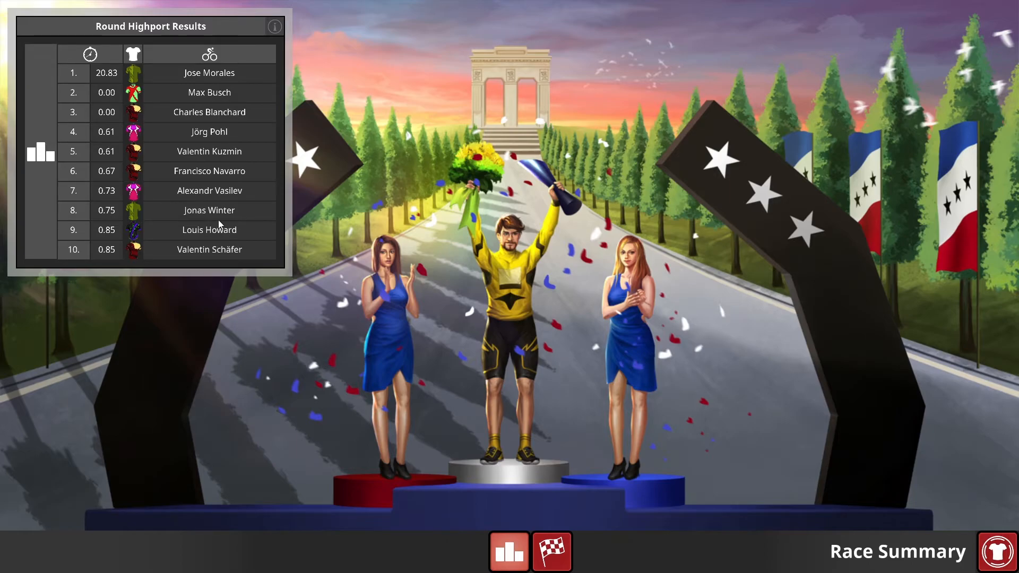
mouse_move(221, 224)
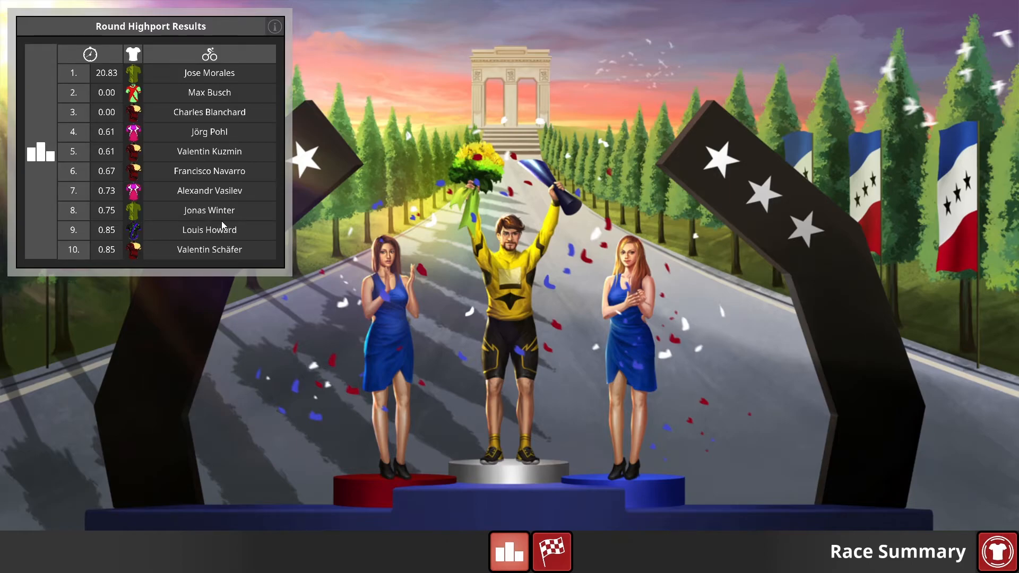
mouse_move(246, 191)
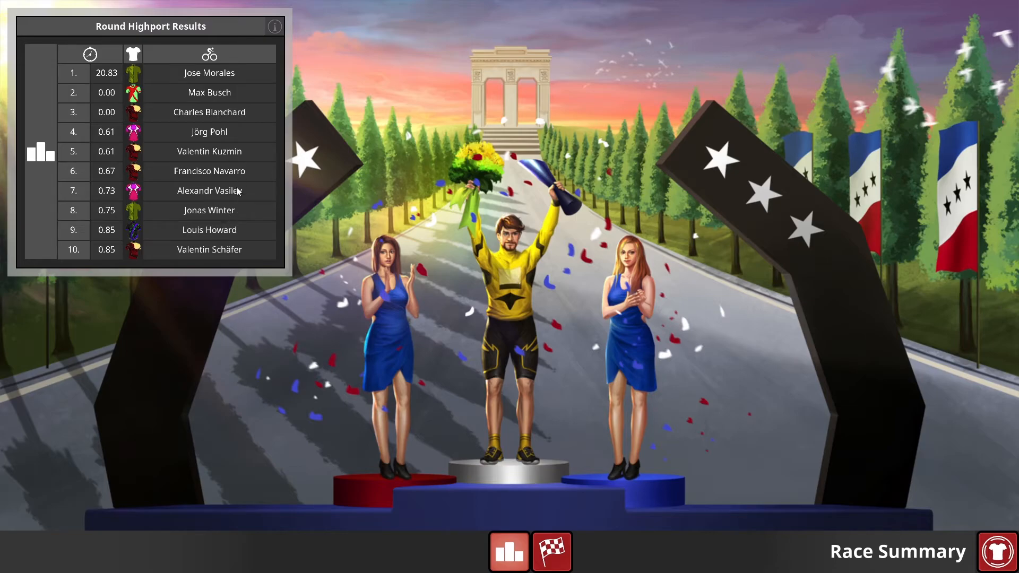
mouse_move(237, 237)
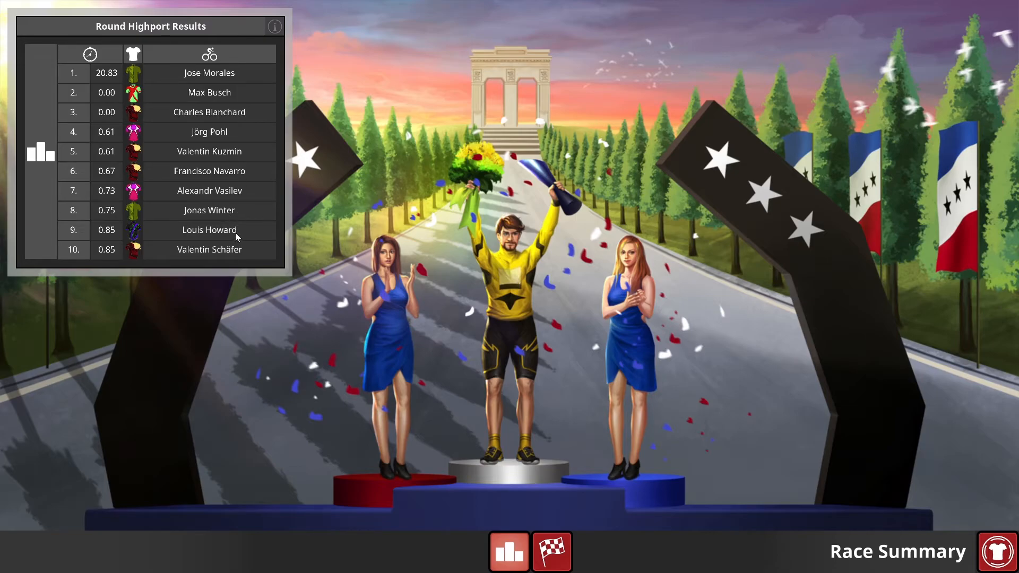
mouse_move(238, 232)
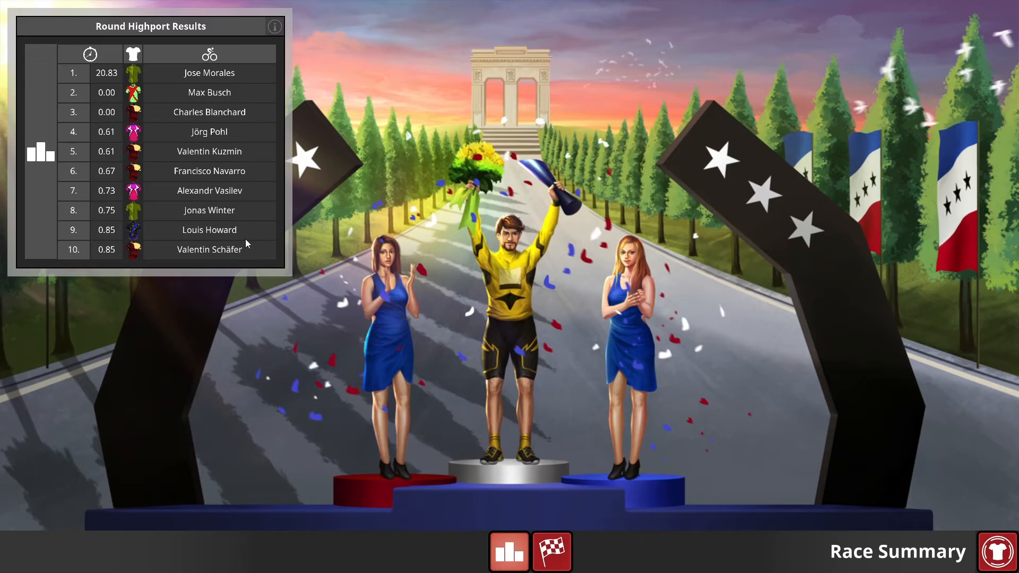
mouse_move(237, 241)
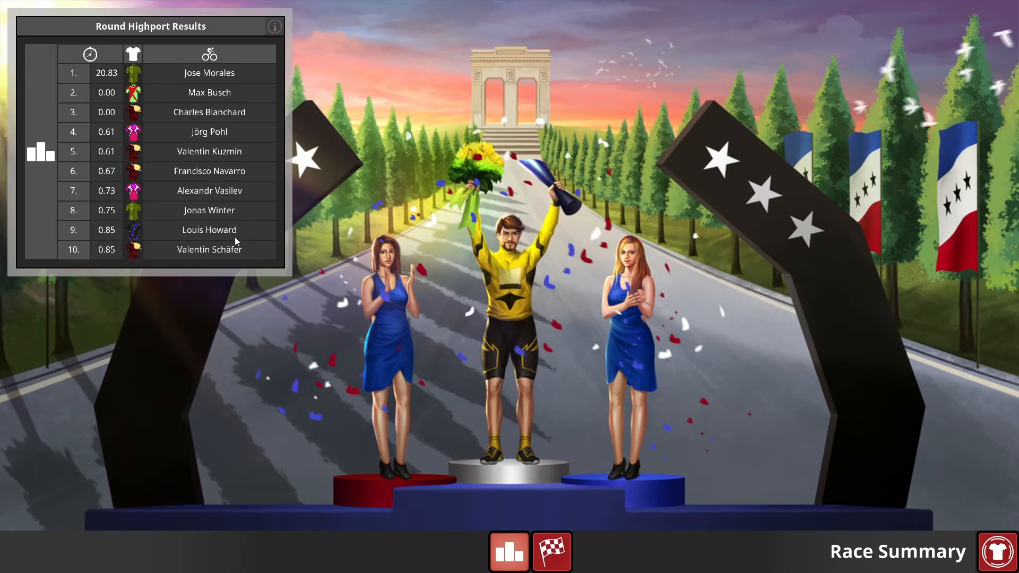
mouse_move(236, 246)
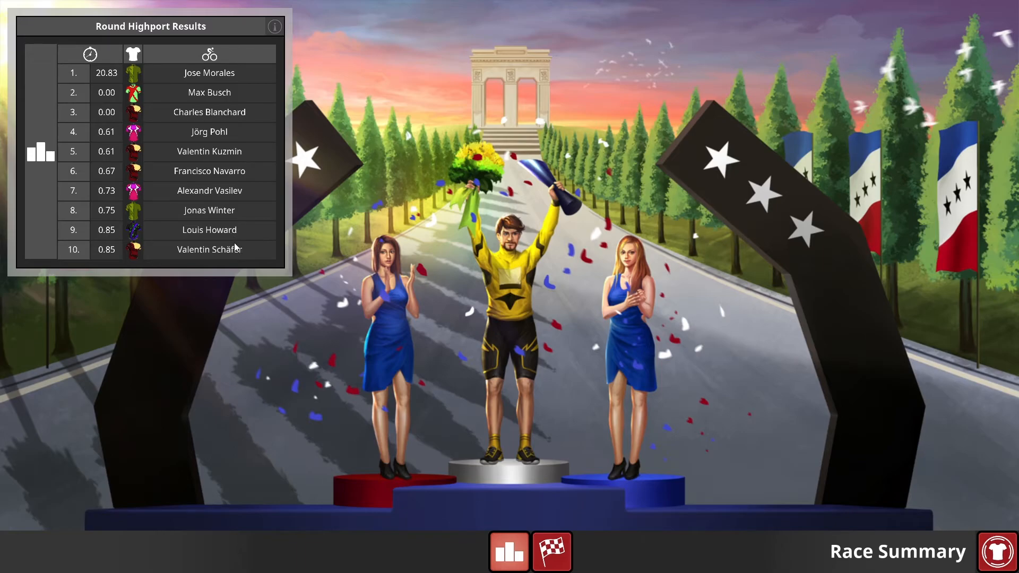
mouse_move(243, 250)
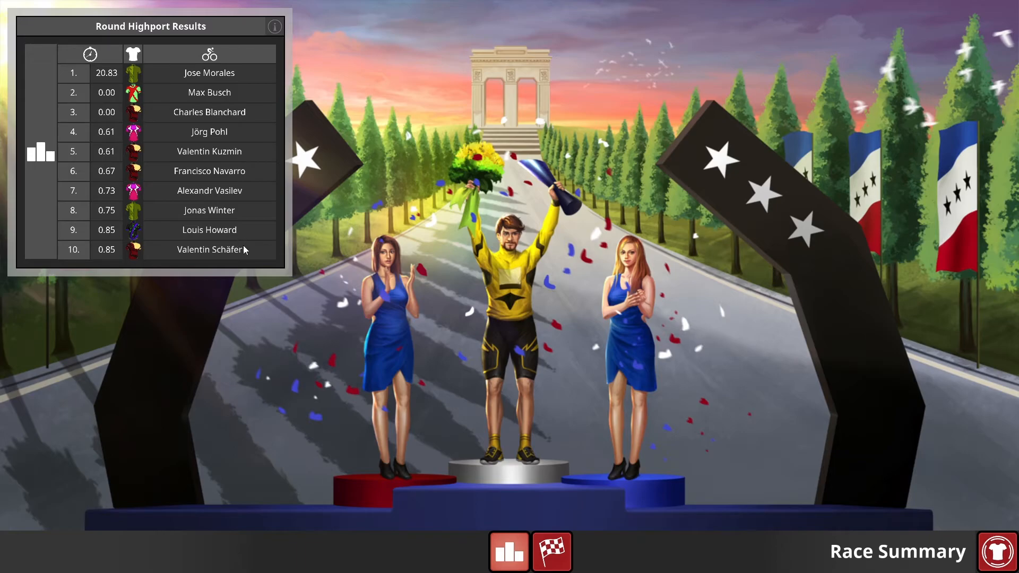
mouse_move(245, 263)
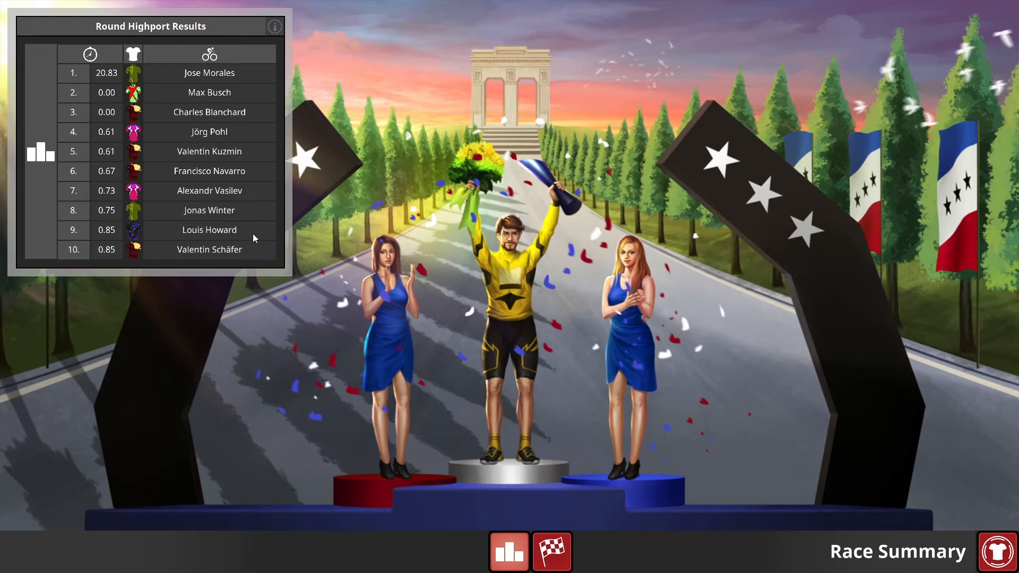
mouse_move(239, 140)
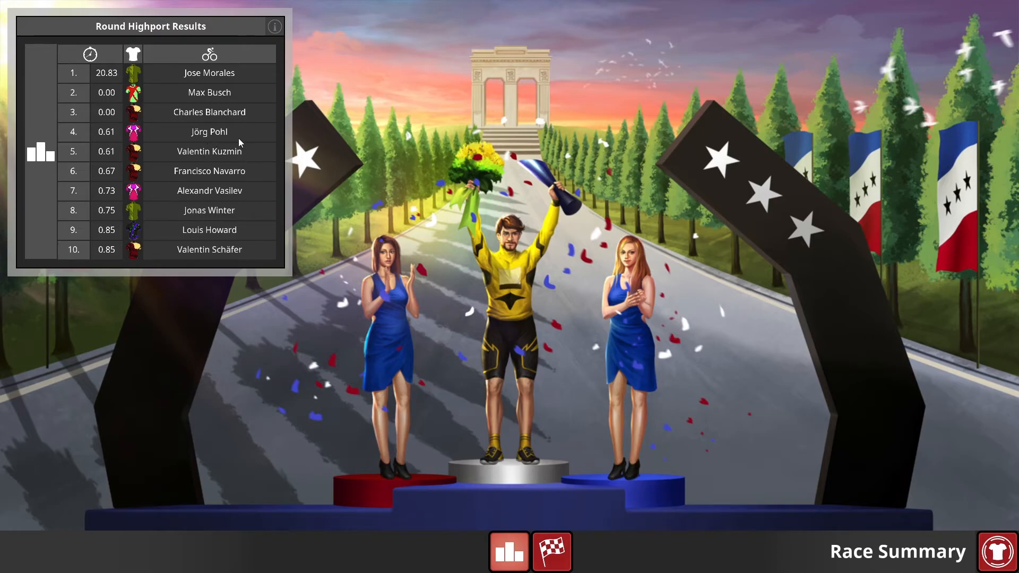
mouse_move(235, 235)
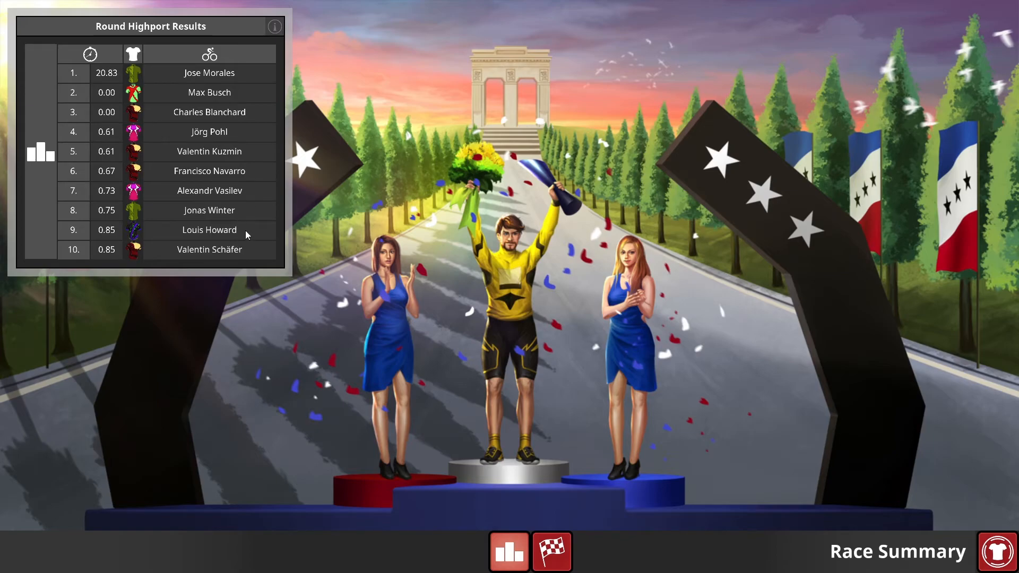
mouse_move(246, 240)
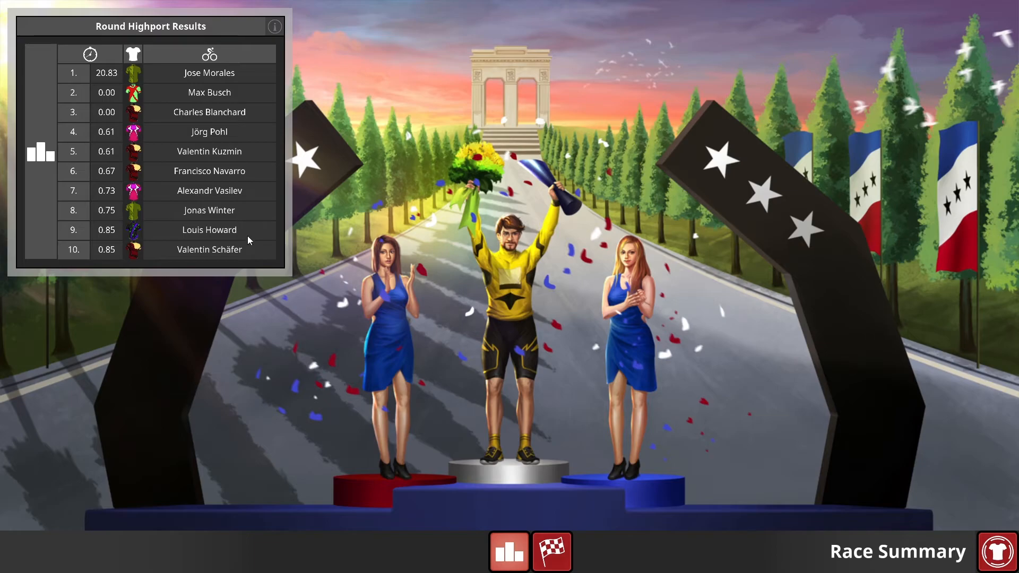
mouse_move(246, 232)
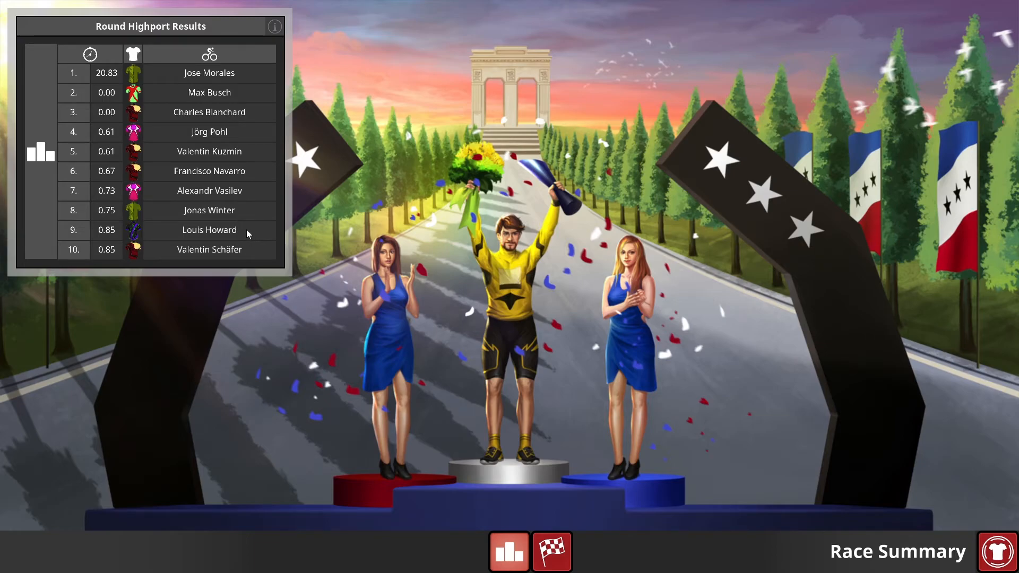
mouse_move(238, 187)
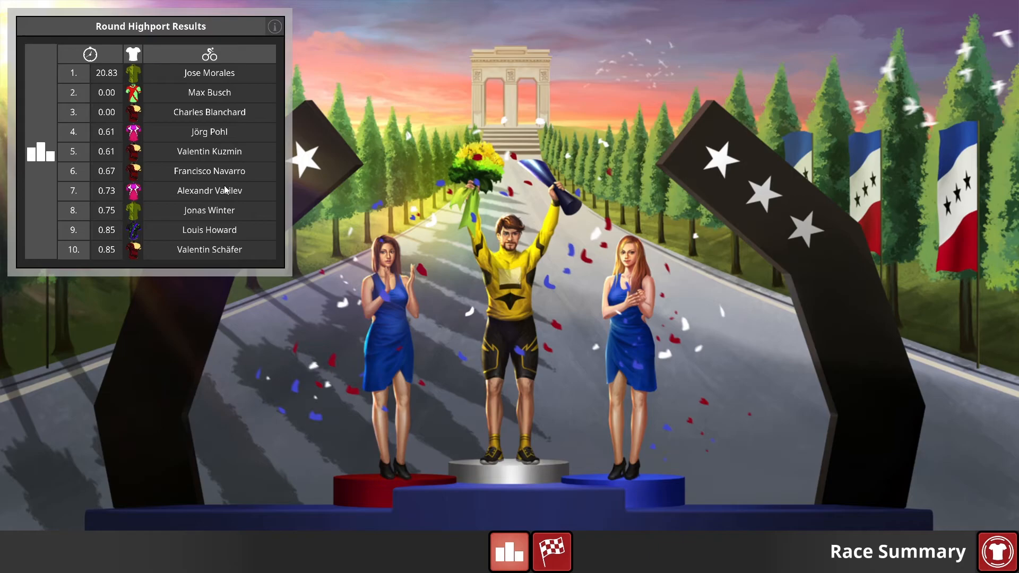
mouse_move(242, 195)
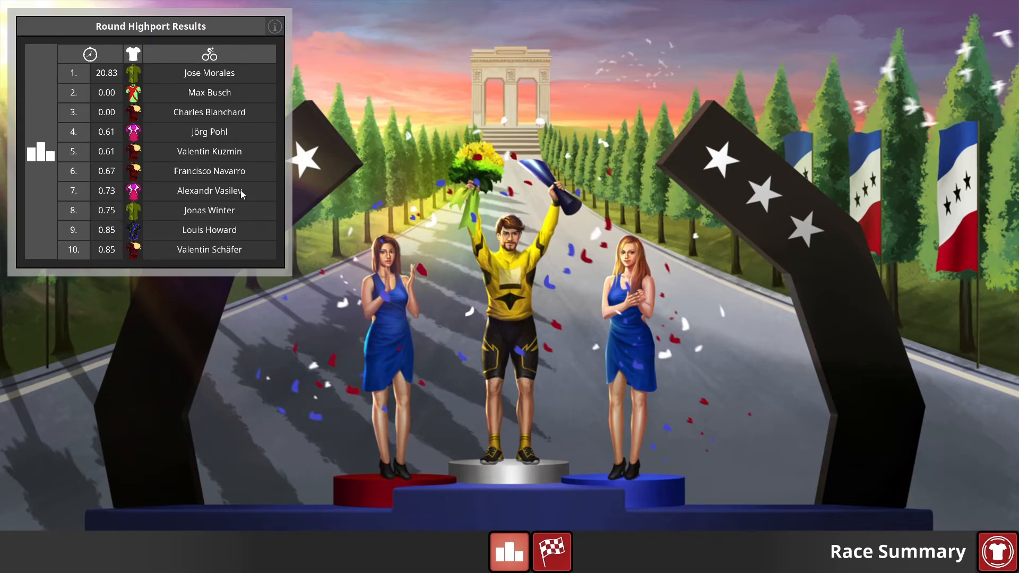
mouse_move(252, 231)
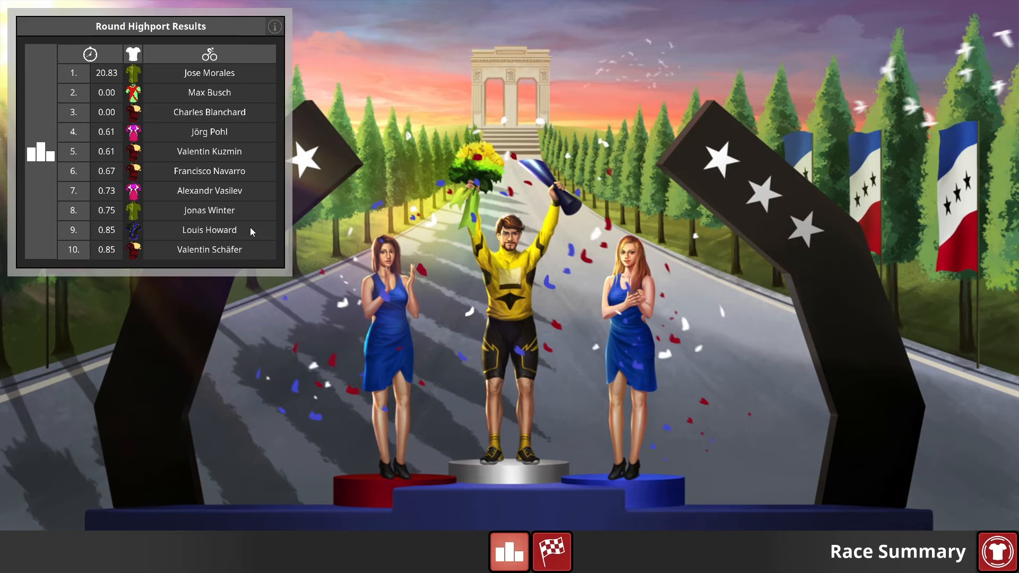
mouse_move(292, 245)
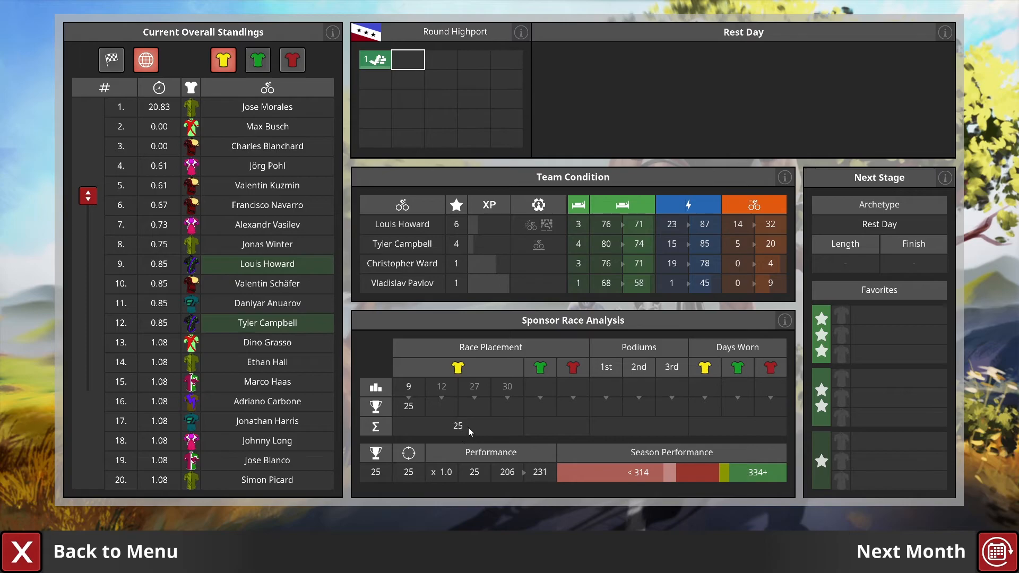
mouse_move(574, 367)
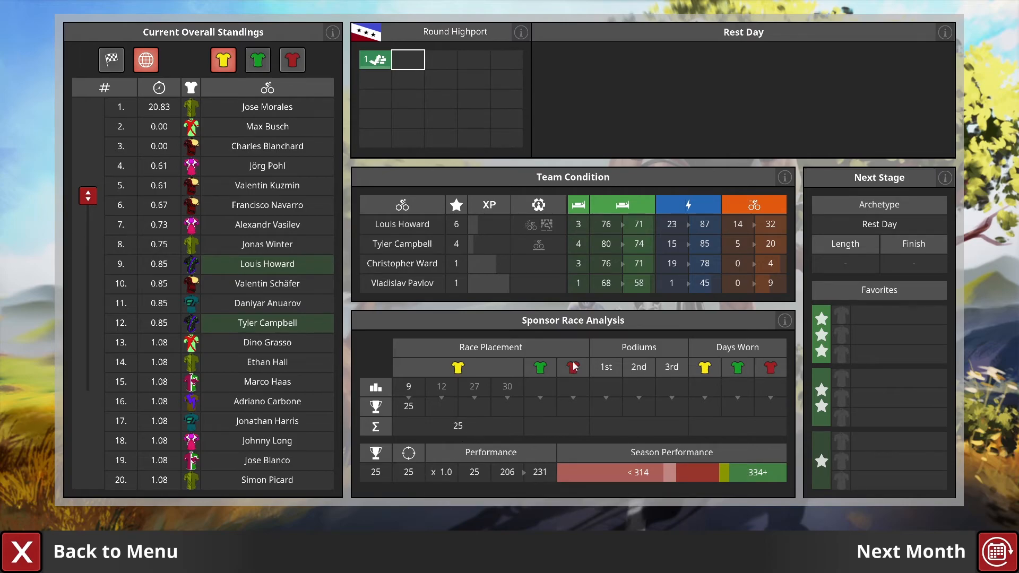
mouse_move(537, 480)
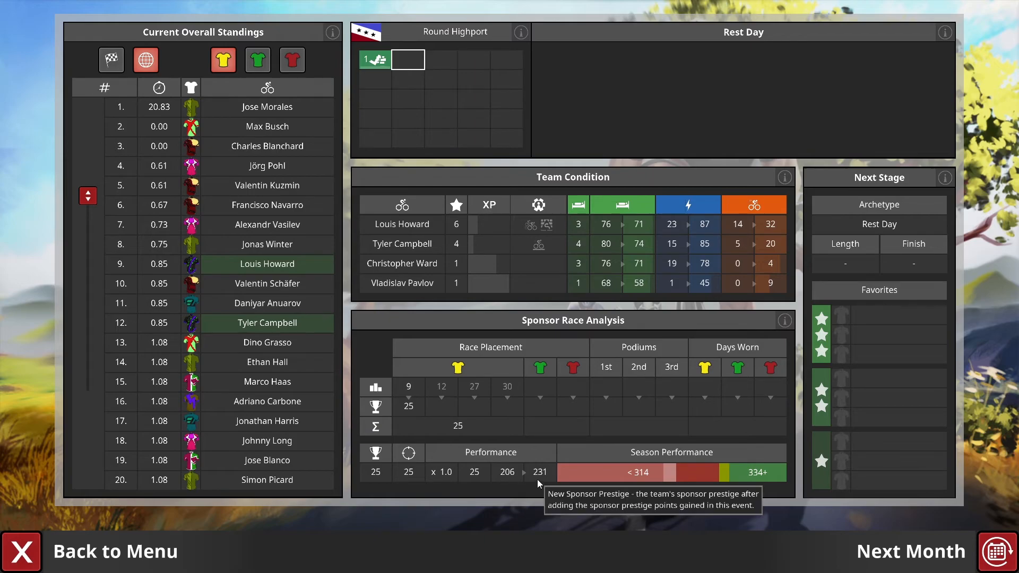
mouse_move(565, 498)
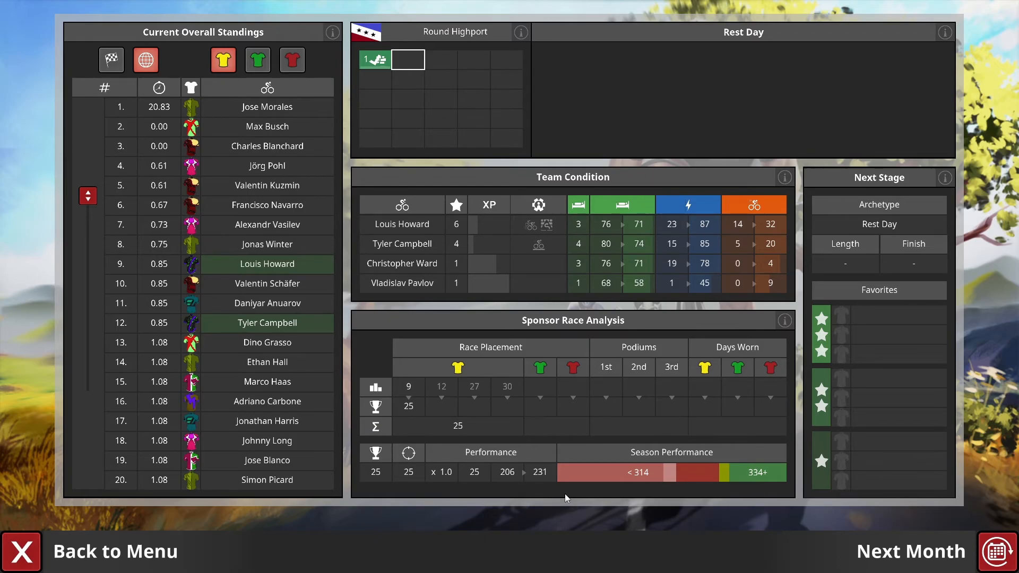